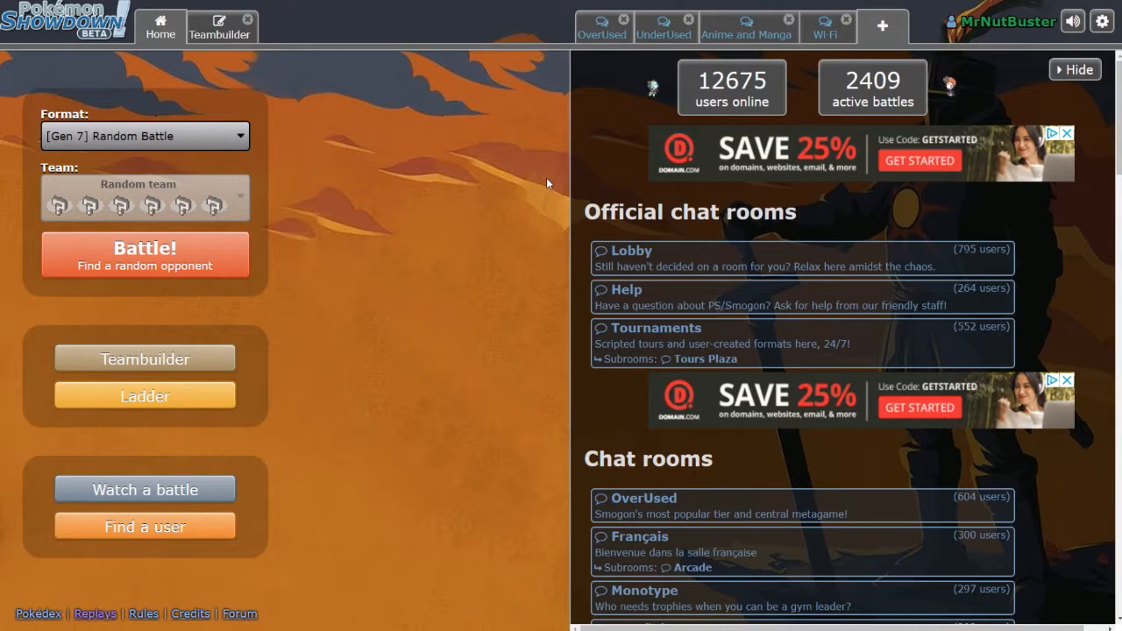
pyautogui.moveTo(378, 240)
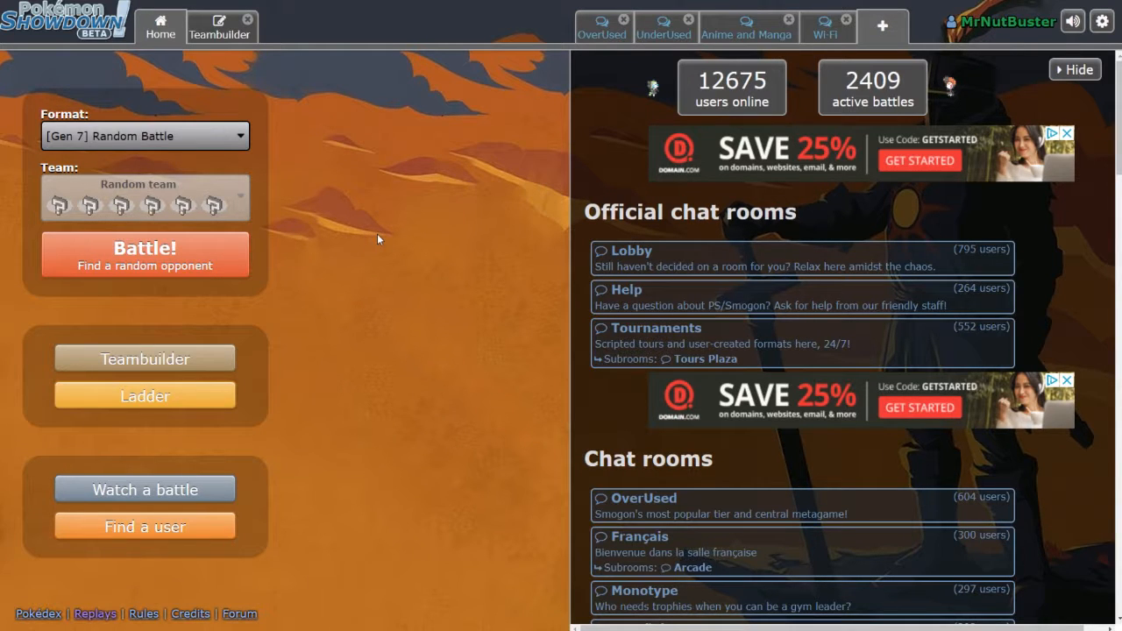
# Open the 'Vs Tristan' team and scroll down to Momma Magma's EV spread.
pyautogui.click(220, 24)
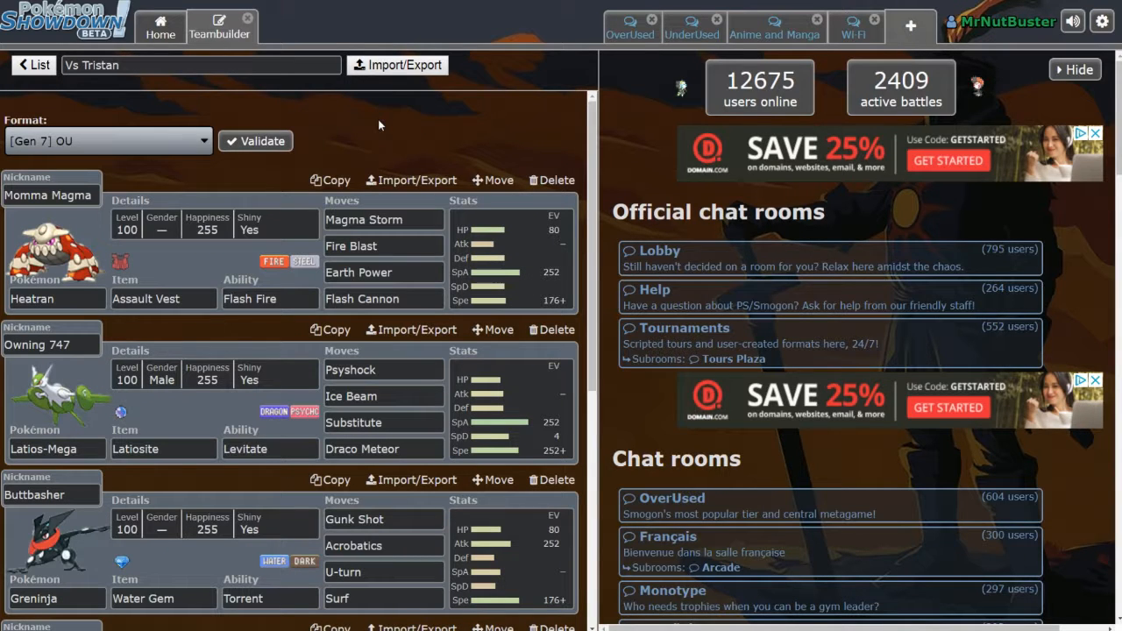
pyautogui.moveTo(353, 128)
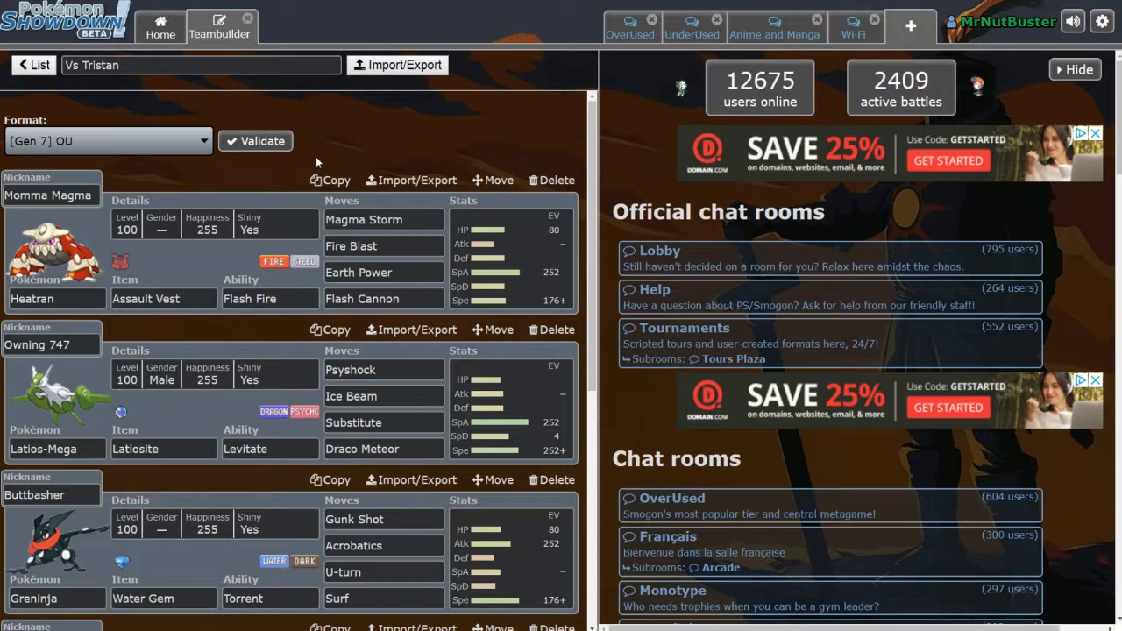
pyautogui.scroll(-3)
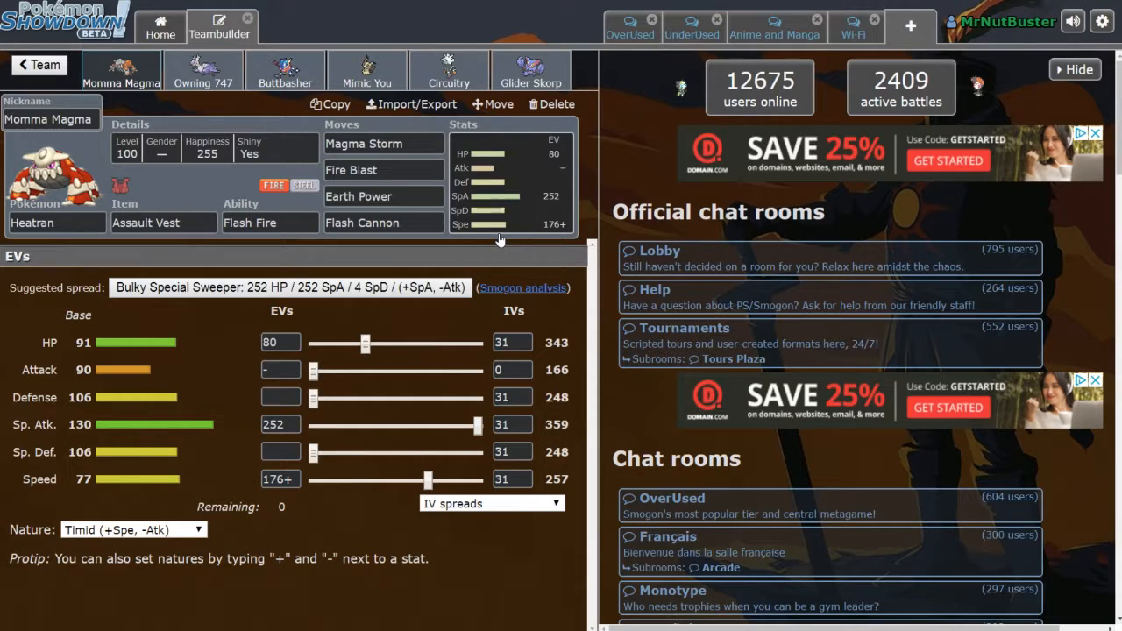
# Review moves and spreads for Owning 747, Buttbasher, Mimic You, Circuitry and Glider Skorp.
pyautogui.click(203, 70)
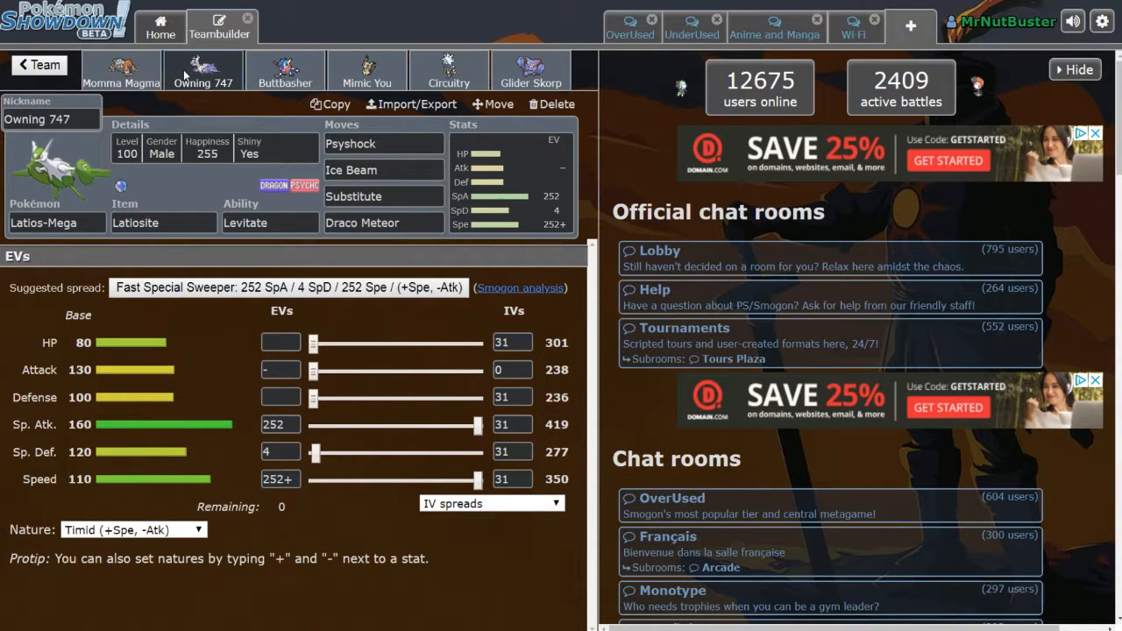
pyautogui.moveTo(233, 192)
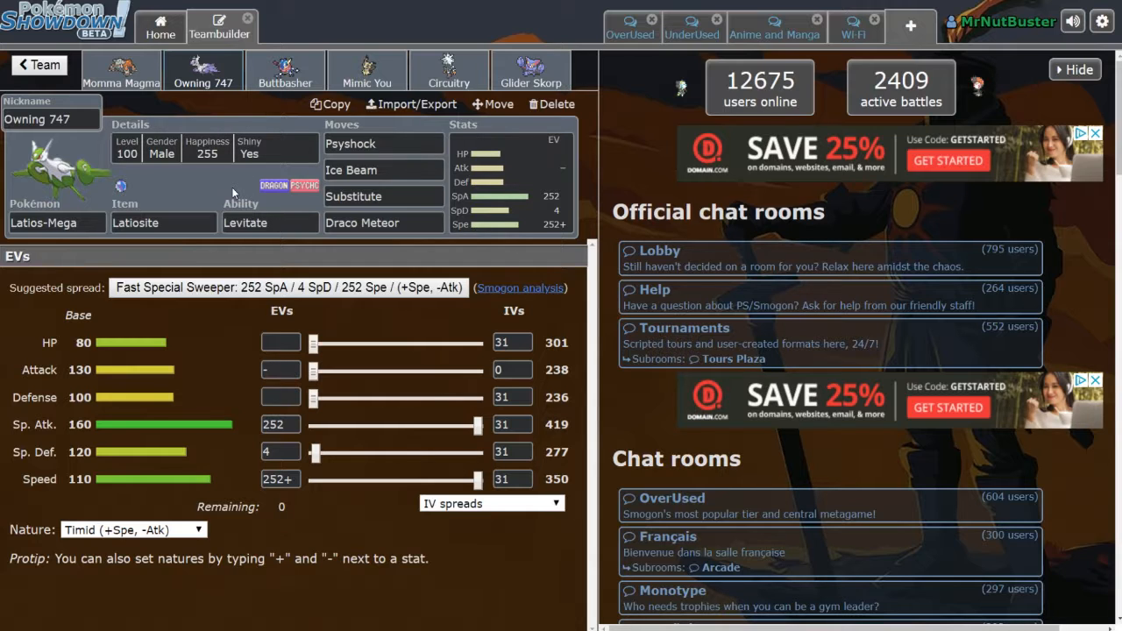
pyautogui.click(285, 69)
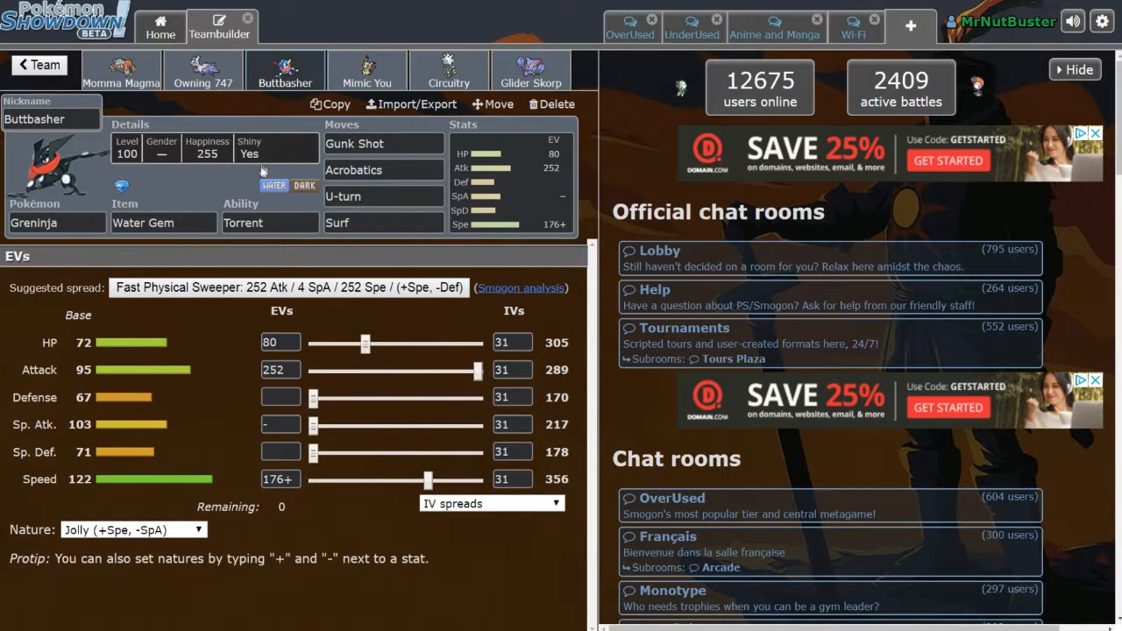
pyautogui.moveTo(233, 198)
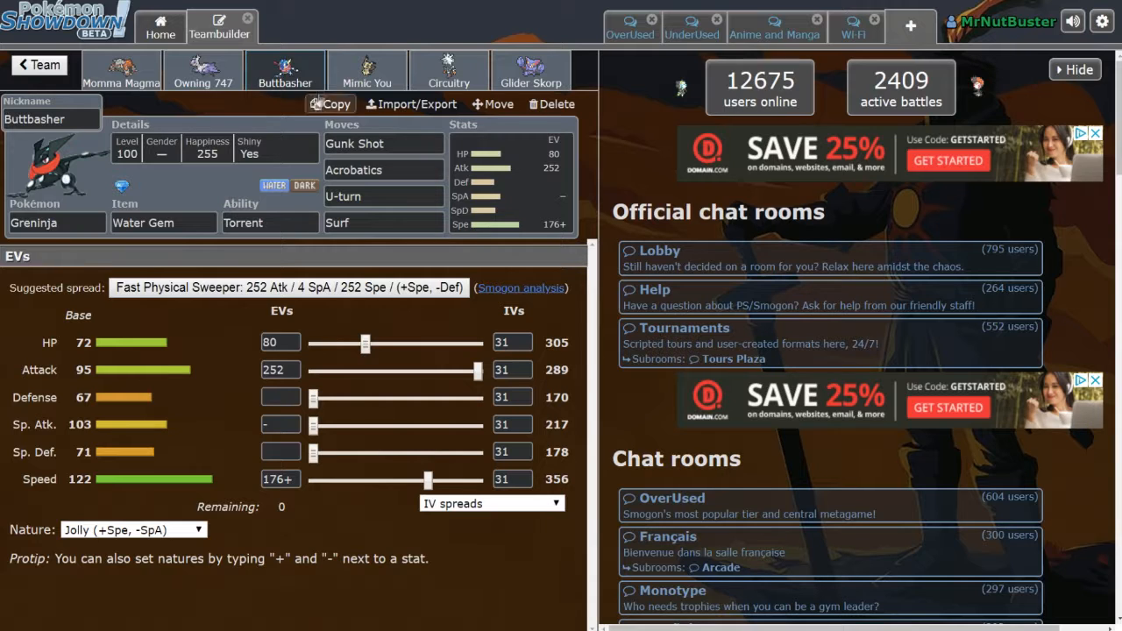
pyautogui.click(367, 71)
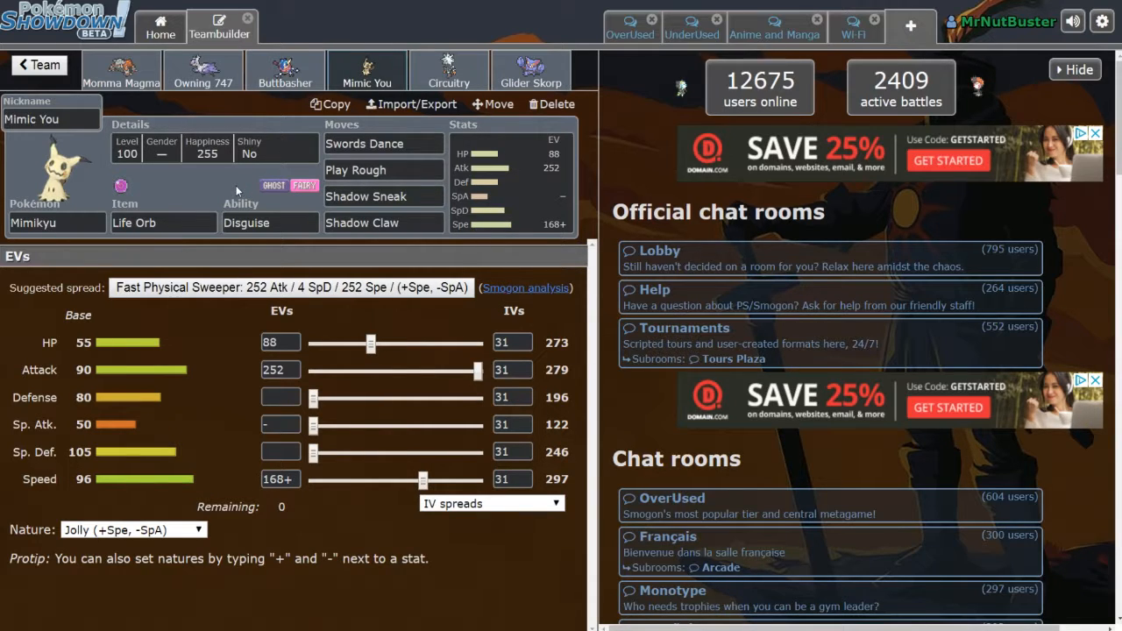
pyautogui.click(448, 70)
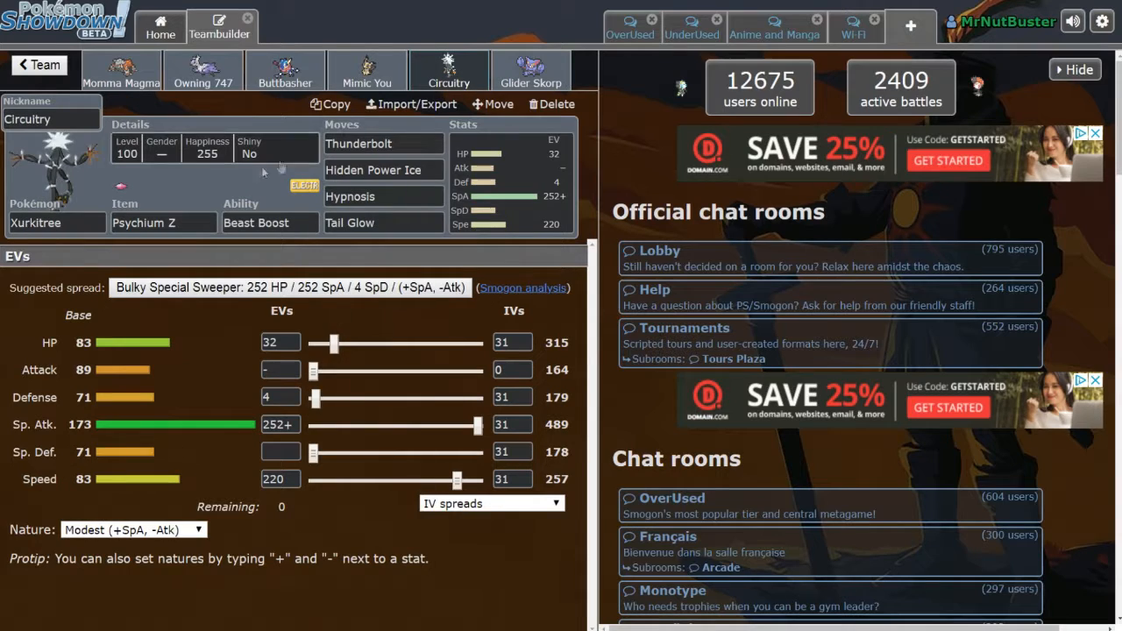
pyautogui.moveTo(223, 190)
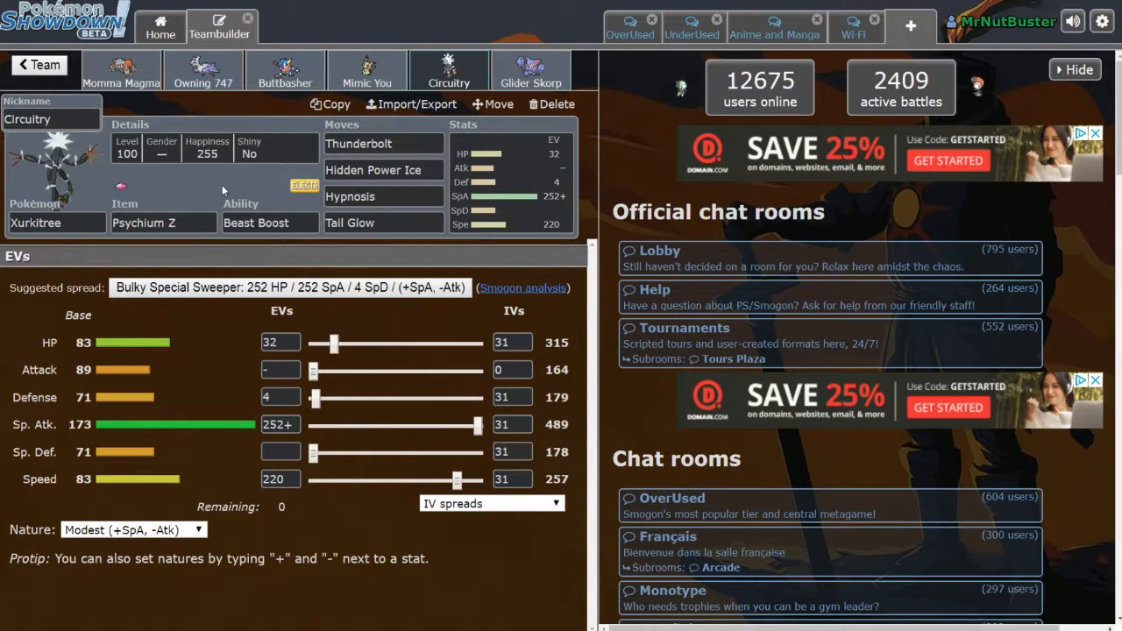
pyautogui.click(531, 66)
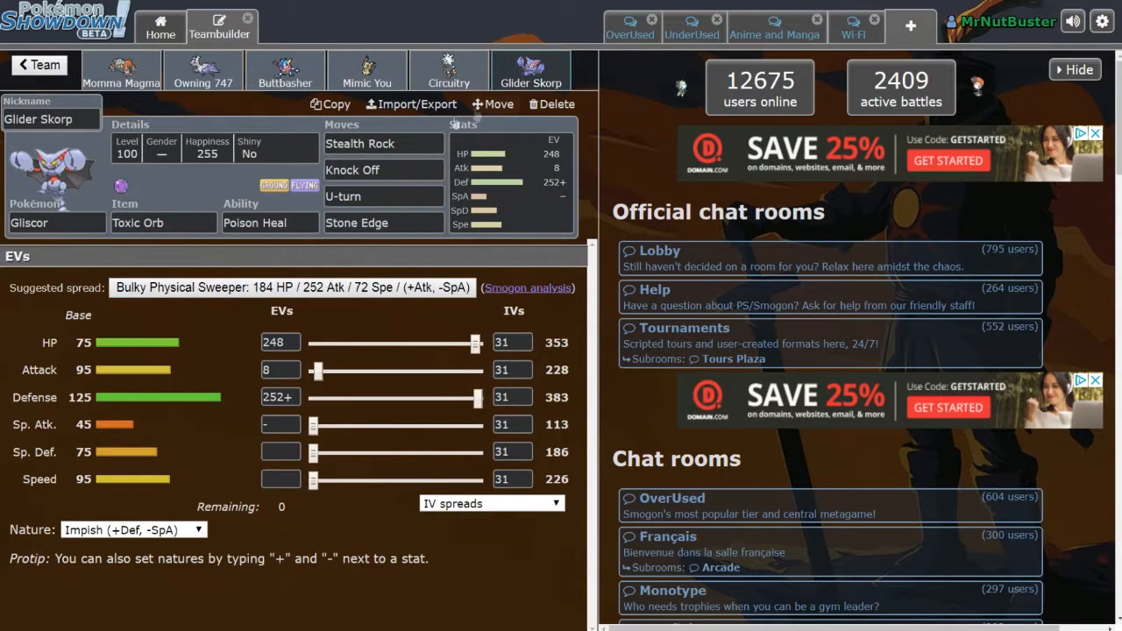
pyautogui.moveTo(250, 197)
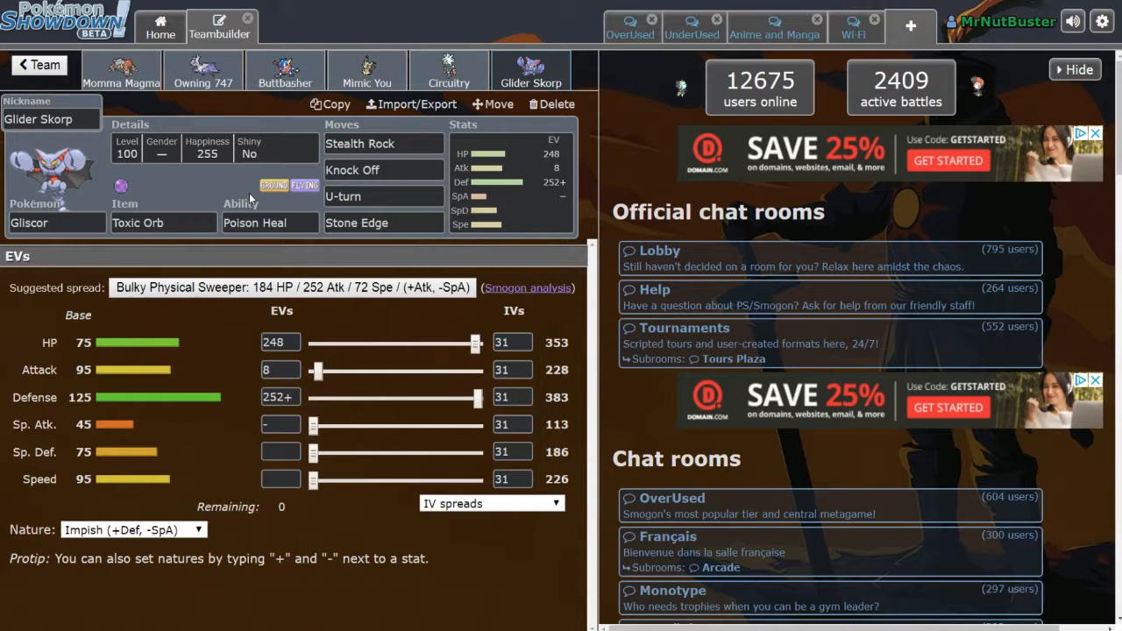
pyautogui.click(39, 65)
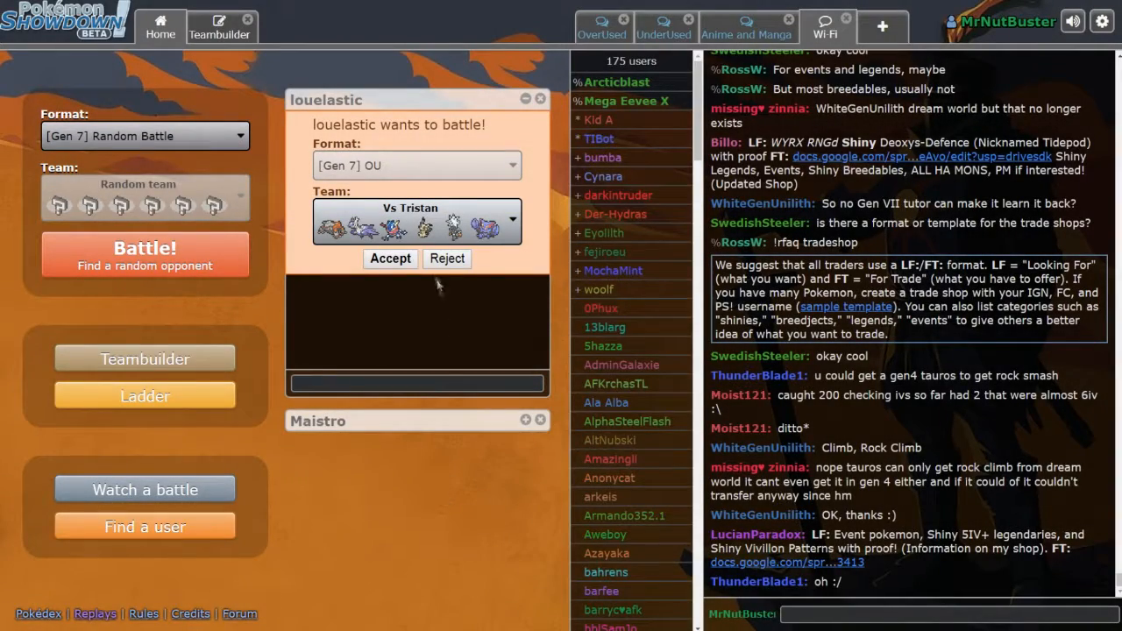
# Accept louelastic's Gen 7 OU challenge and dismiss the Water Gem rejection message.
pyautogui.click(389, 259)
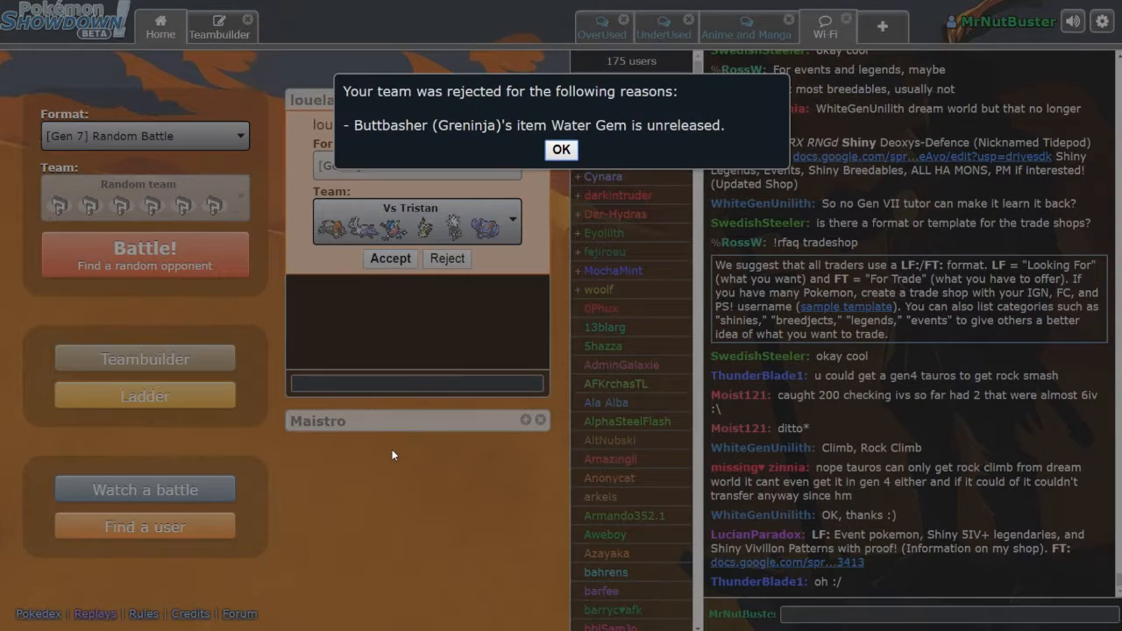
pyautogui.click(561, 150)
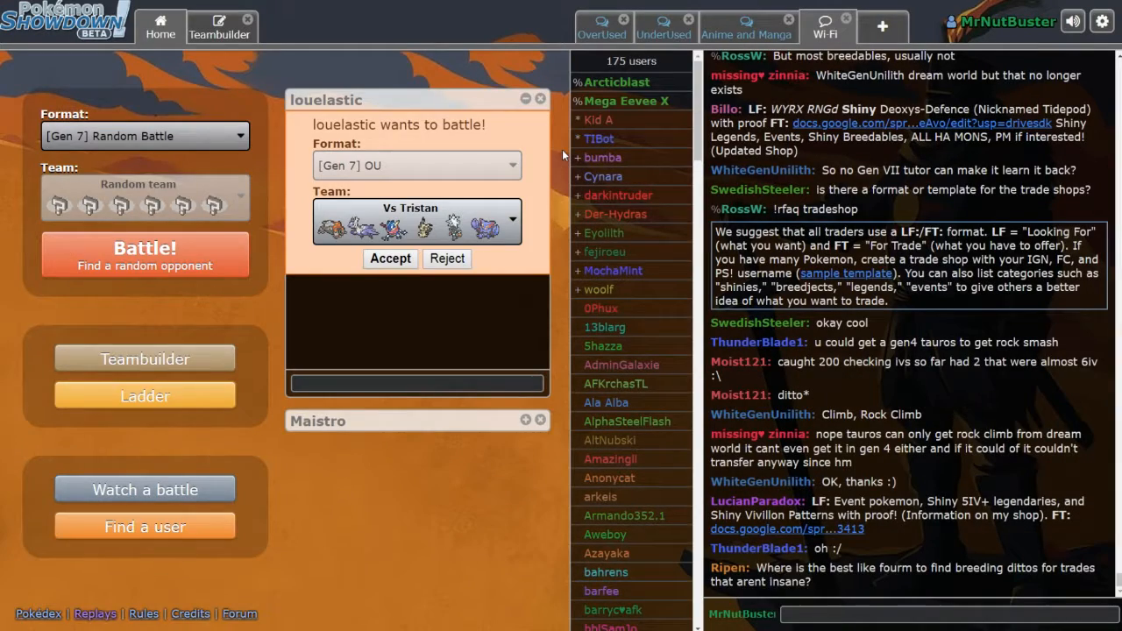
pyautogui.moveTo(561, 152)
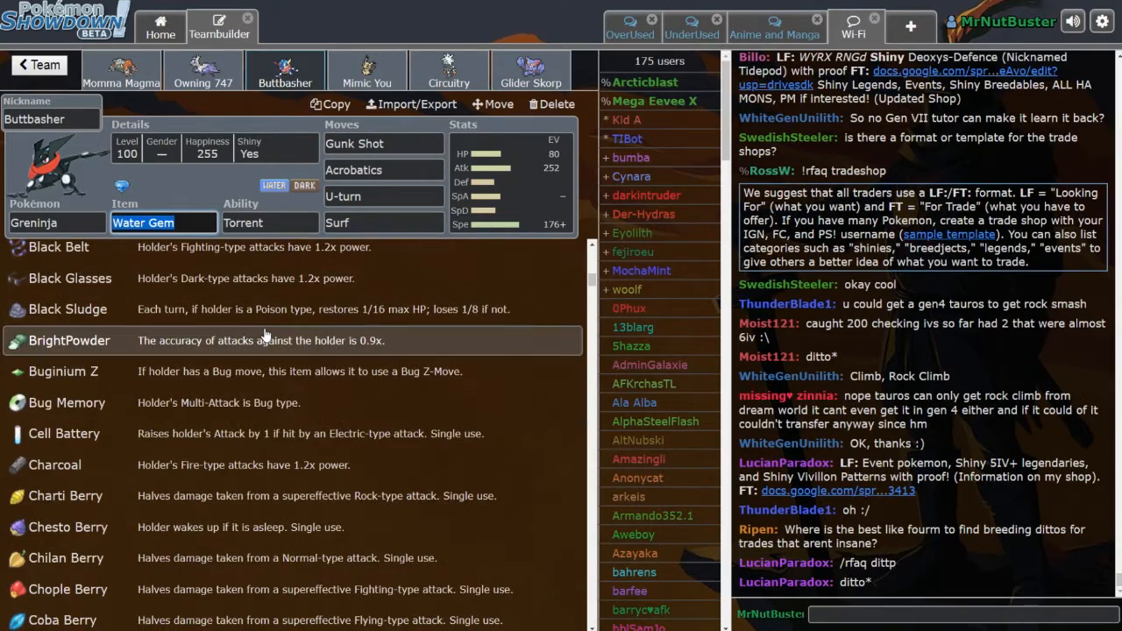
# Scroll the Teambuilder to find a legal replacement item for Buttbasher.
pyautogui.scroll(-3)
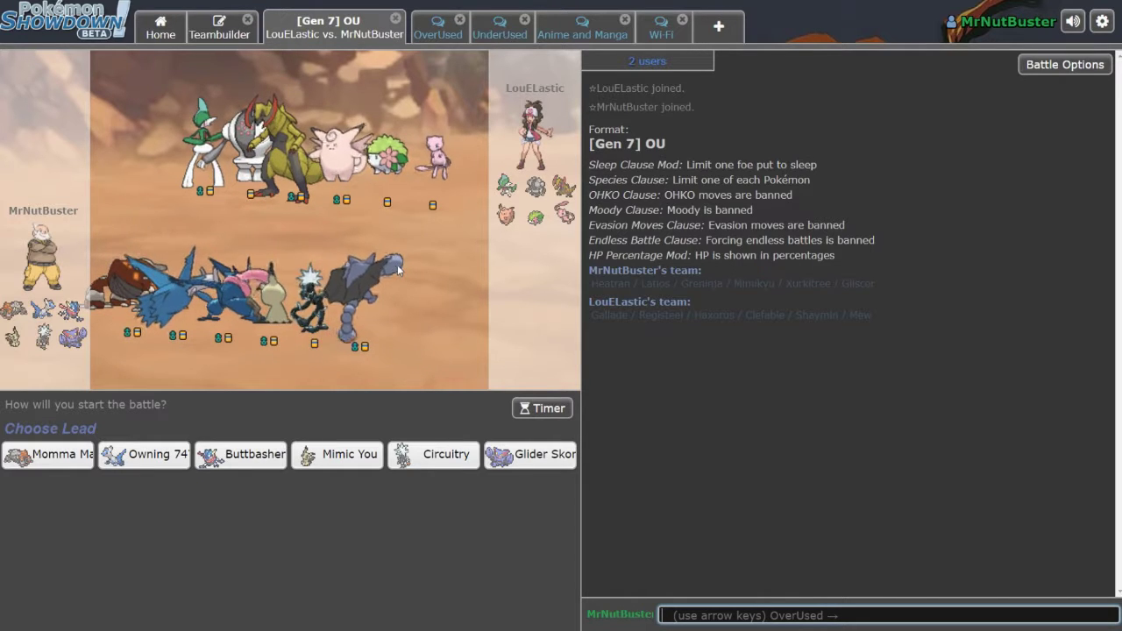
pyautogui.moveTo(372, 331)
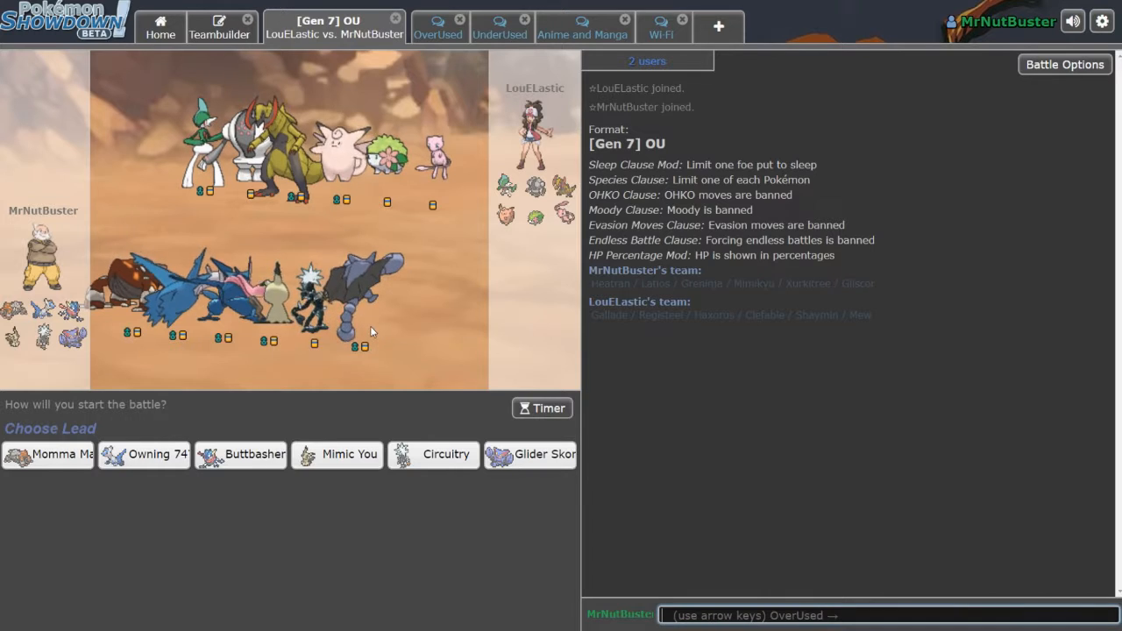
pyautogui.moveTo(254, 454)
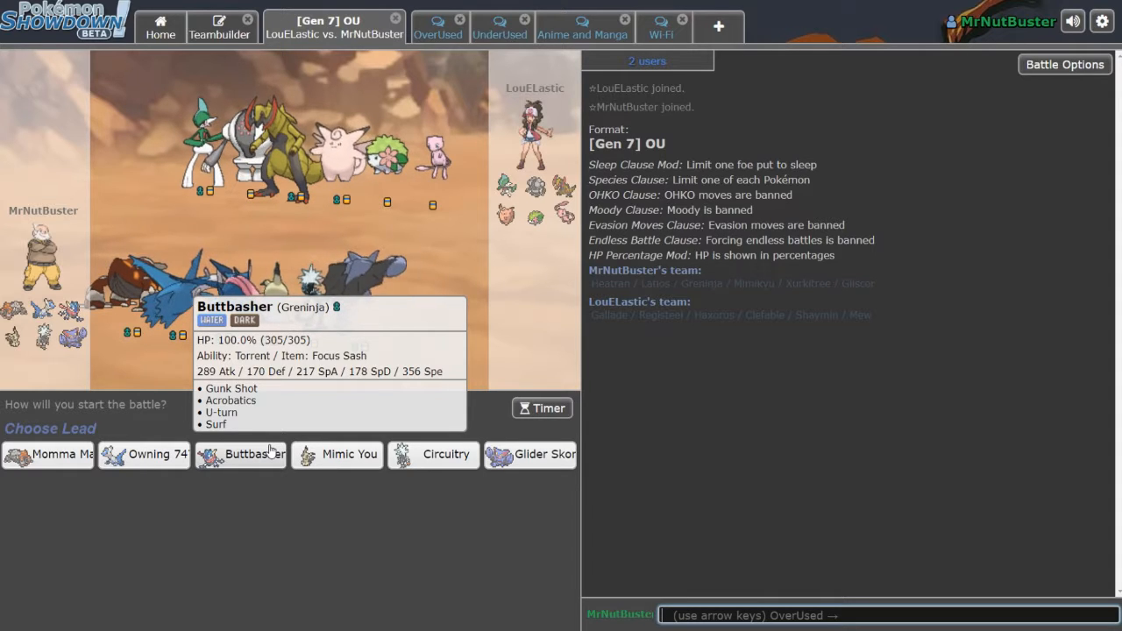
pyautogui.moveTo(544, 468)
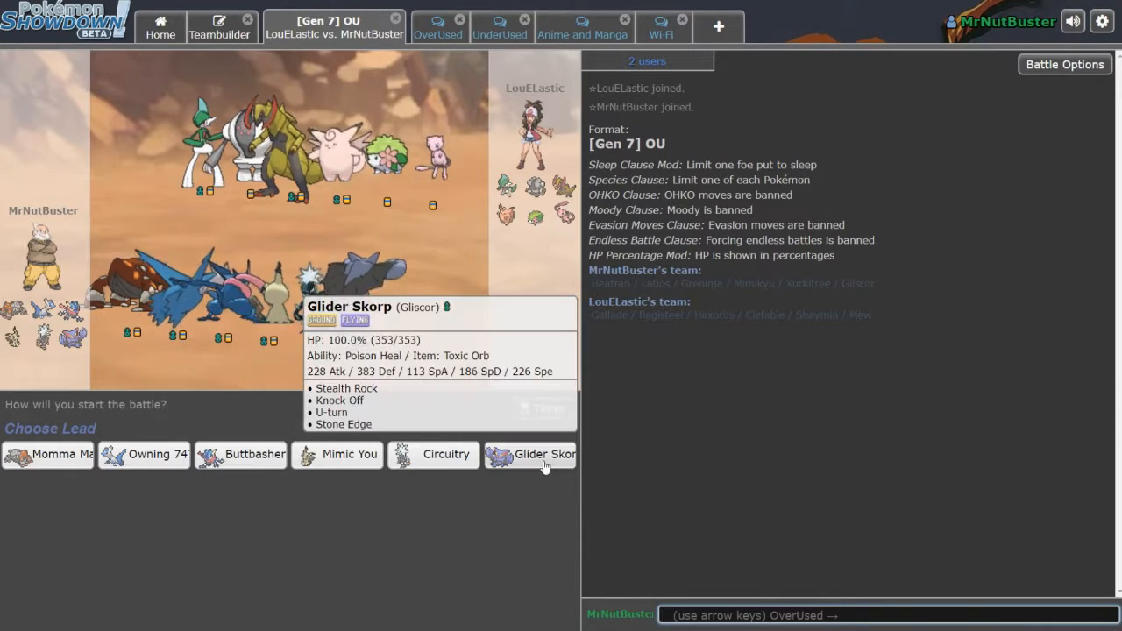
pyautogui.moveTo(145, 454)
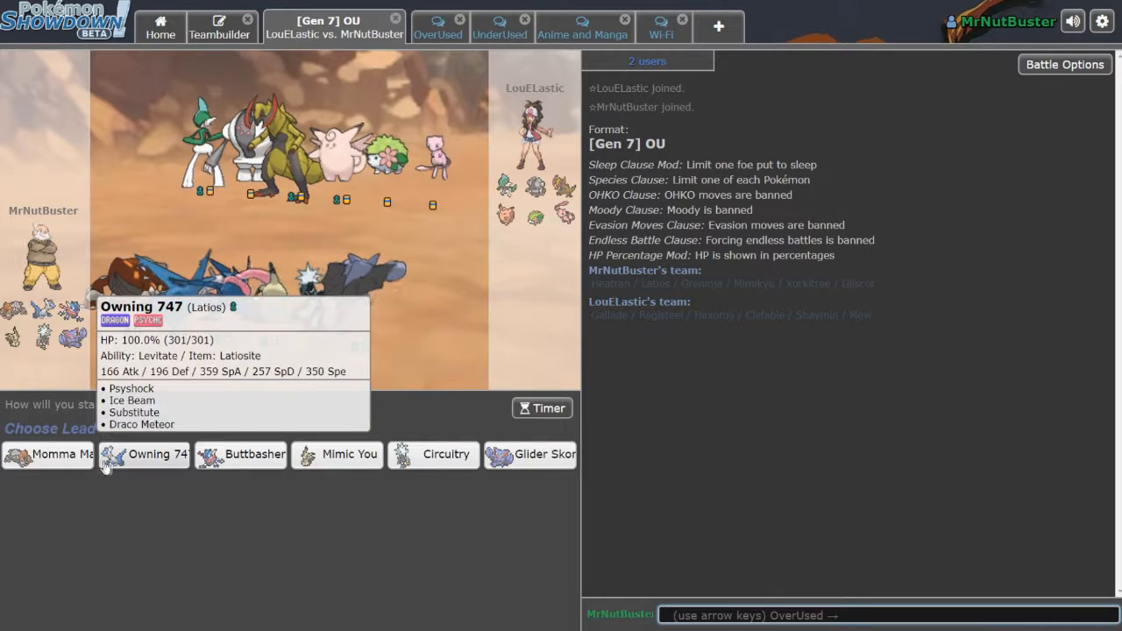
pyautogui.moveTo(69, 461)
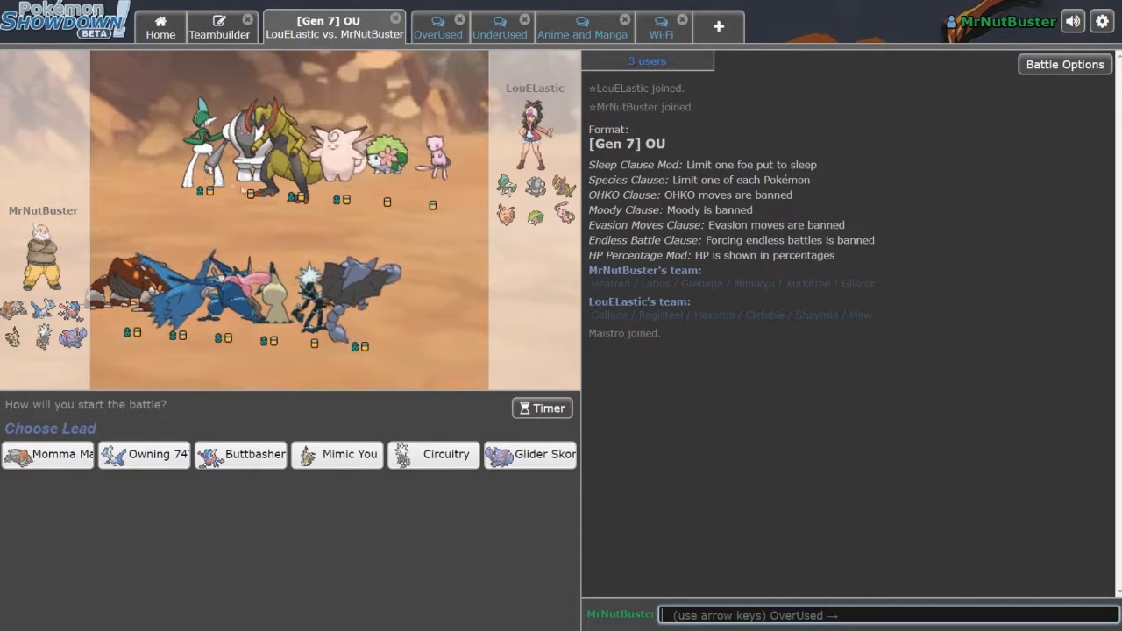
pyautogui.moveTo(250, 461)
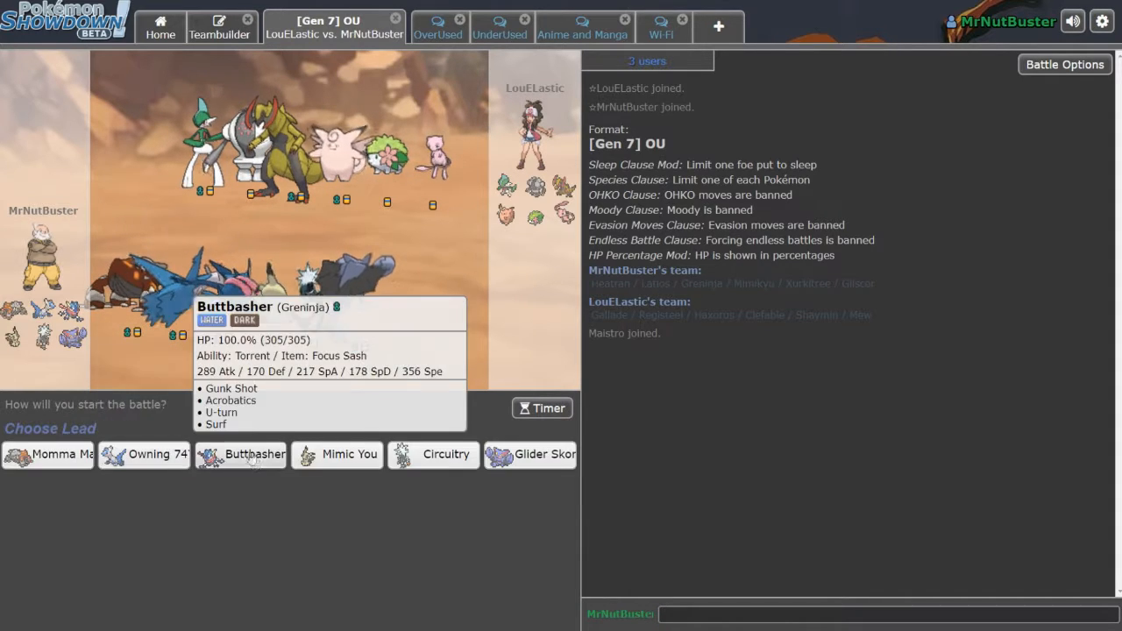
# Choose Buttbasher the Greninja as the lead in team preview.
pyautogui.click(240, 454)
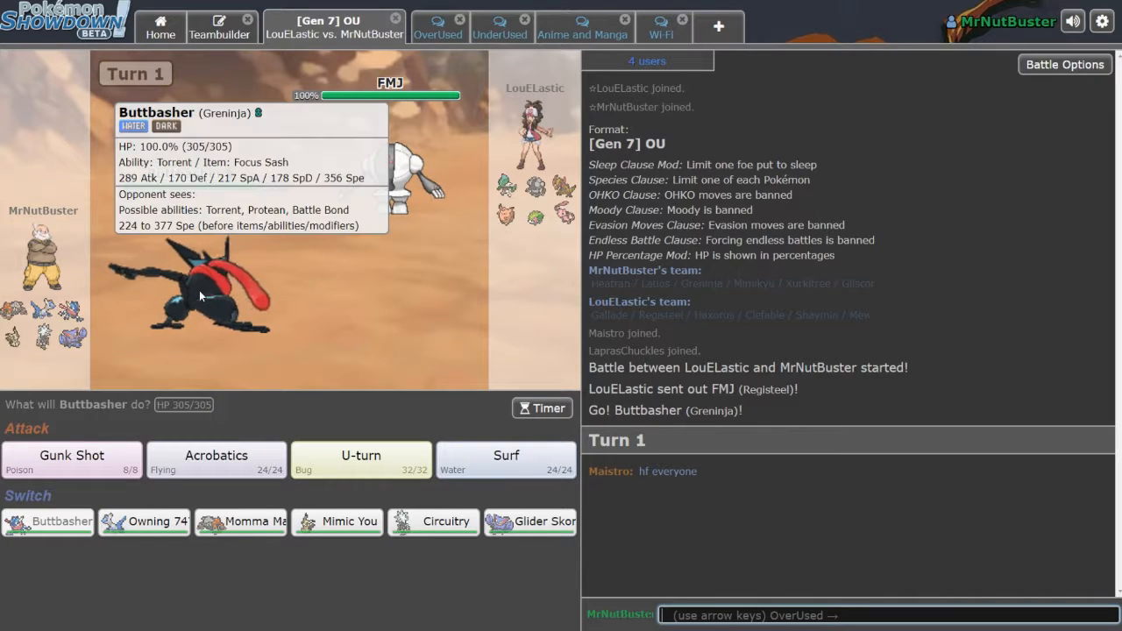
pyautogui.moveTo(348, 522)
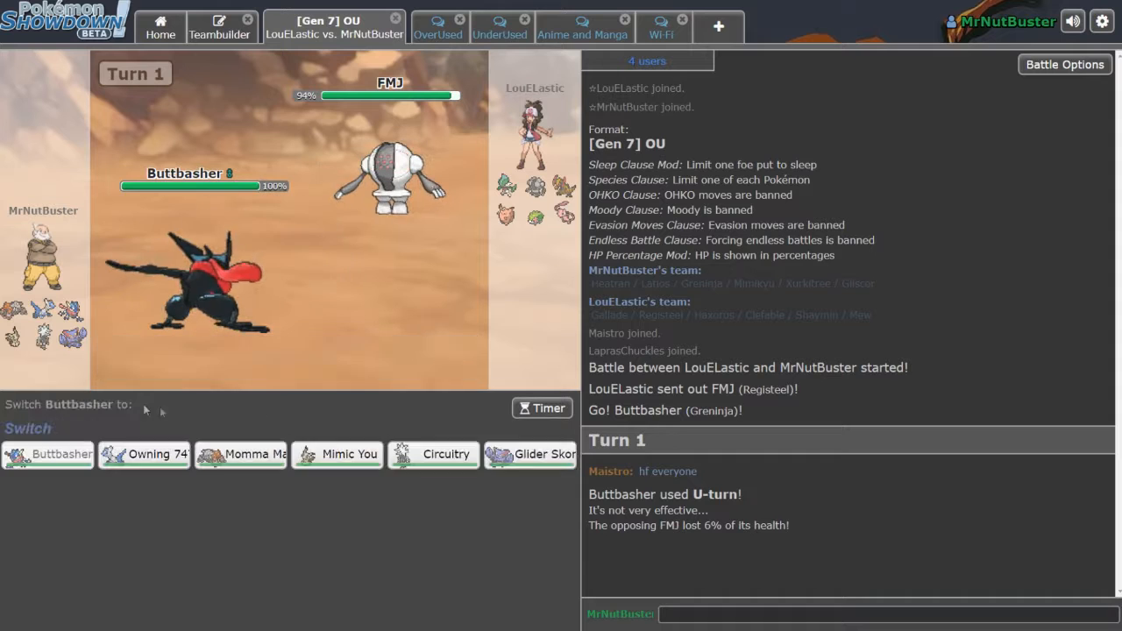
# Send in Glider Skorp, set up Stealth Rock, then switch to Momma Magma.
pyautogui.click(530, 455)
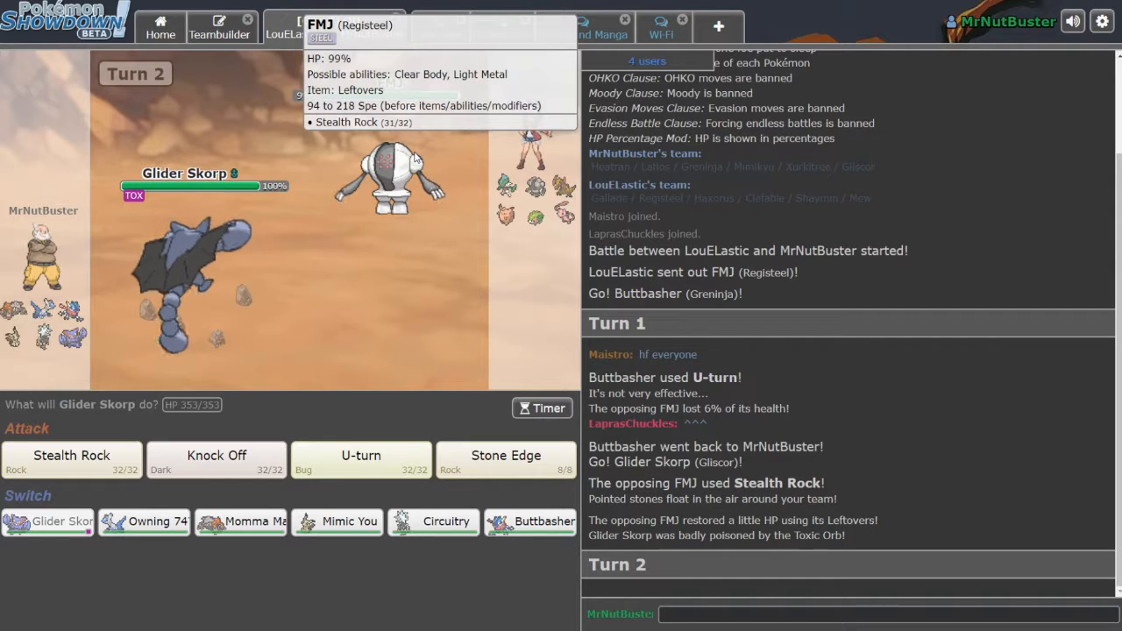
pyautogui.moveTo(357, 276)
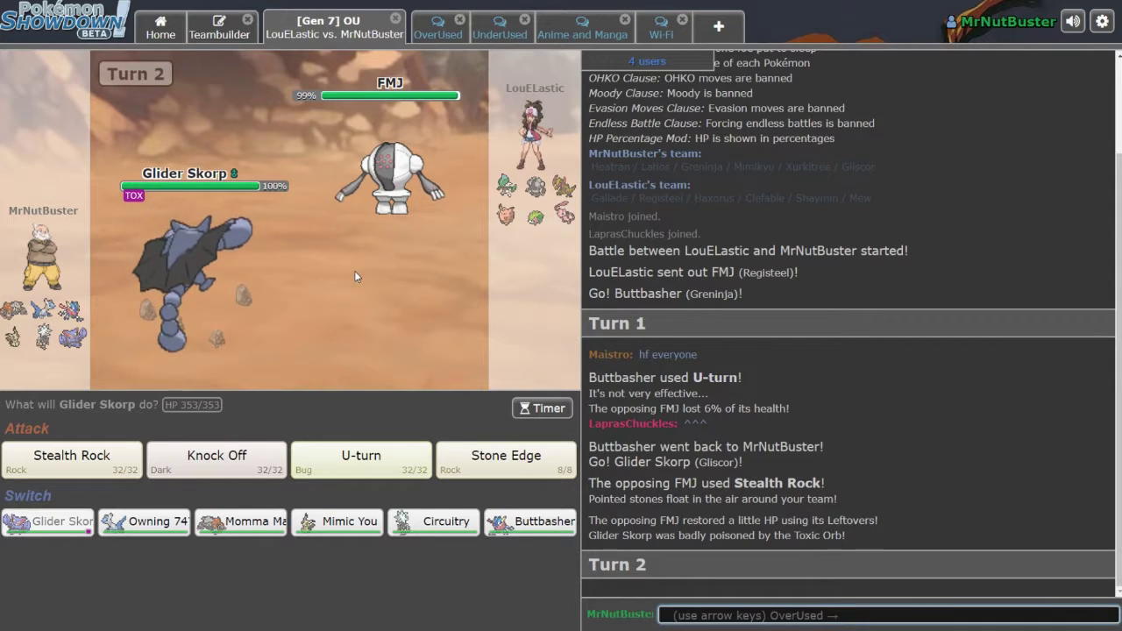
pyautogui.click(72, 456)
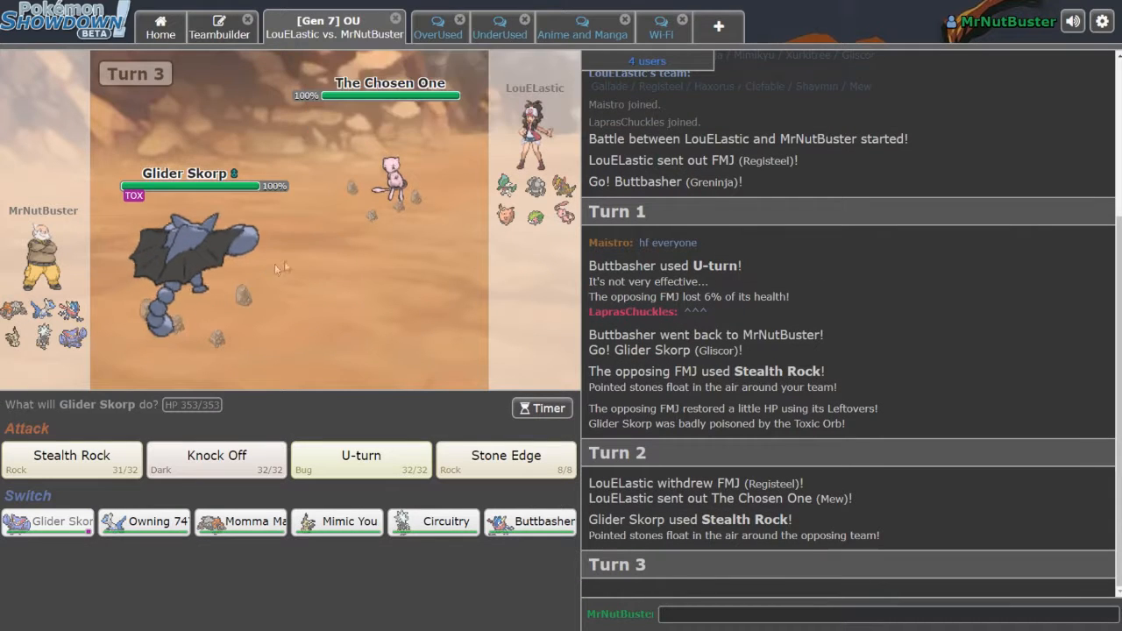
pyautogui.moveTo(372, 407)
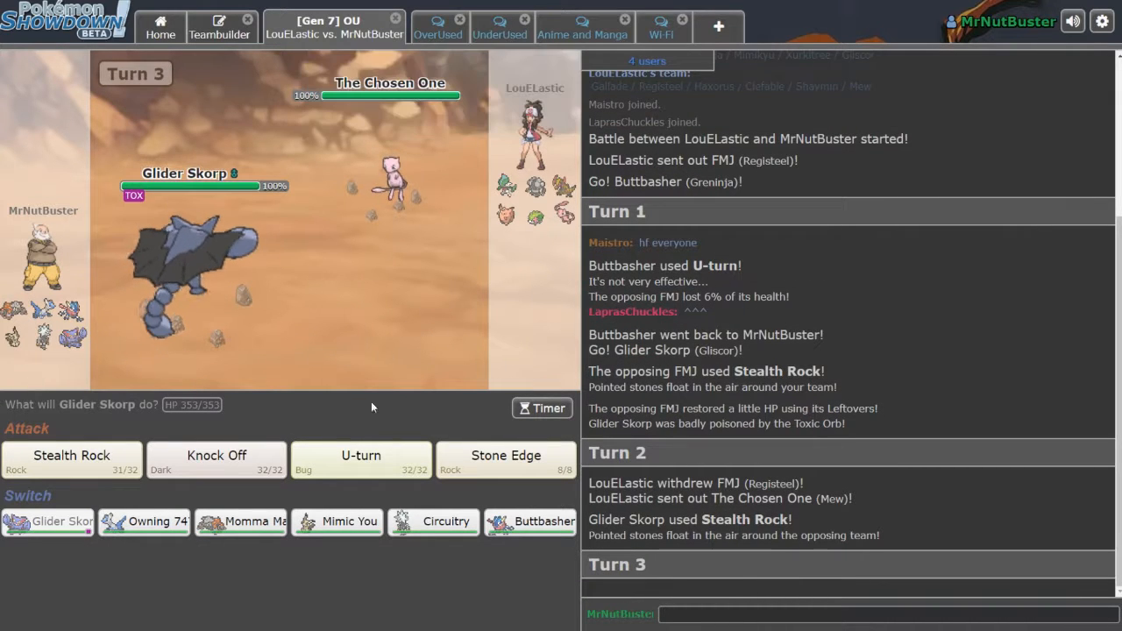
pyautogui.moveTo(145, 522)
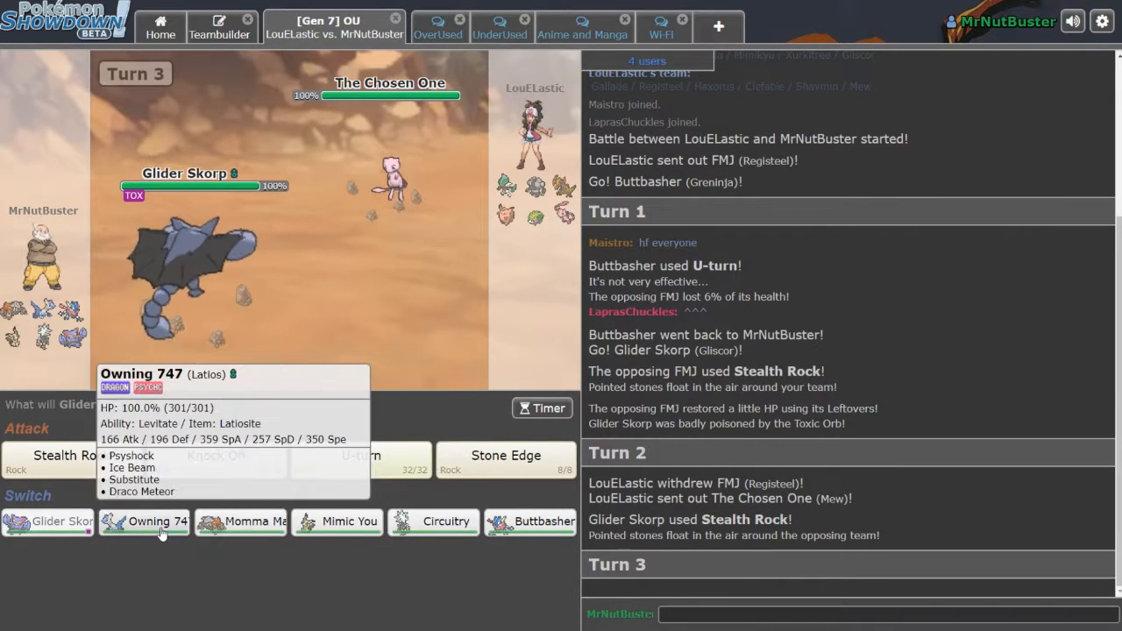
pyautogui.click(241, 522)
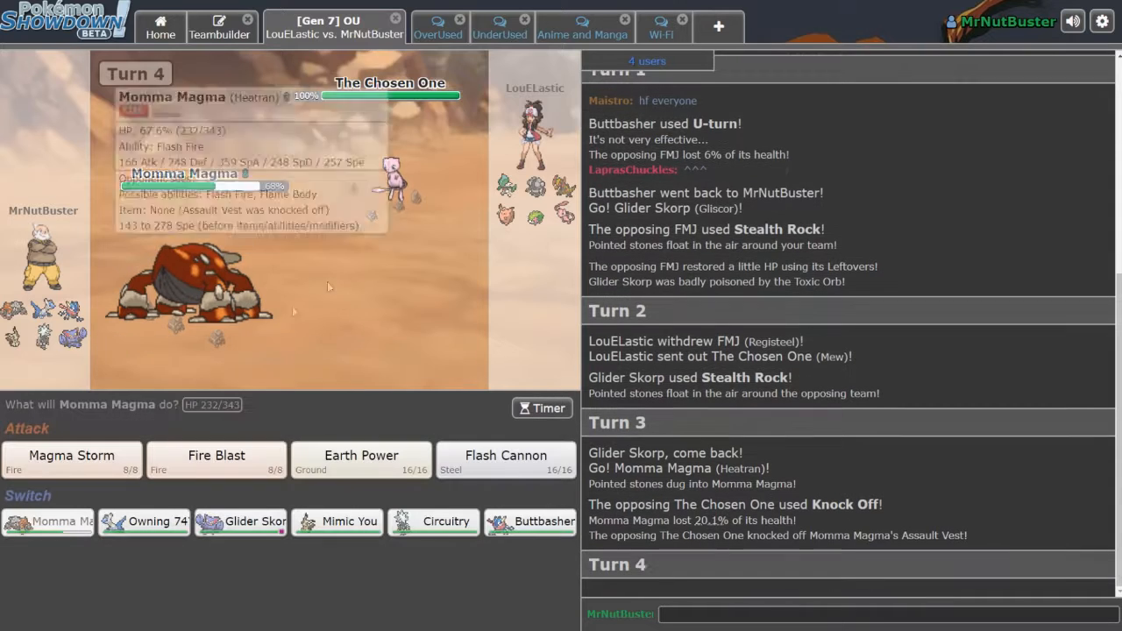
pyautogui.moveTo(71, 456)
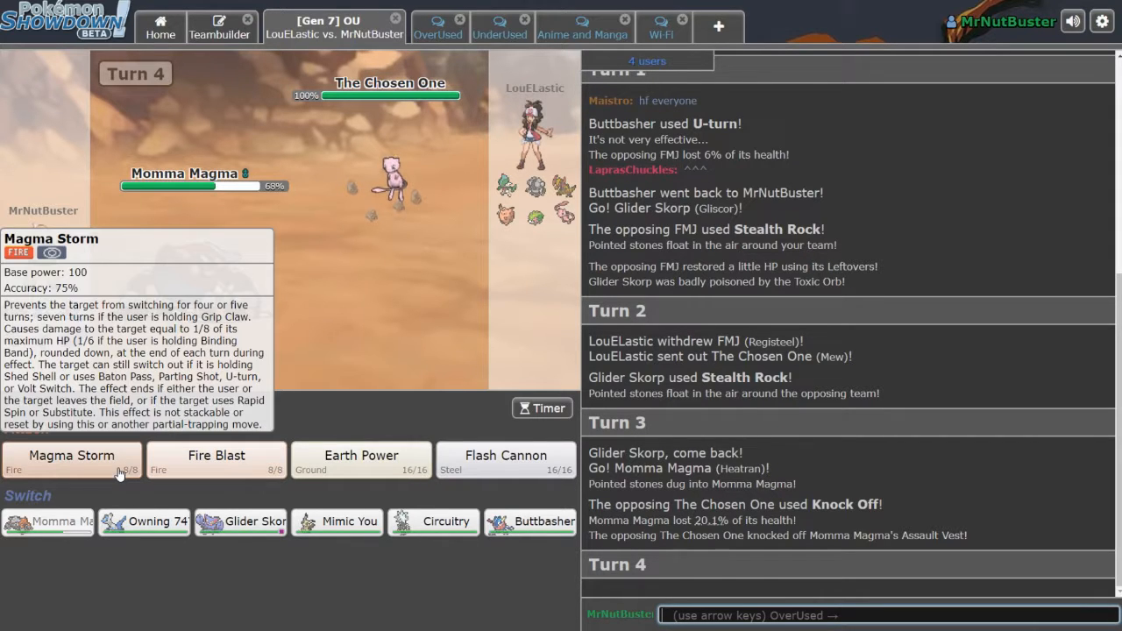
# Trap The Chosen One with Magma Storm, then knock it out with Fire Blast.
pyautogui.click(216, 459)
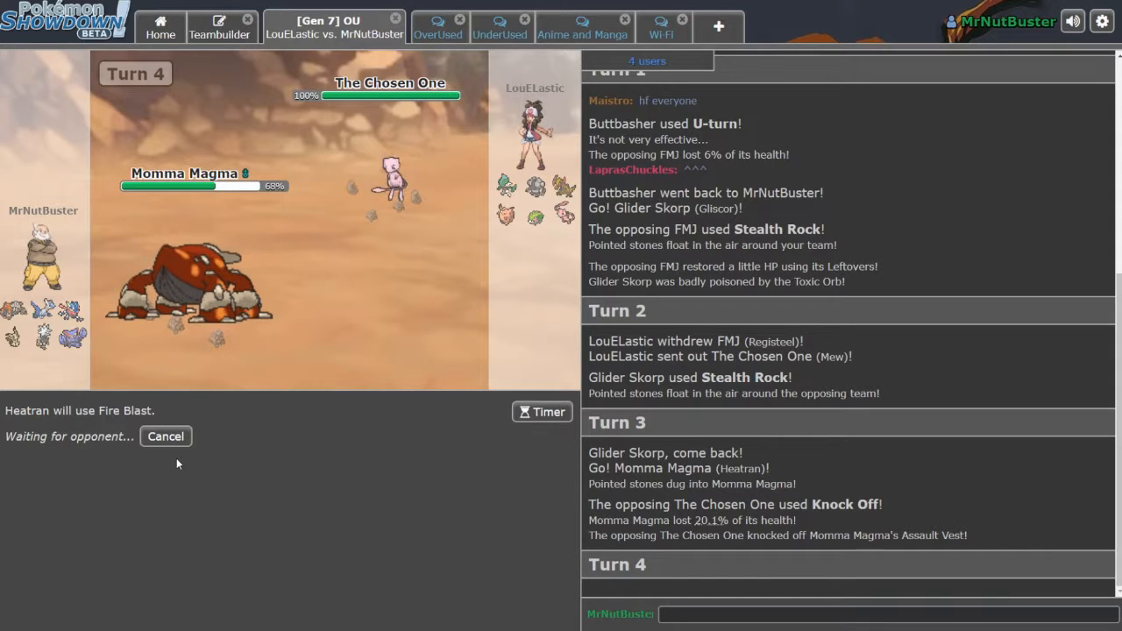
pyautogui.moveTo(282, 448)
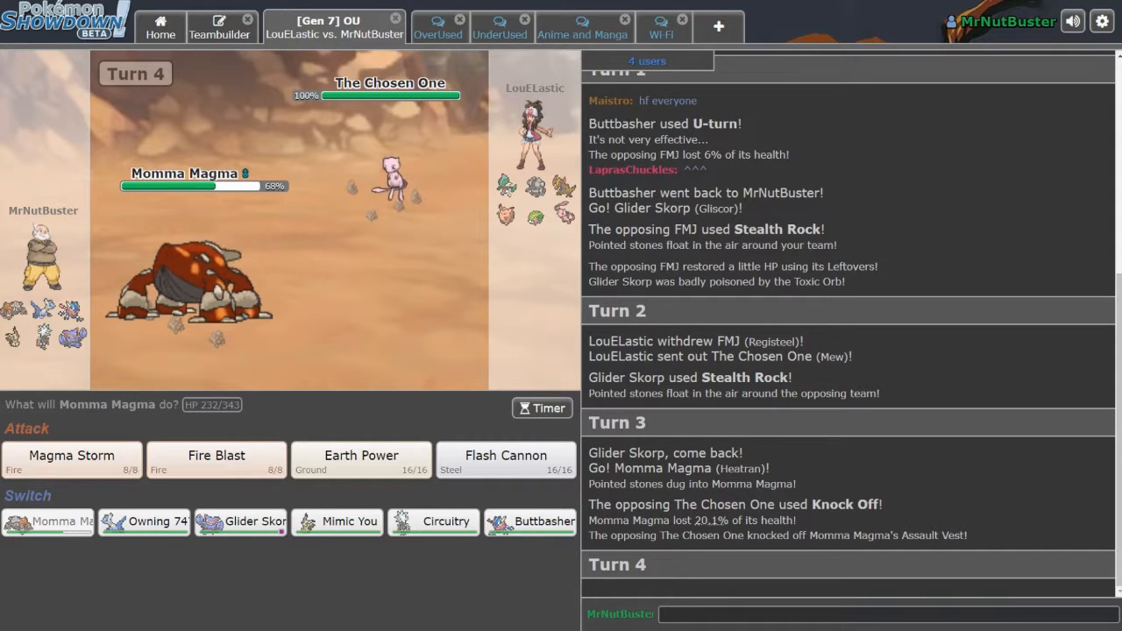
pyautogui.click(71, 456)
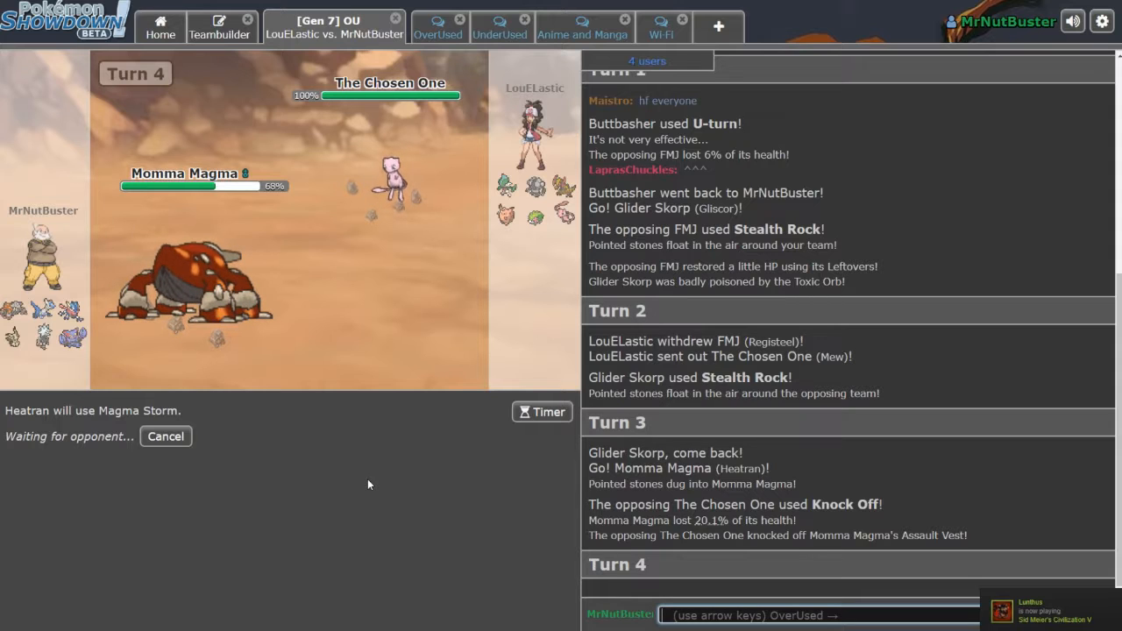
pyautogui.moveTo(661, 416)
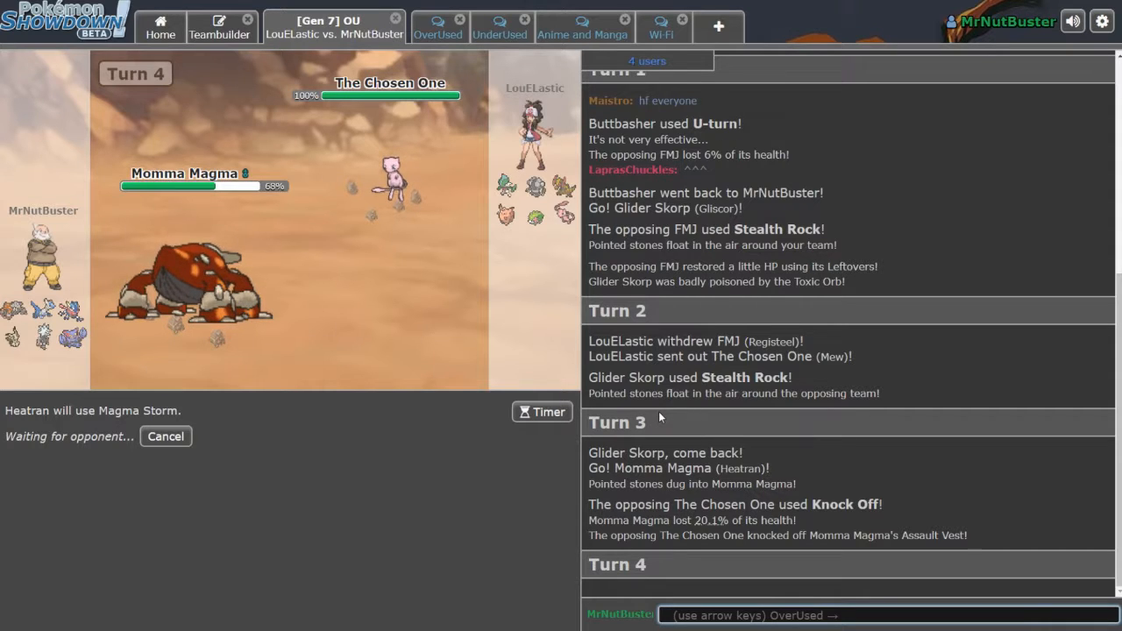
pyautogui.moveTo(365, 180)
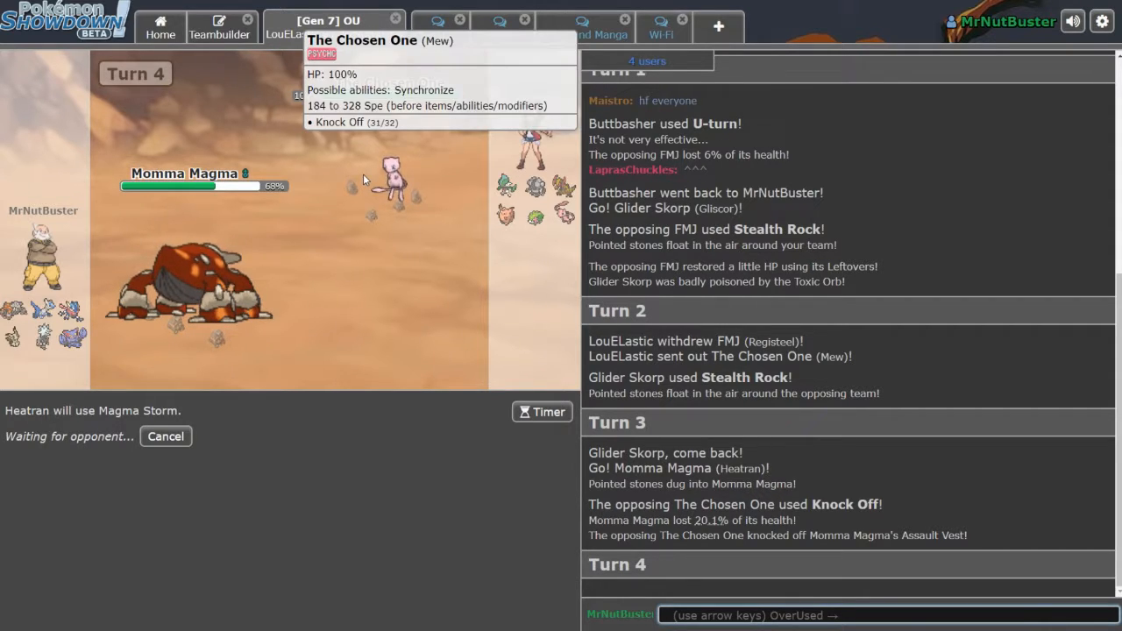
pyautogui.moveTo(656, 338)
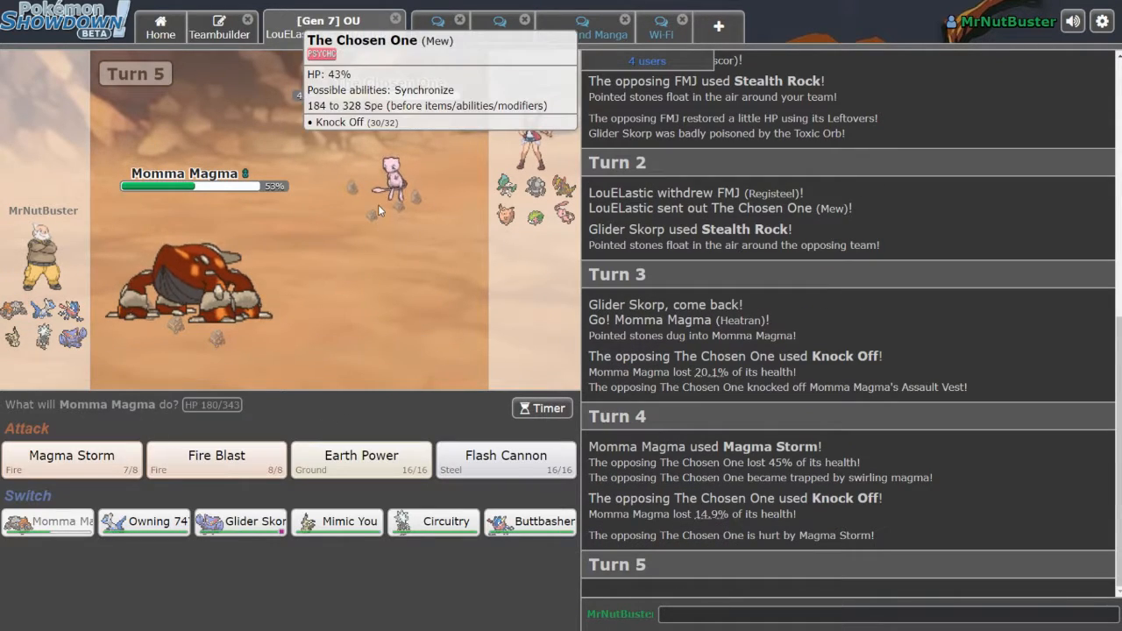
pyautogui.moveTo(382, 236)
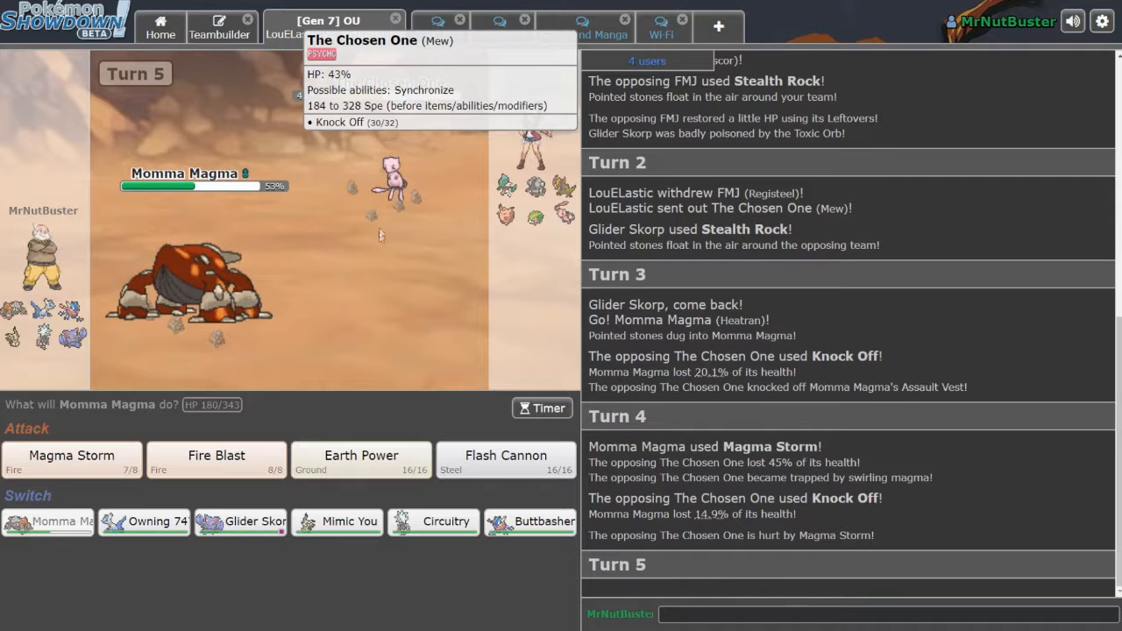
pyautogui.moveTo(308, 351)
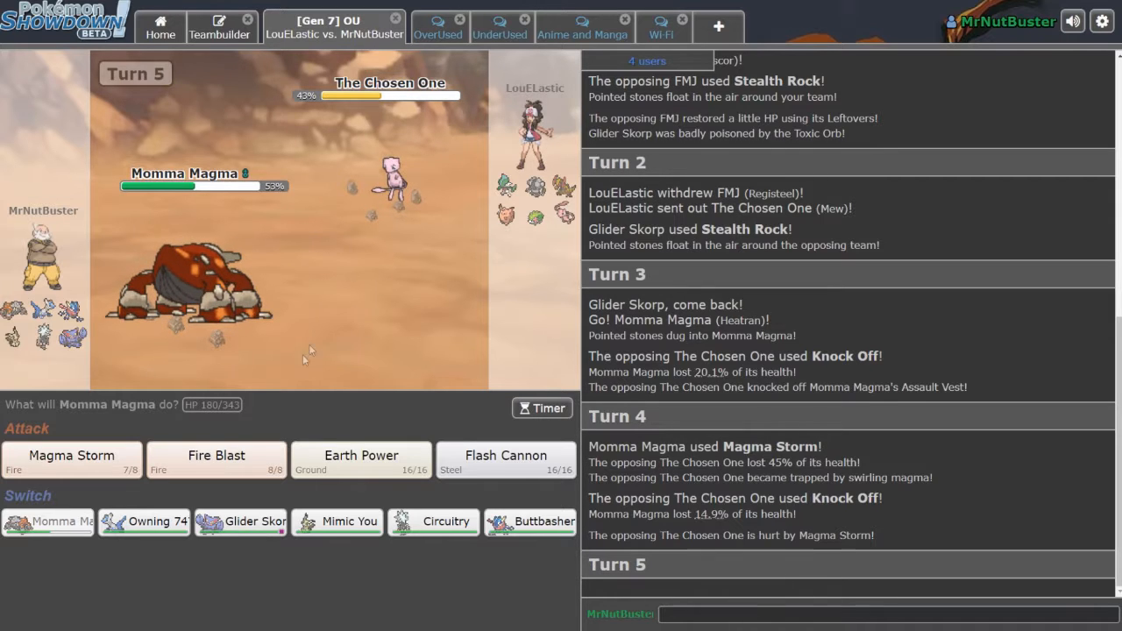
pyautogui.click(216, 459)
pyautogui.write('forgot to say hf at the sta')
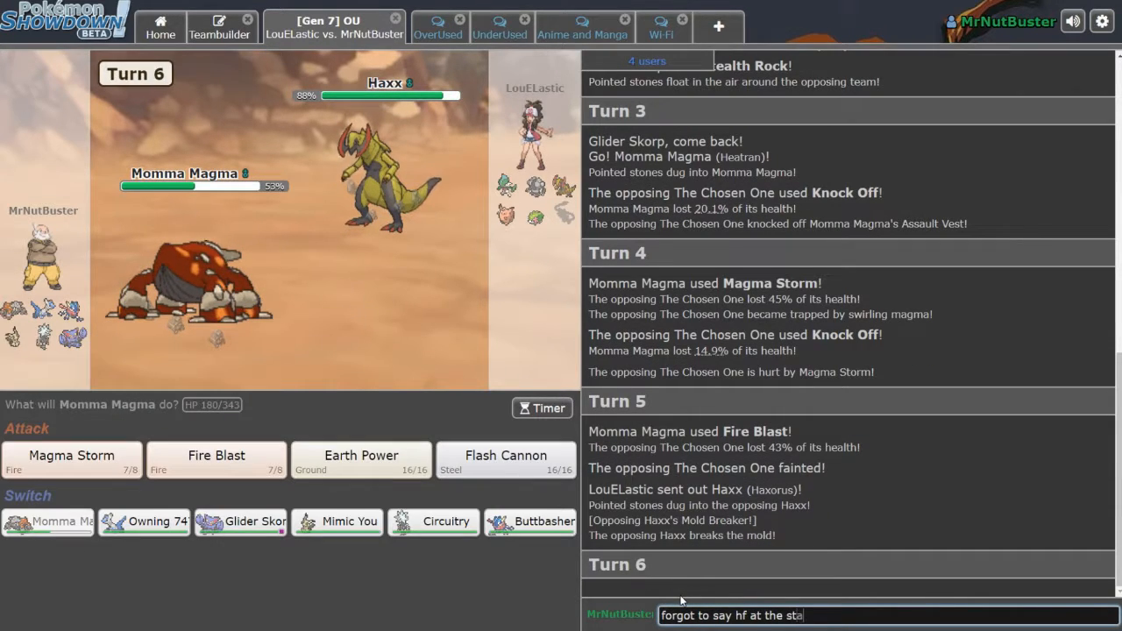
pyautogui.press('Enter')
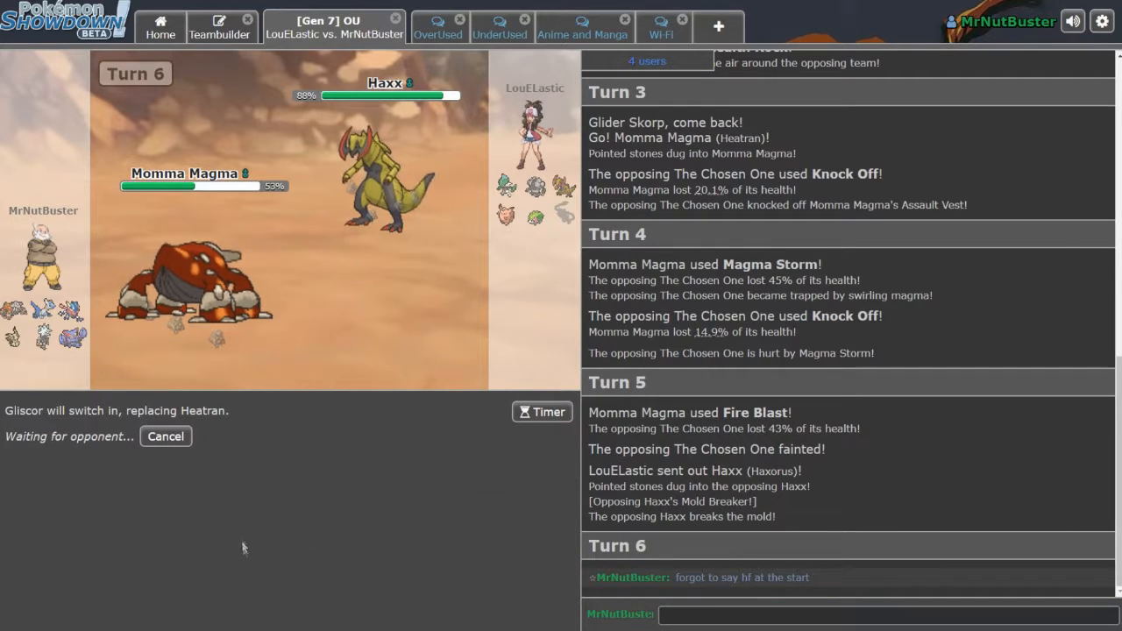
pyautogui.moveTo(347, 509)
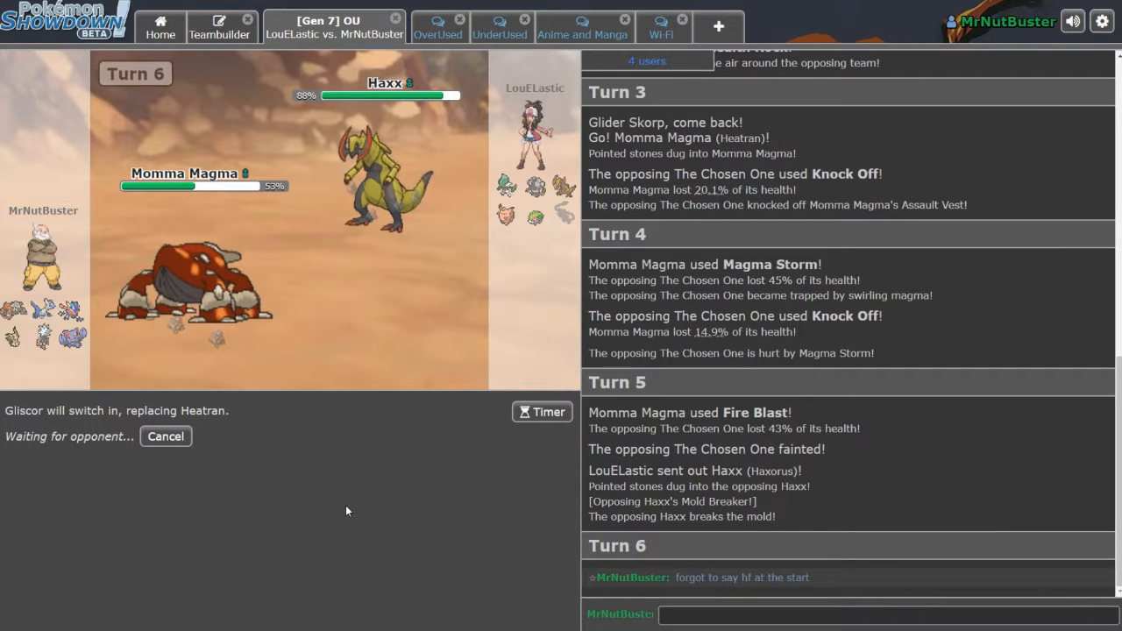
pyautogui.moveTo(374, 221)
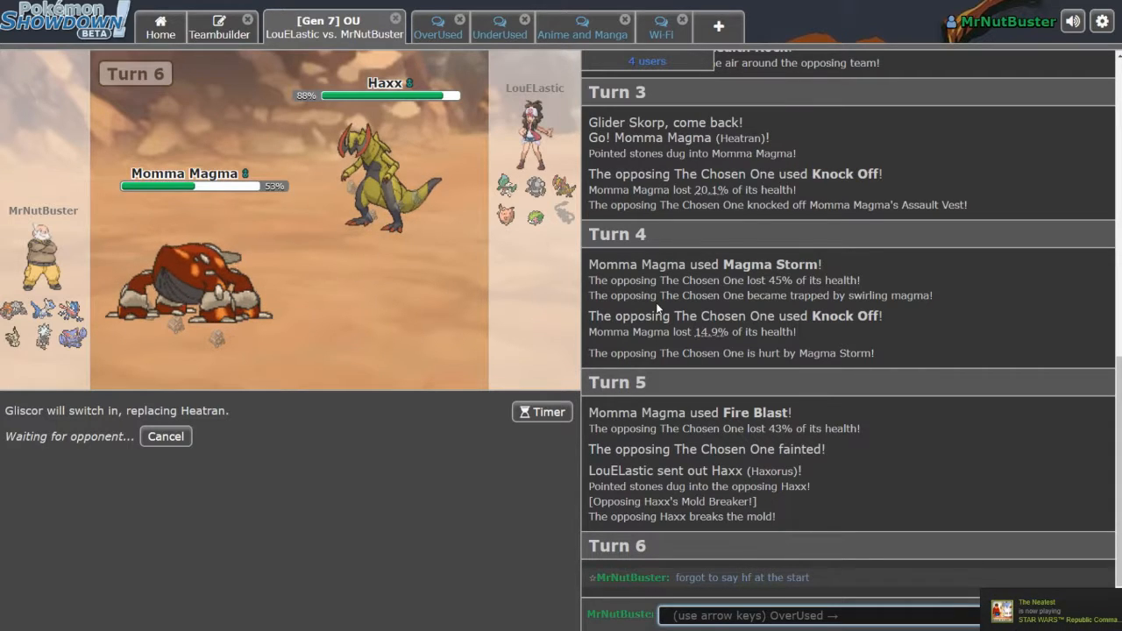
pyautogui.moveTo(385, 157)
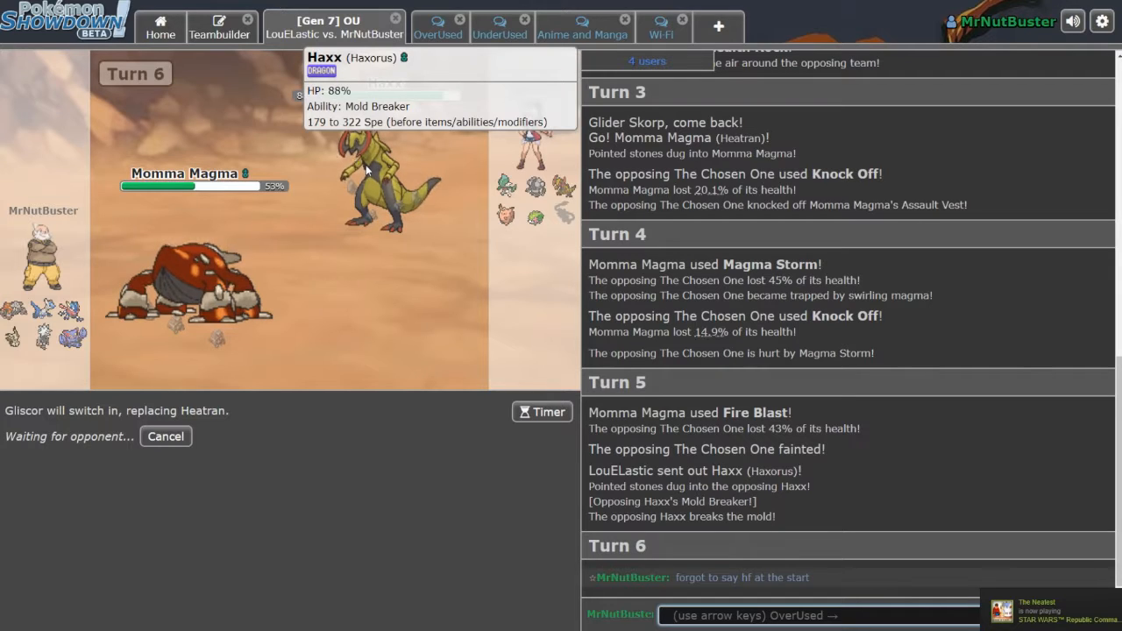
pyautogui.moveTo(362, 428)
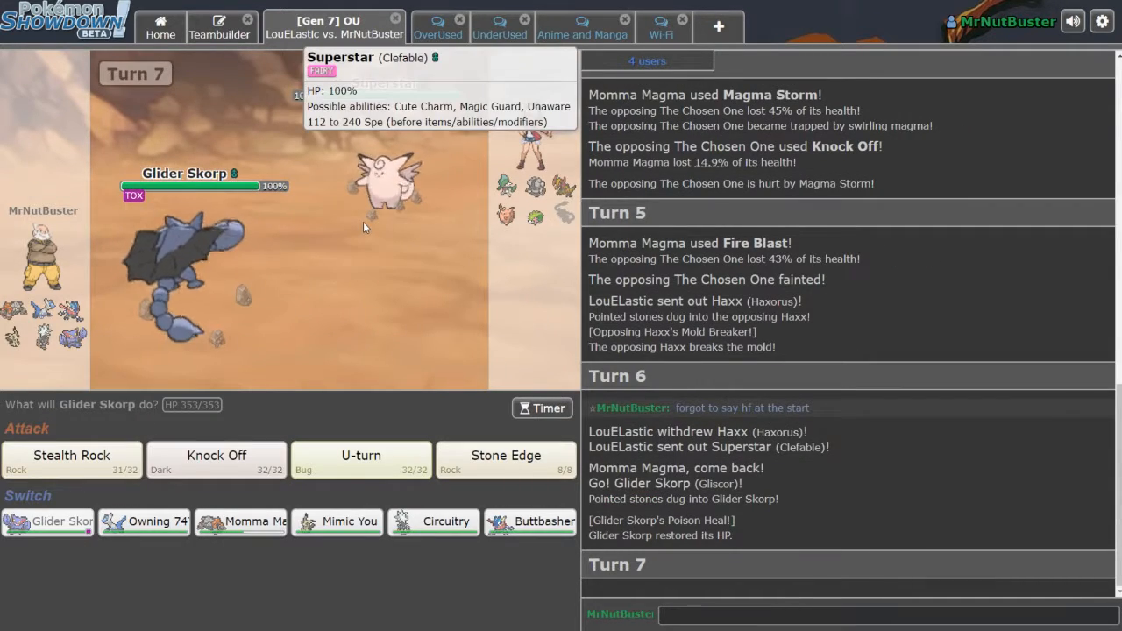
# Use Glider Skorp's Knock Off on Superstar the Clefable.
pyautogui.click(216, 460)
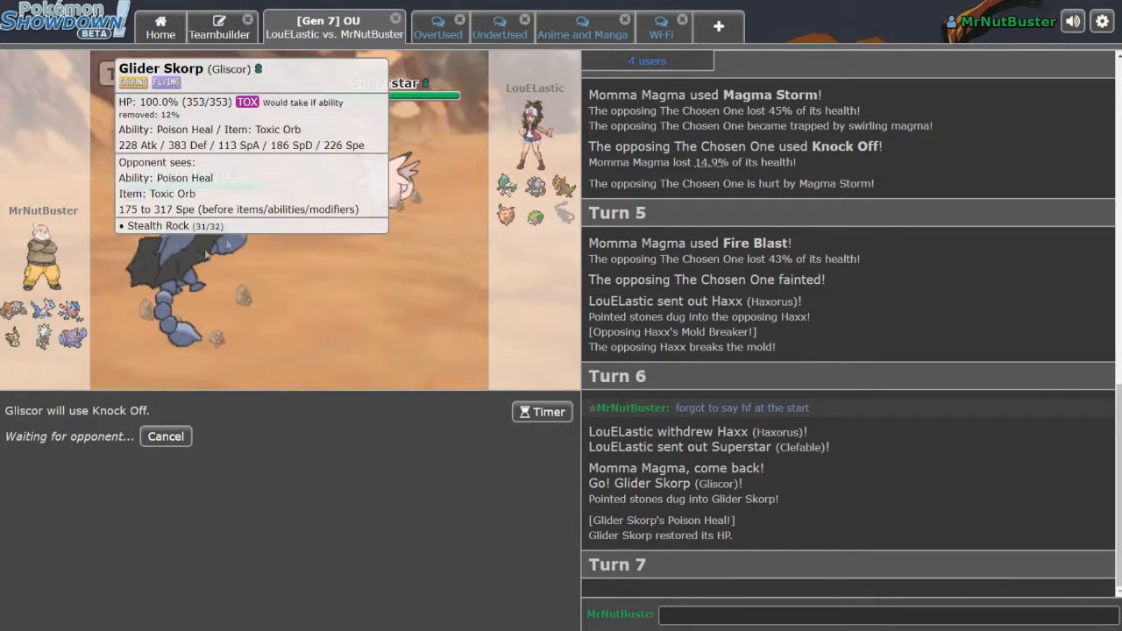
pyautogui.moveTo(200, 86)
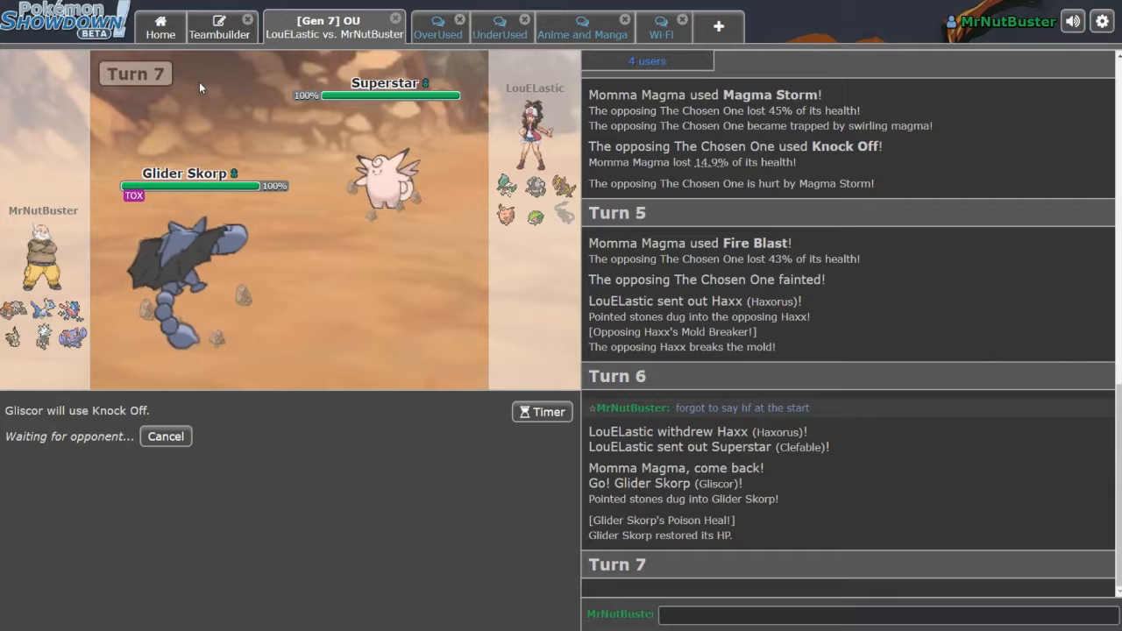
pyautogui.moveTo(403, 94)
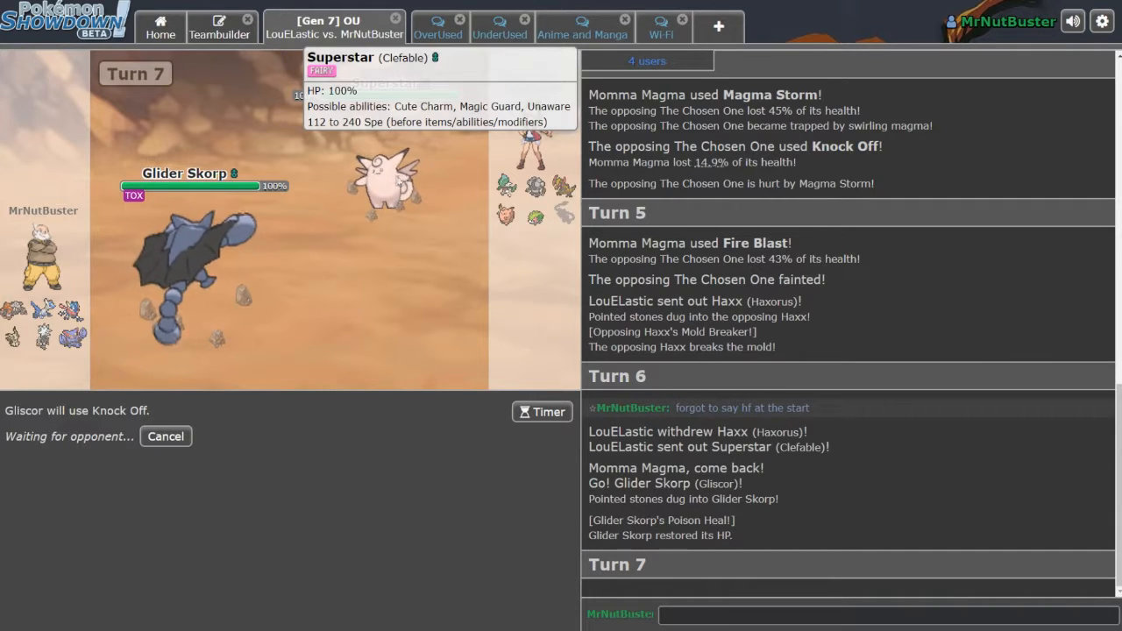
pyautogui.moveTo(763, 227)
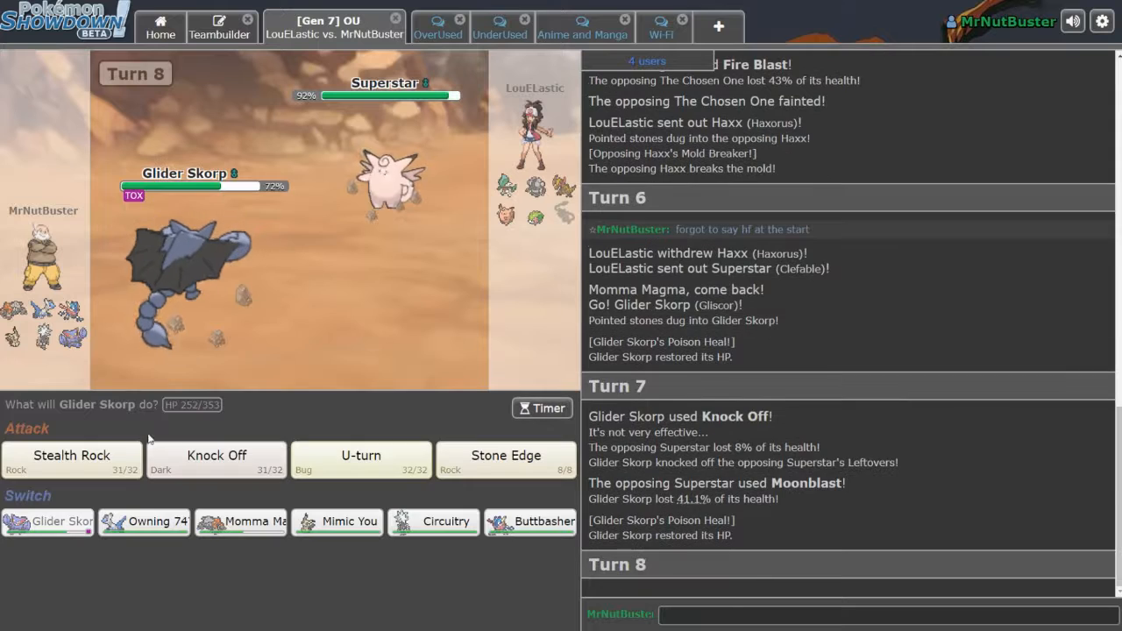
# U-turn out of Glider Skorp, then fire two Flash Cannons at Superstar.
pyautogui.click(361, 458)
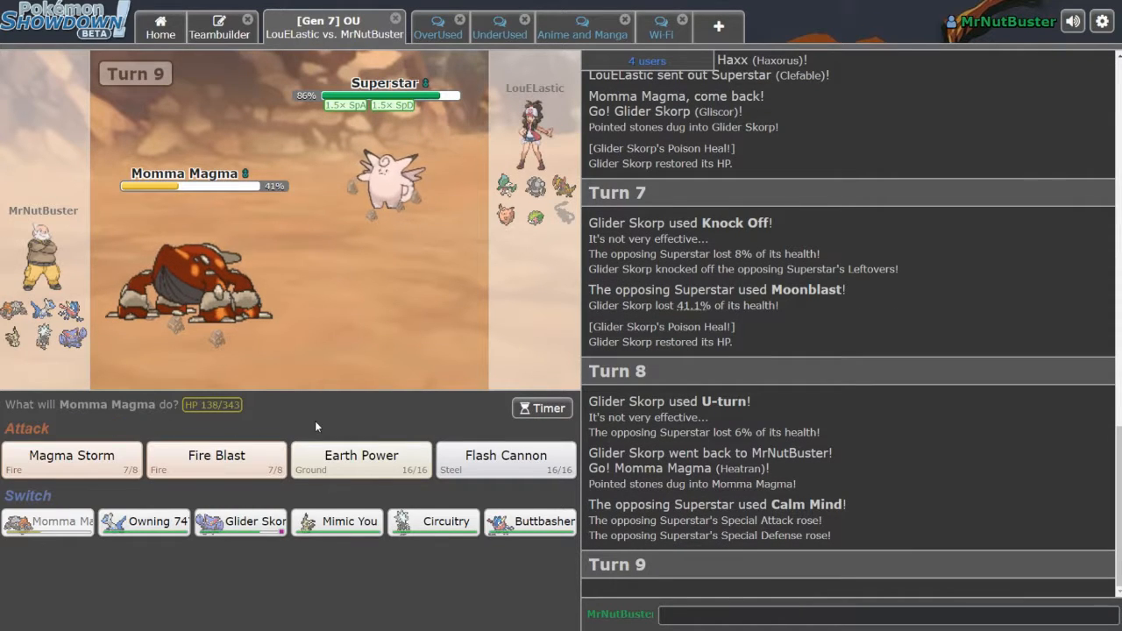
pyautogui.moveTo(143, 522)
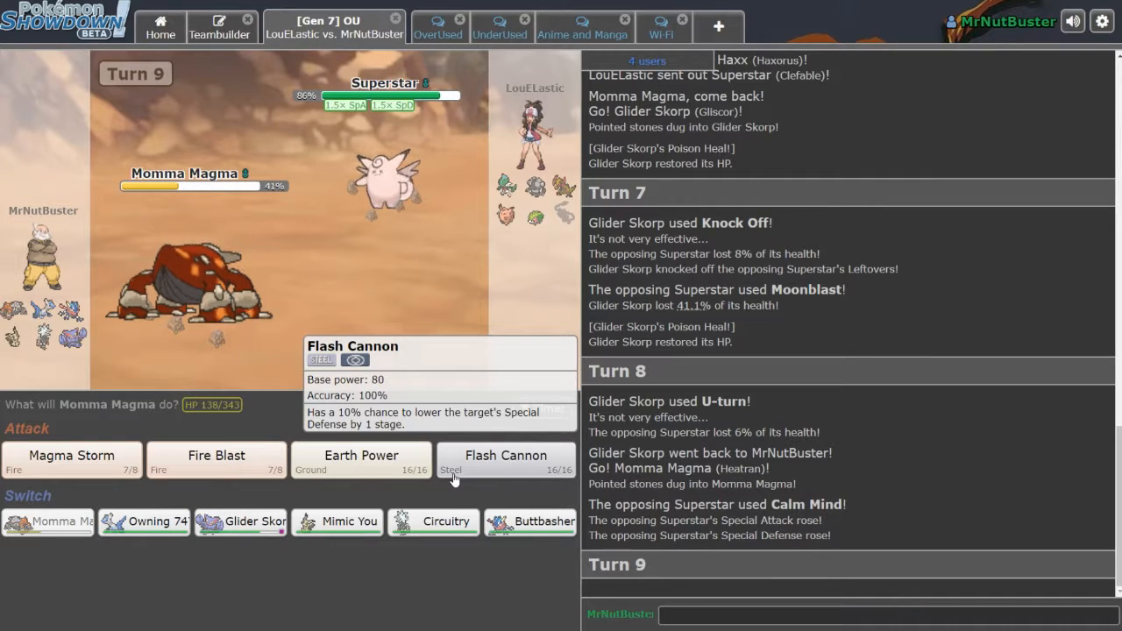
pyautogui.click(506, 460)
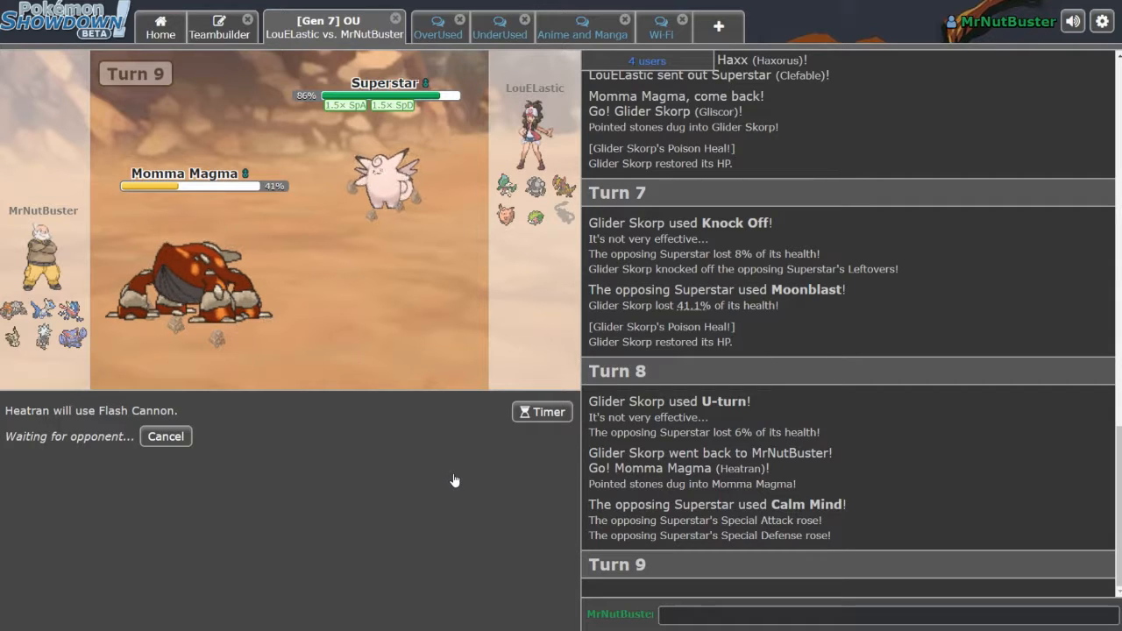
pyautogui.moveTo(874, 247)
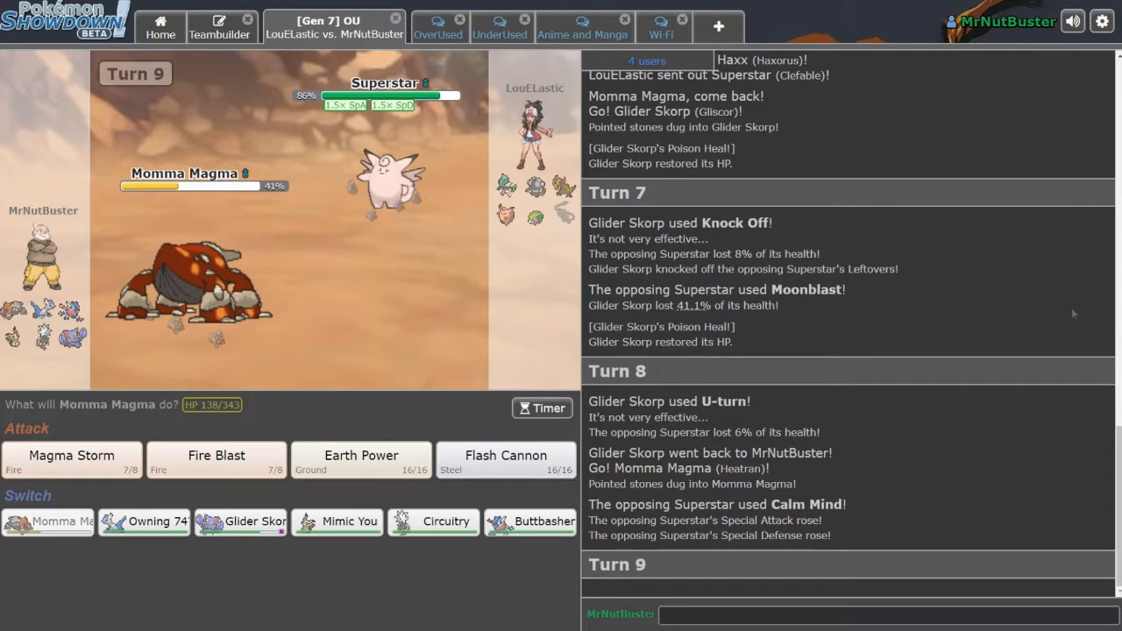
pyautogui.click(506, 458)
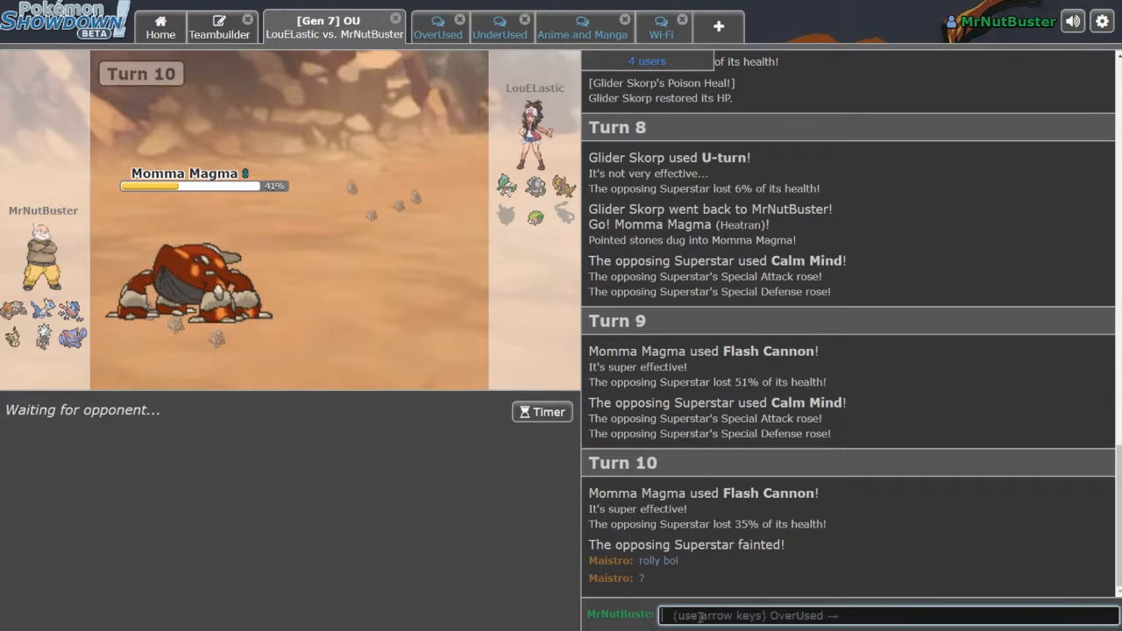
pyautogui.moveTo(708, 586)
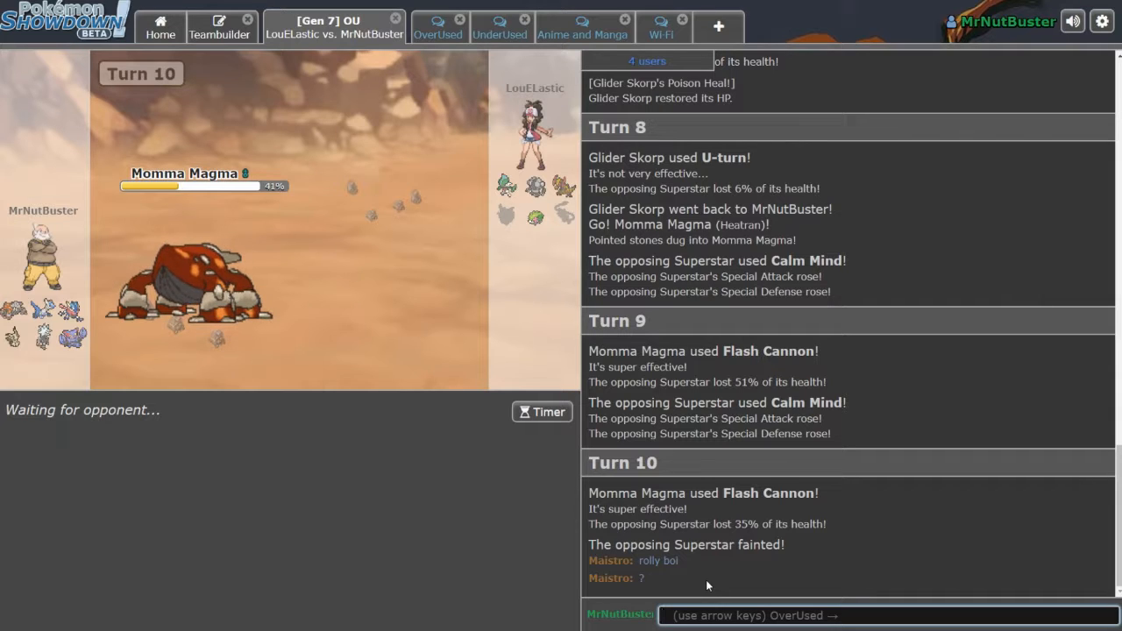
# Post chat messages and switch Heatran out for Owning 747 the Latios.
pyautogui.write('the fucks')
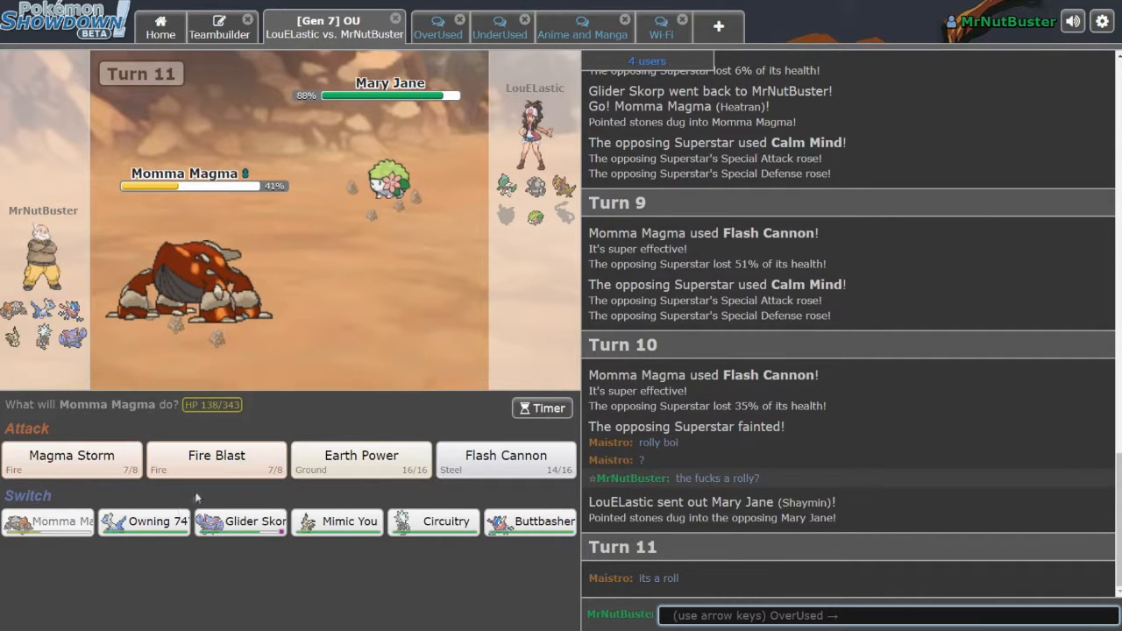
pyautogui.click(143, 522)
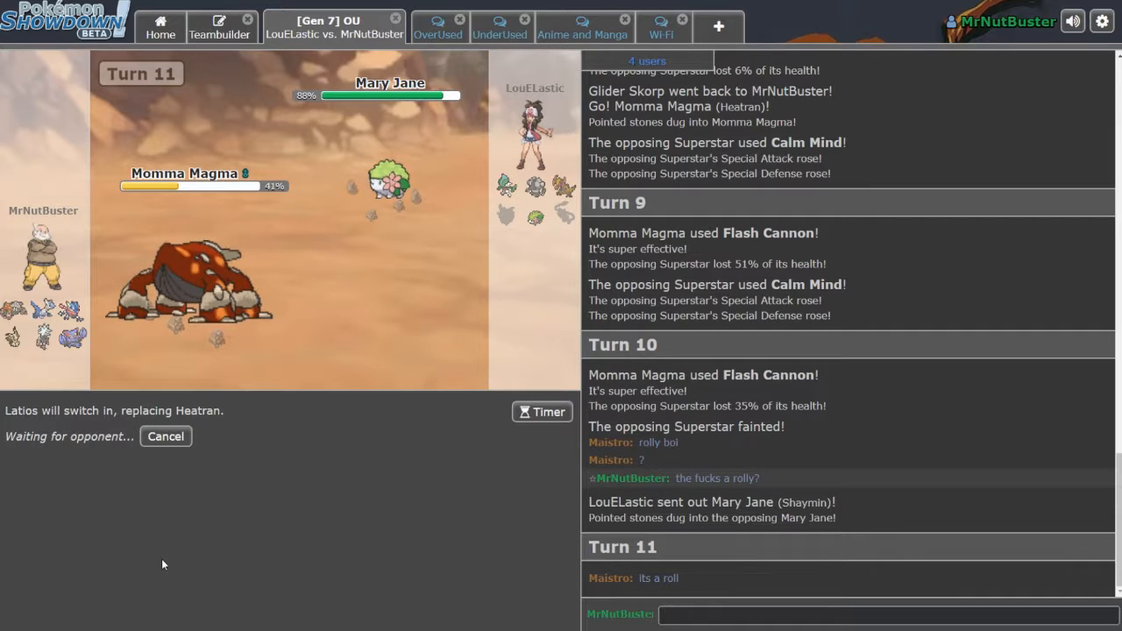
pyautogui.moveTo(159, 558)
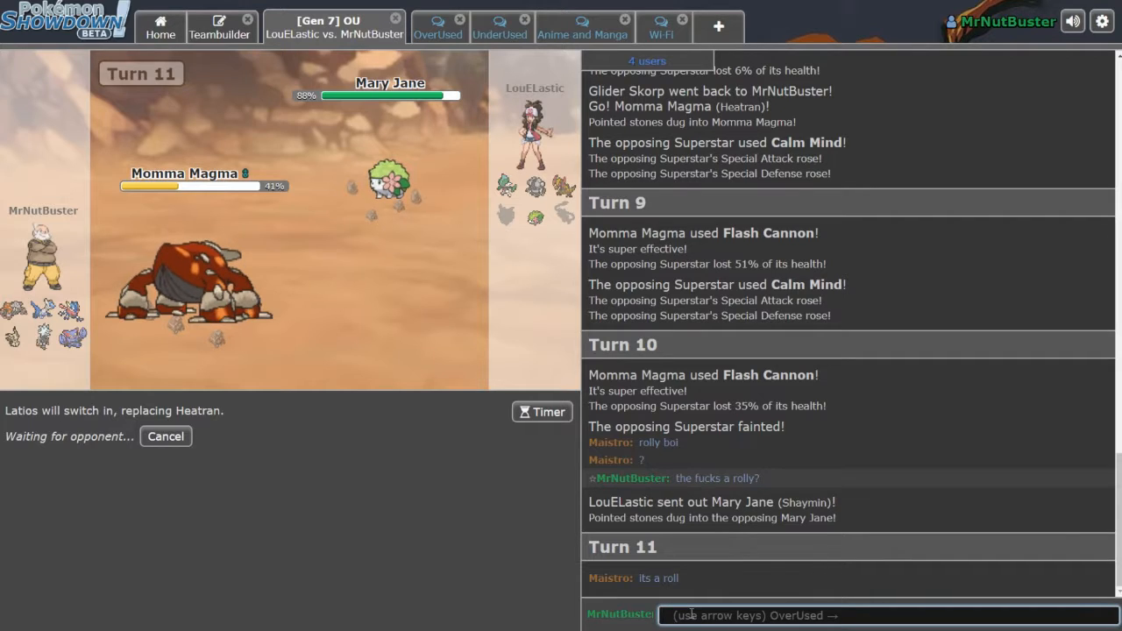
pyautogui.write('those were t')
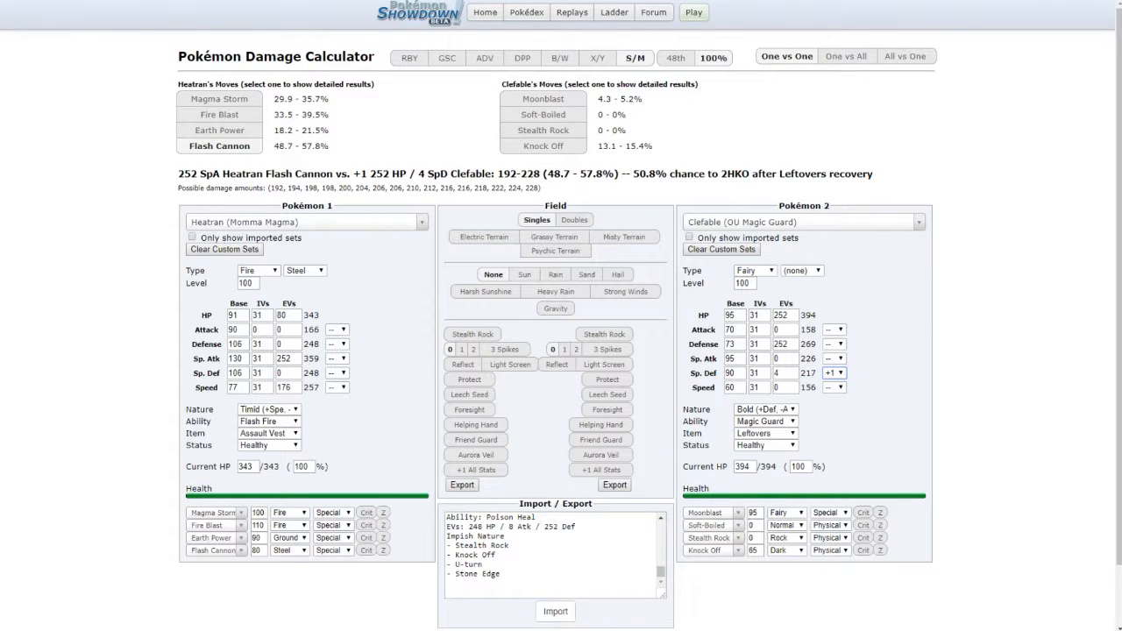
# Show detailed calculator results for Heatran's Flash Cannon against +1 SpD Clefable.
pyautogui.click(802, 220)
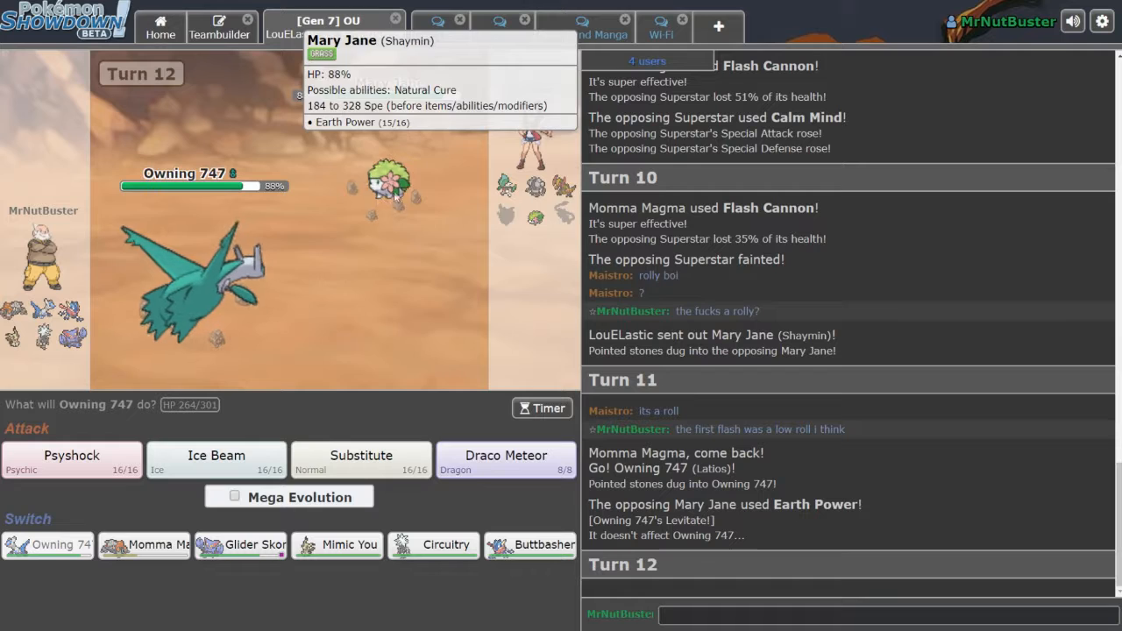
# Tick Mega Evolution, drop the planned Substitute, and use Psyshock on Mary Jane.
pyautogui.click(360, 456)
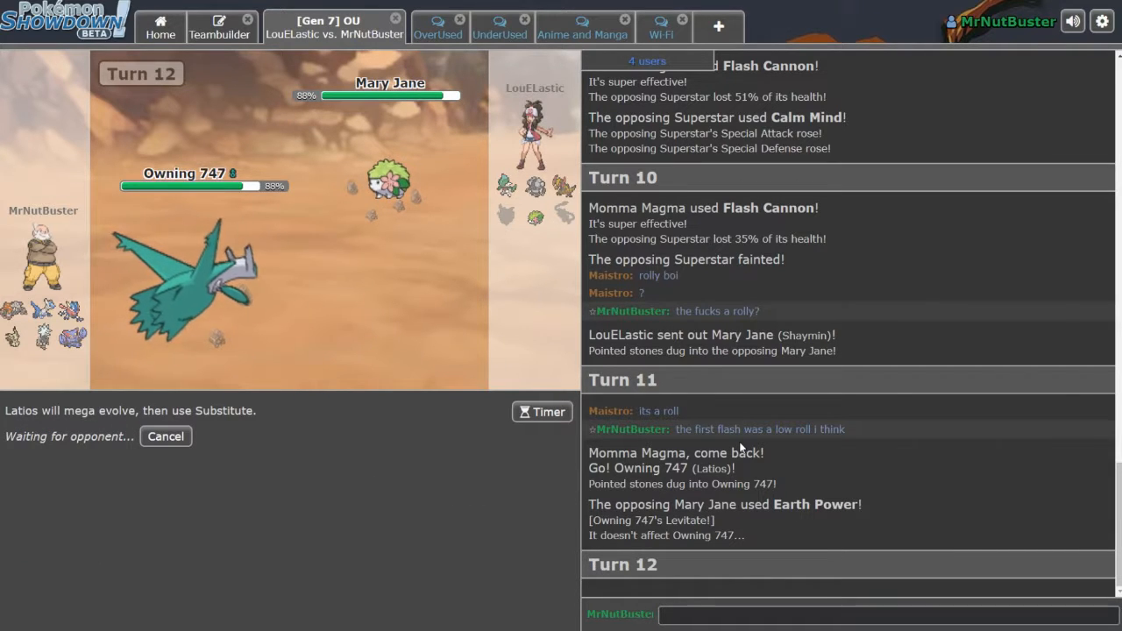
pyautogui.click(165, 437)
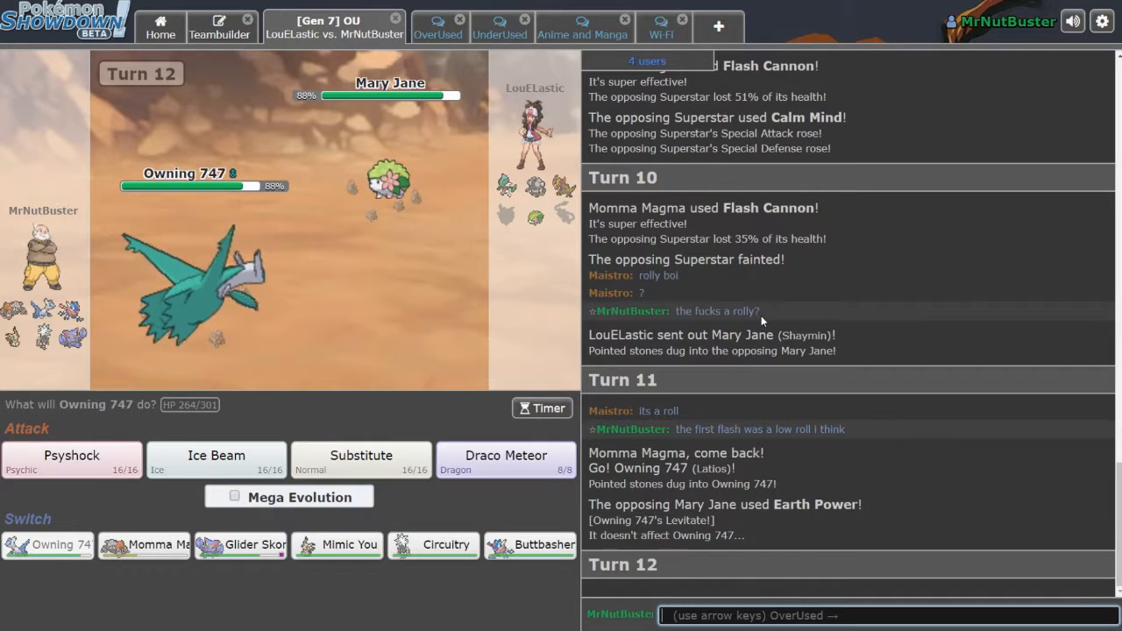
pyautogui.moveTo(172, 311)
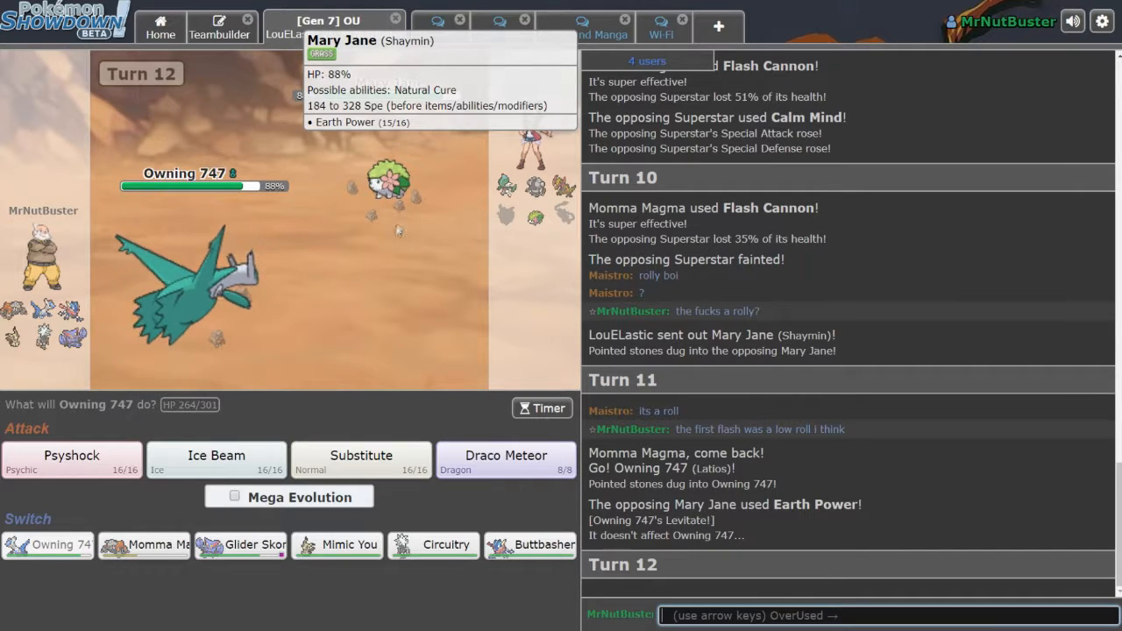
pyautogui.click(234, 496)
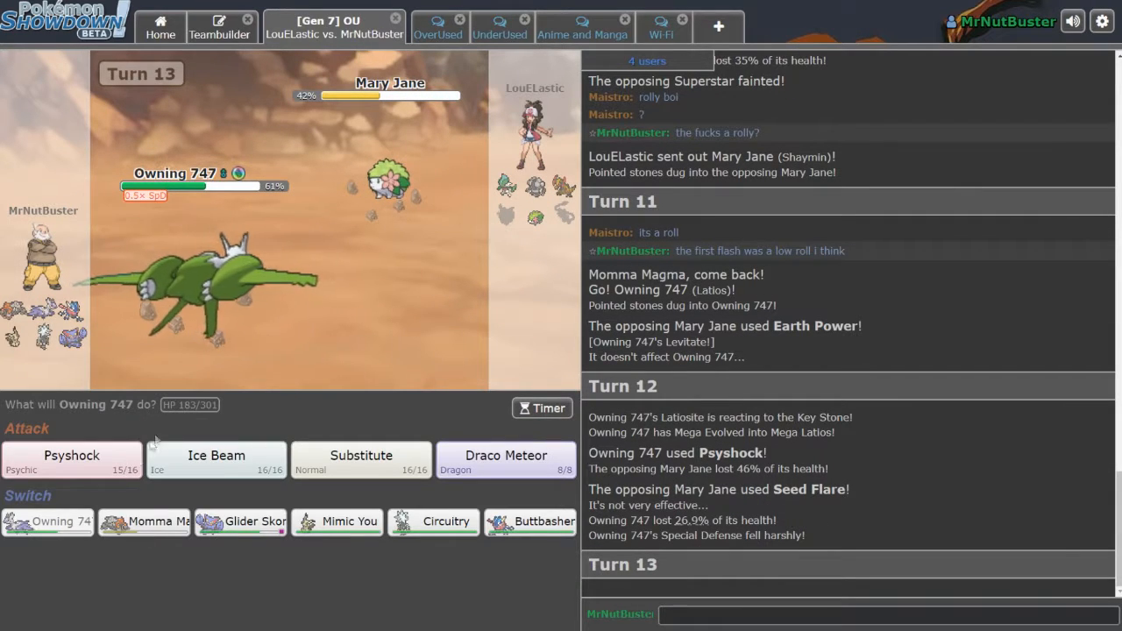
# Psyshock Mary Jane again, then switch to Circuitry and enable Z-Power.
pyautogui.click(71, 458)
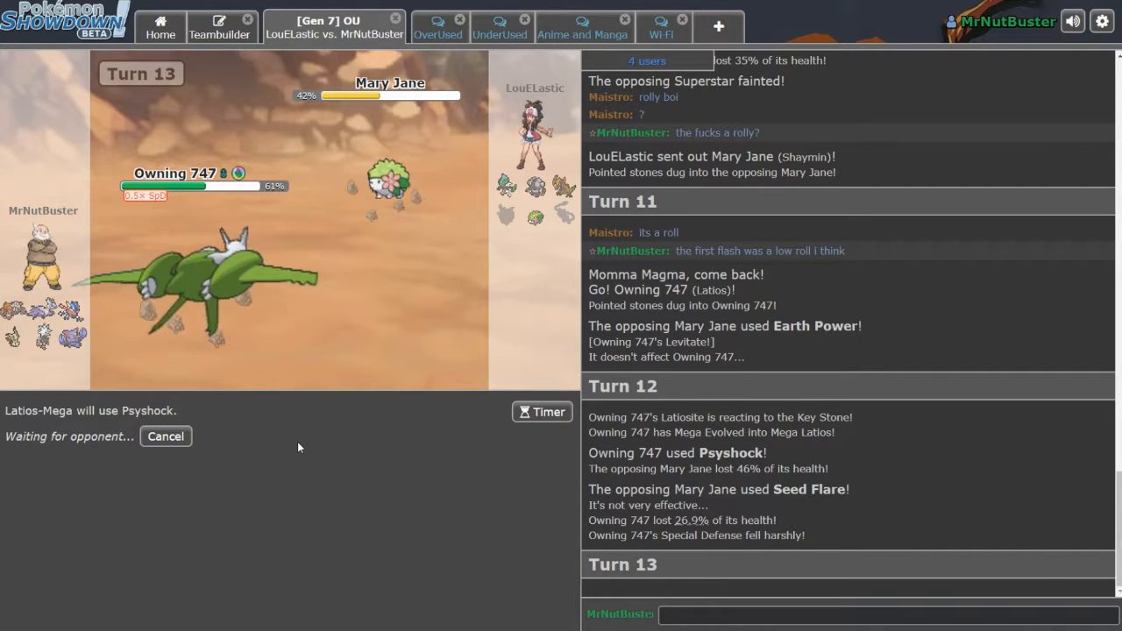
pyautogui.moveTo(1061, 236)
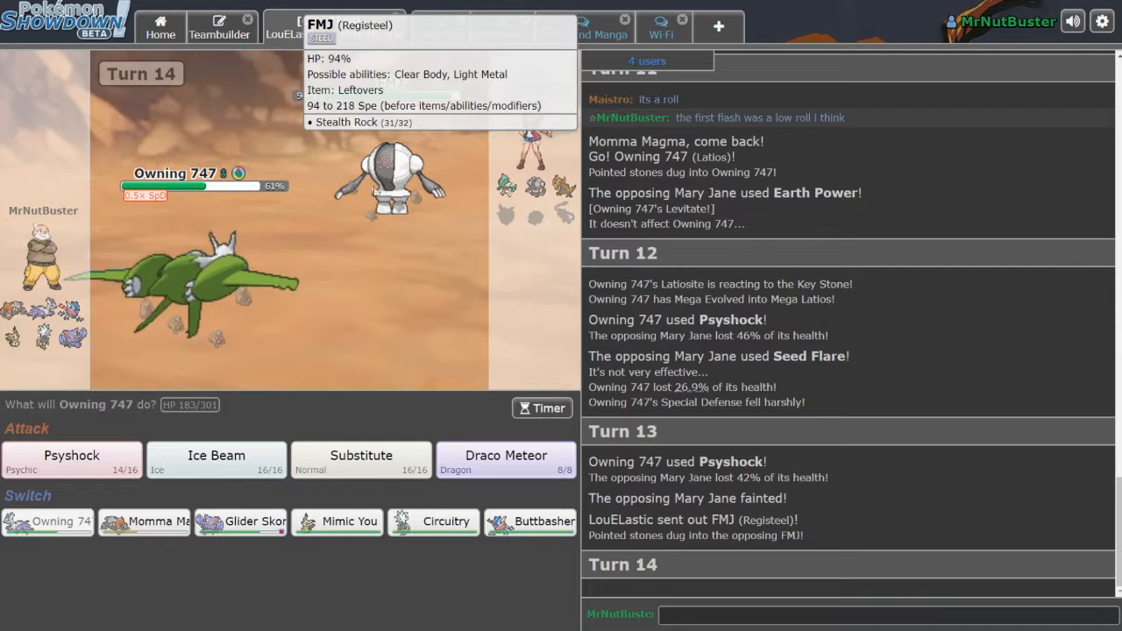
pyautogui.moveTo(555, 185)
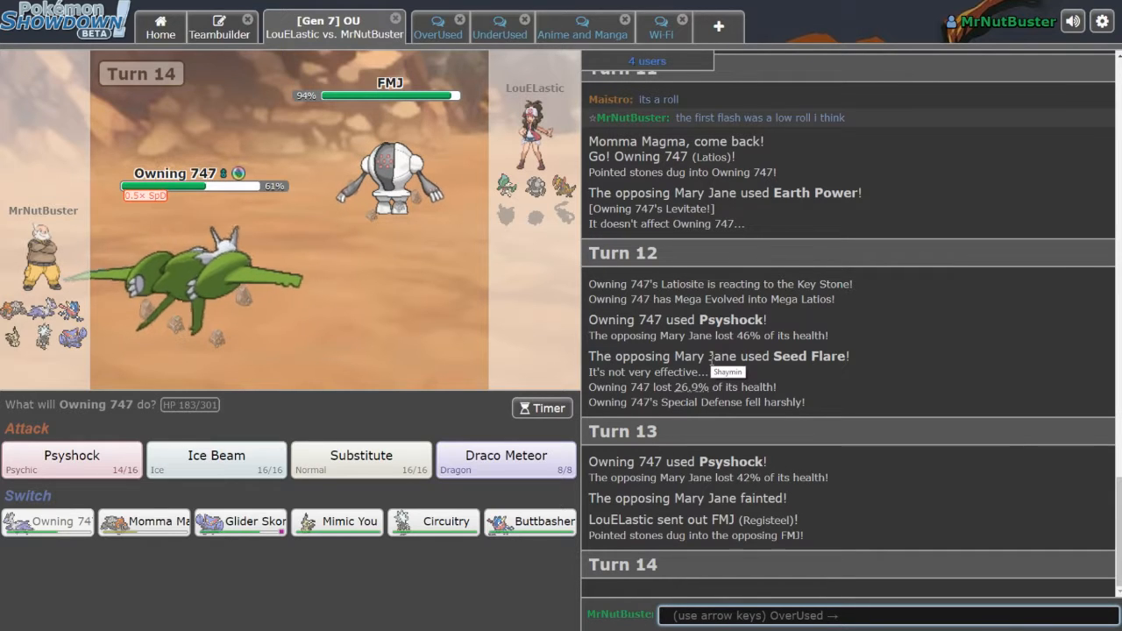
pyautogui.moveTo(180, 488)
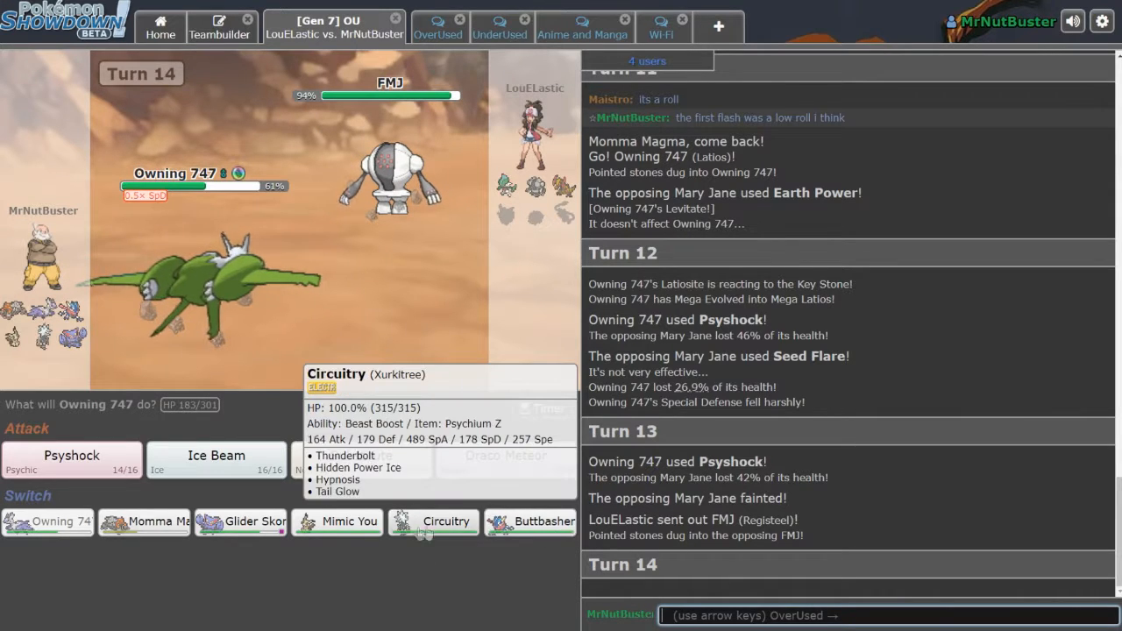
pyautogui.click(445, 521)
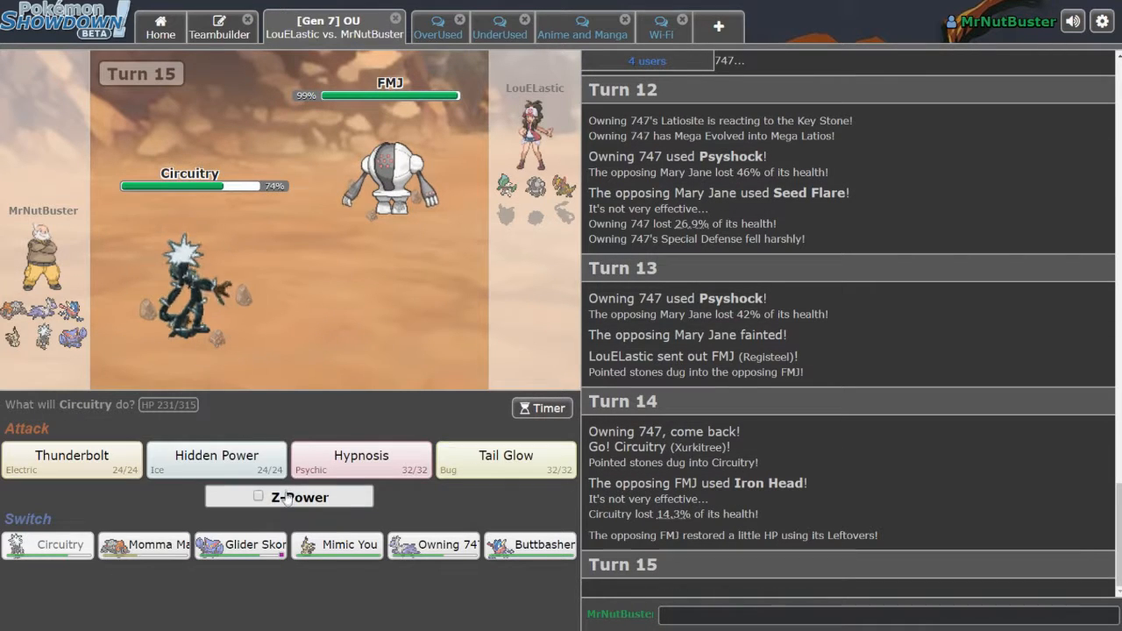
pyautogui.click(361, 457)
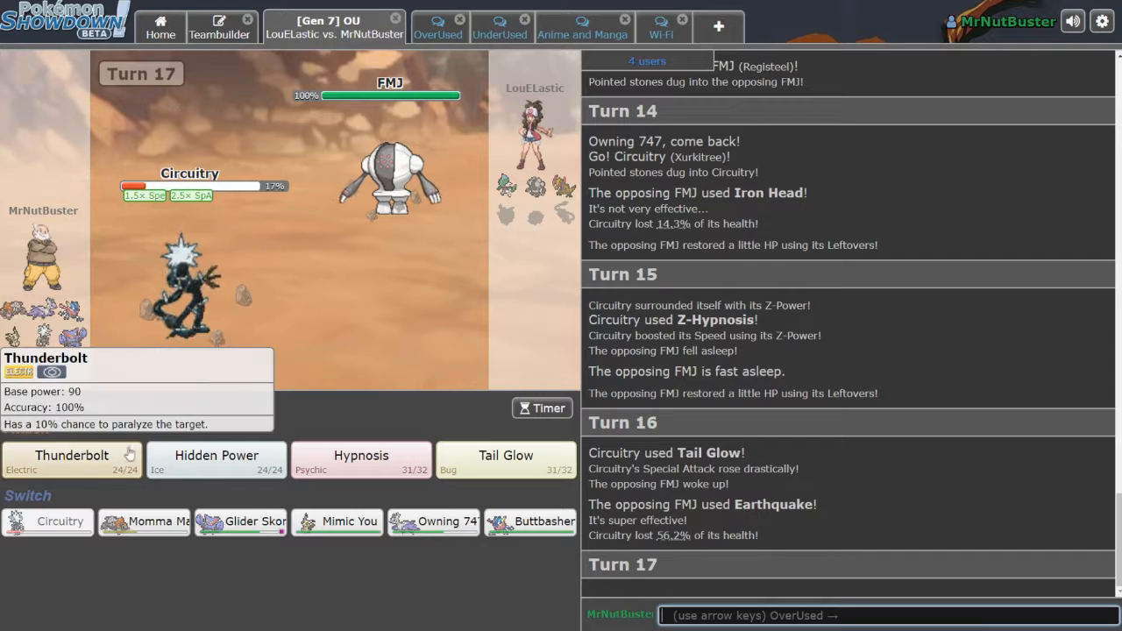
# Thunderbolt FMJ, then send 'first turn wake up' in the battle chat.
pyautogui.click(73, 455)
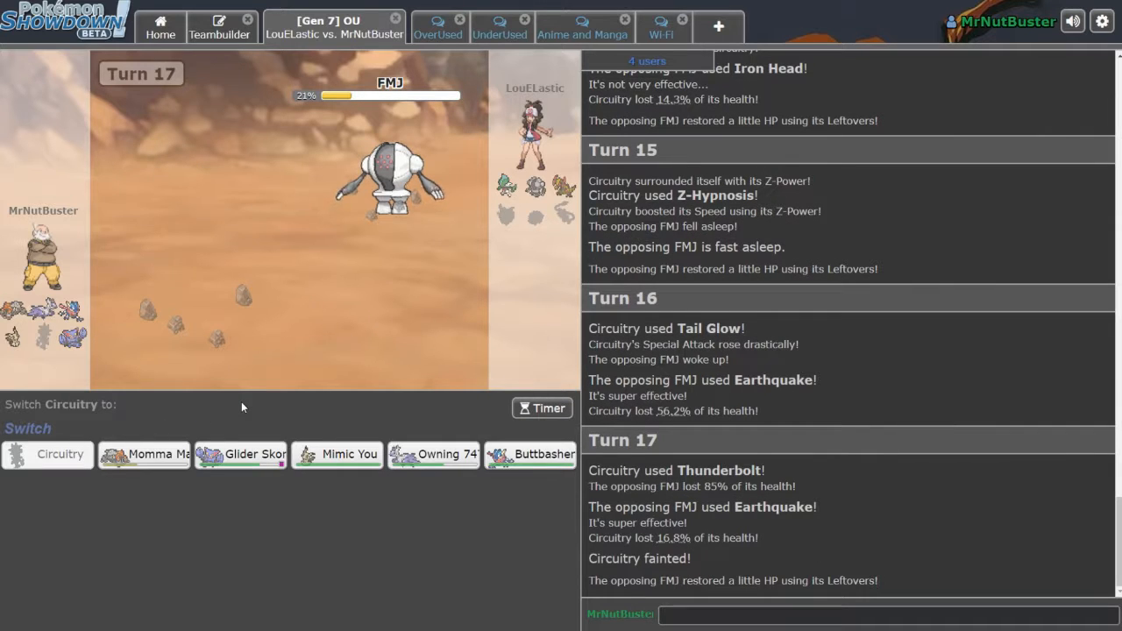
pyautogui.scroll(-3)
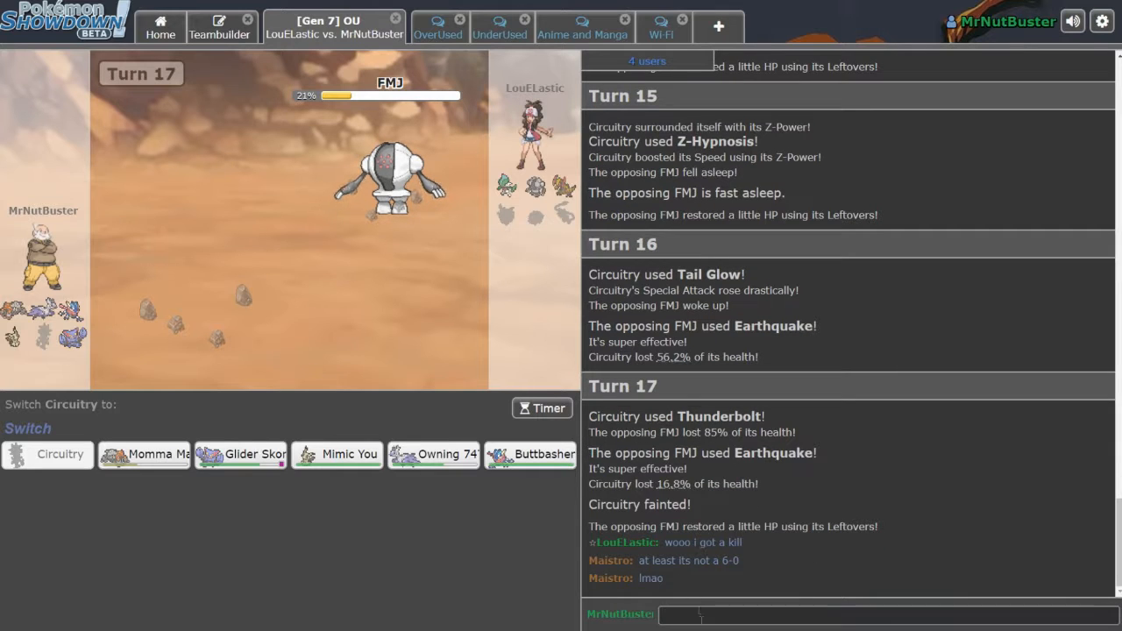
pyautogui.write('>first turn wke')
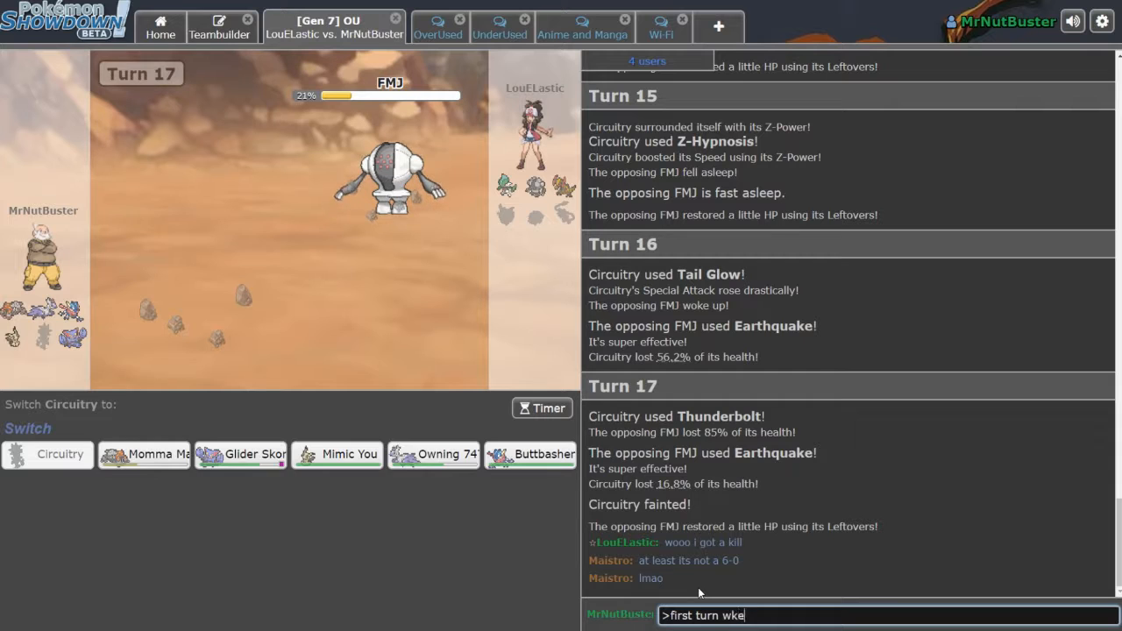
pyautogui.press('enter')
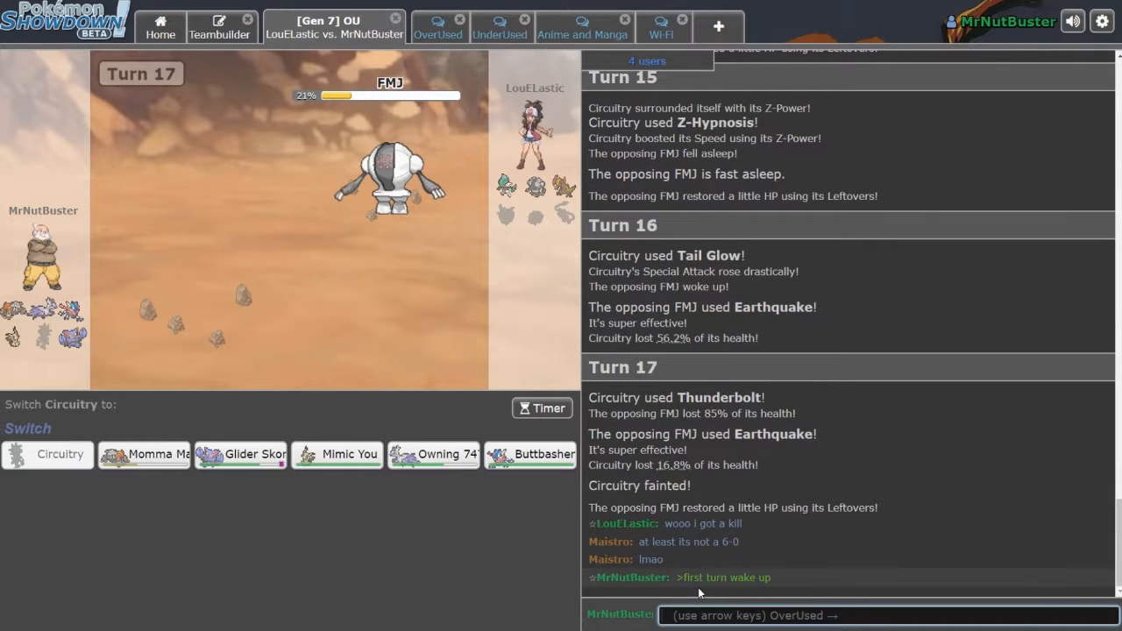
pyautogui.moveTo(152, 476)
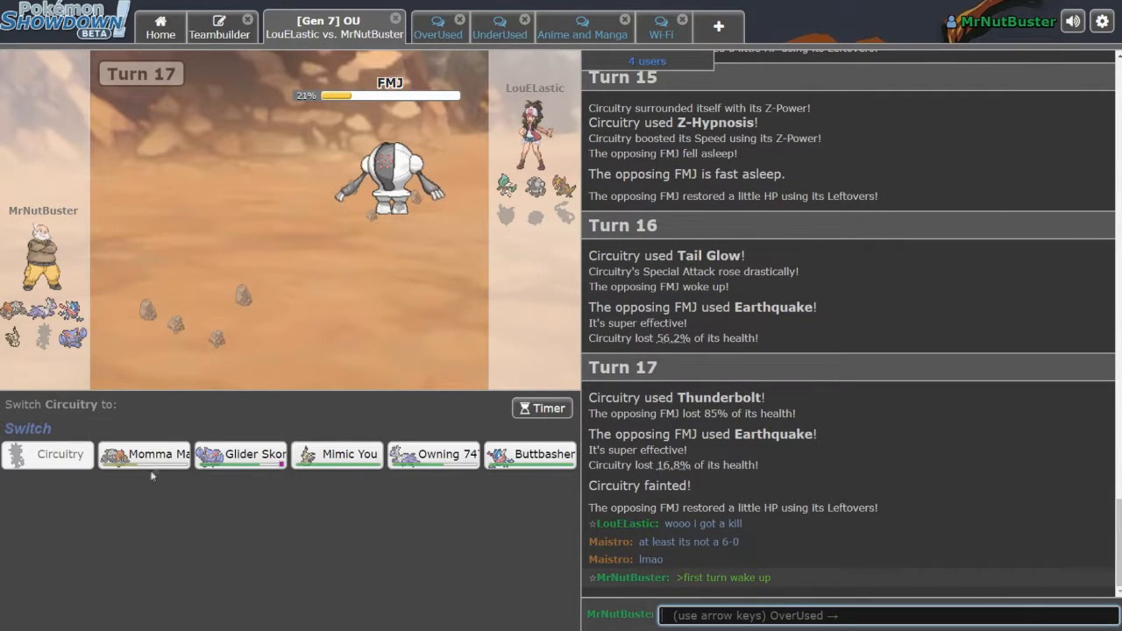
pyautogui.moveTo(385, 176)
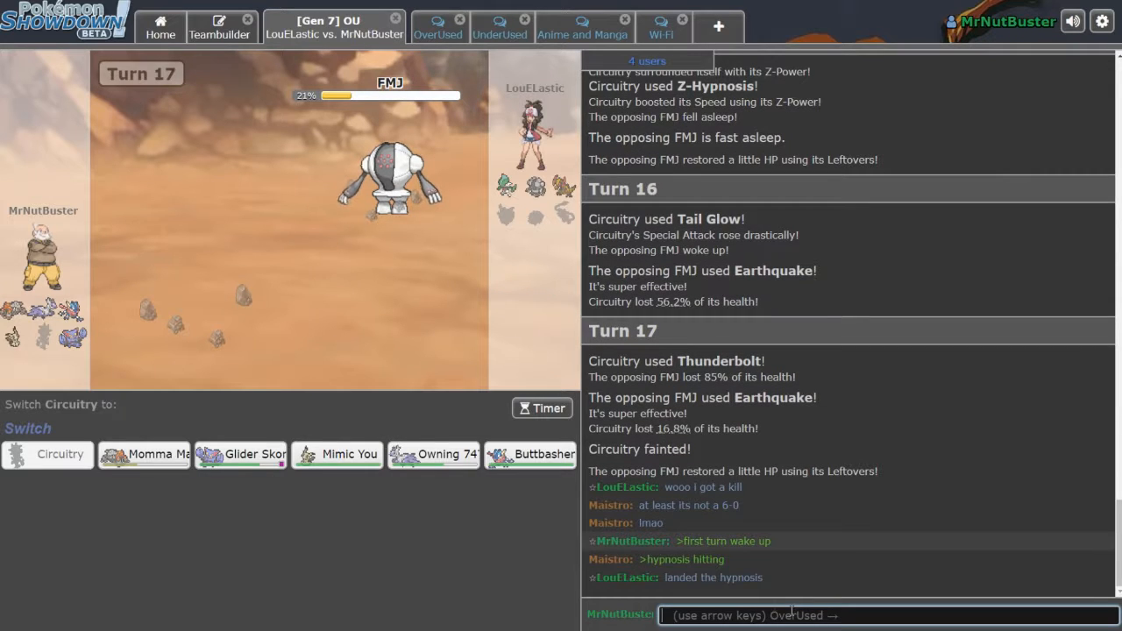
pyautogui.moveTo(243, 454)
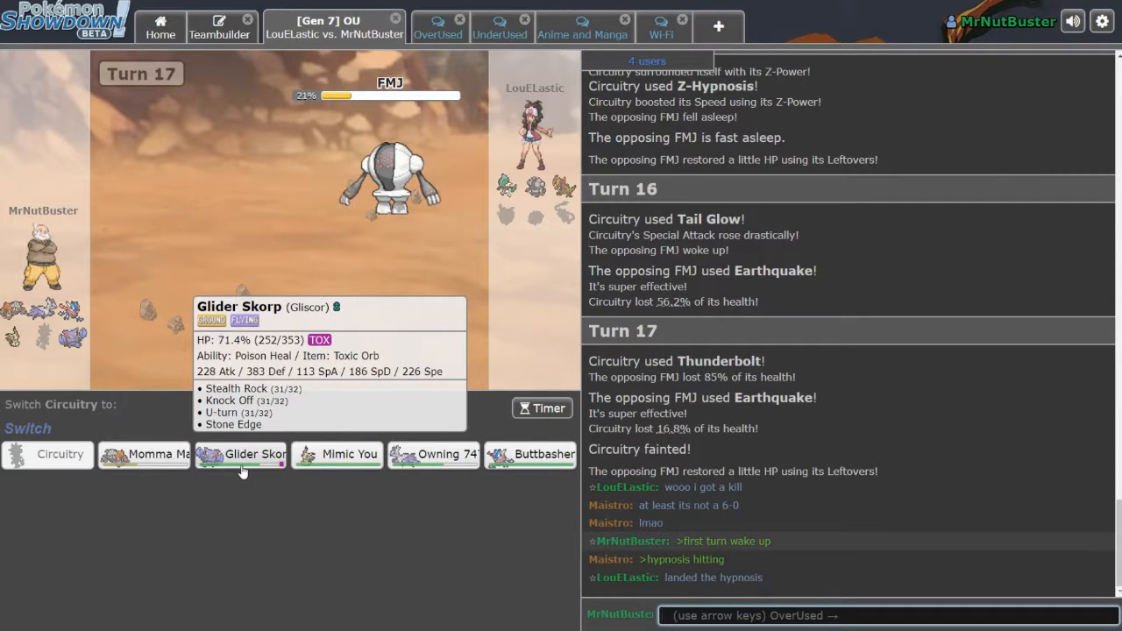
pyautogui.moveTo(339, 456)
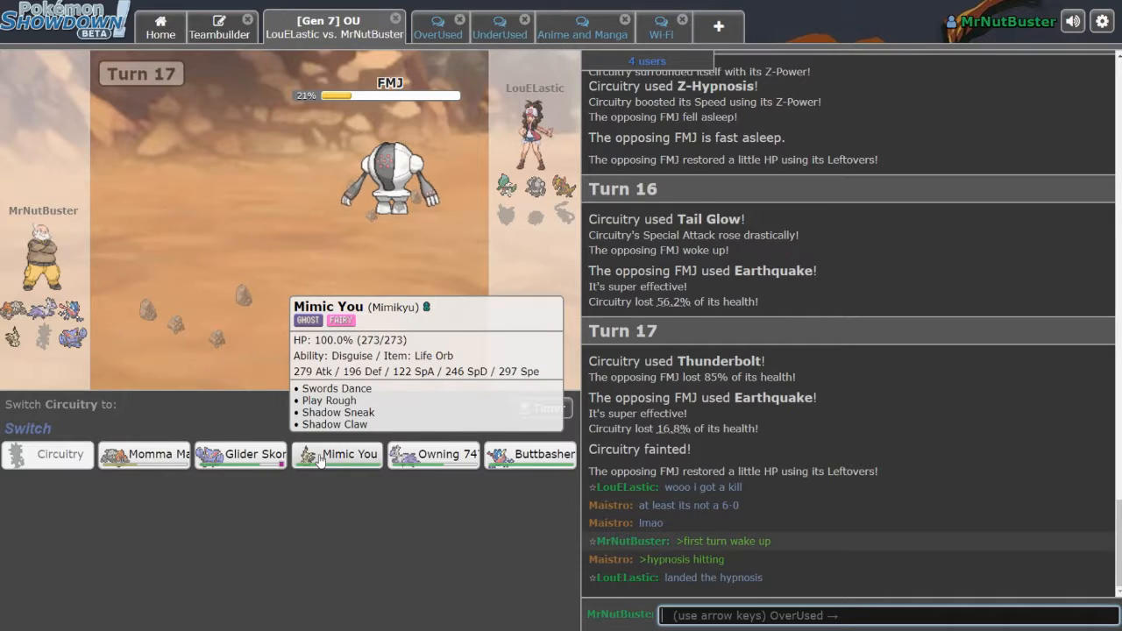
pyautogui.moveTo(423, 463)
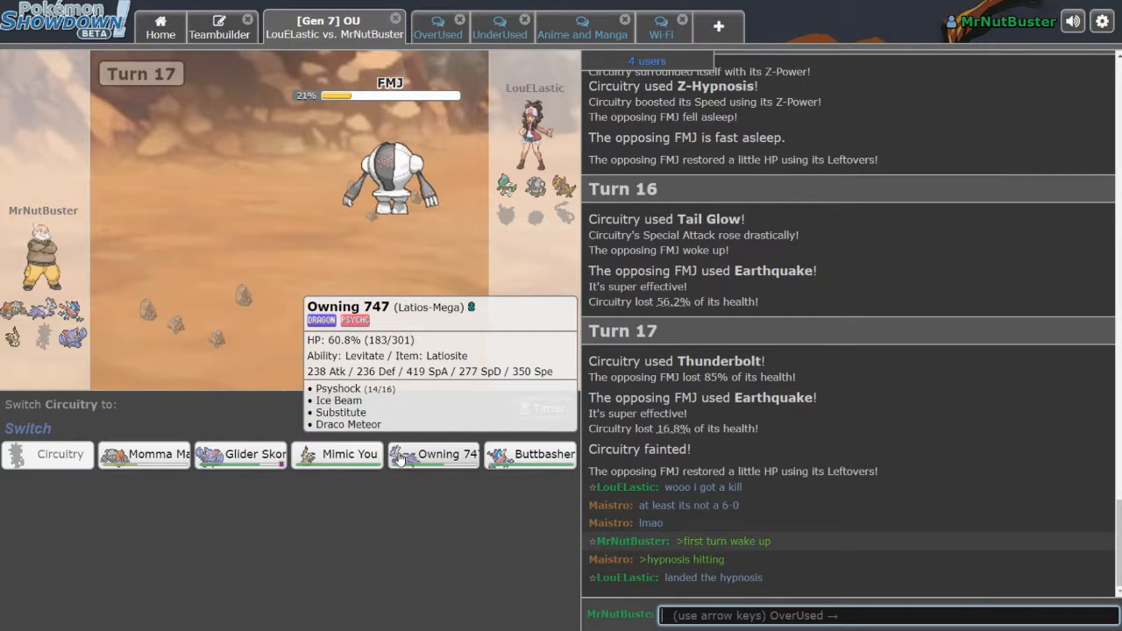
pyautogui.moveTo(553, 455)
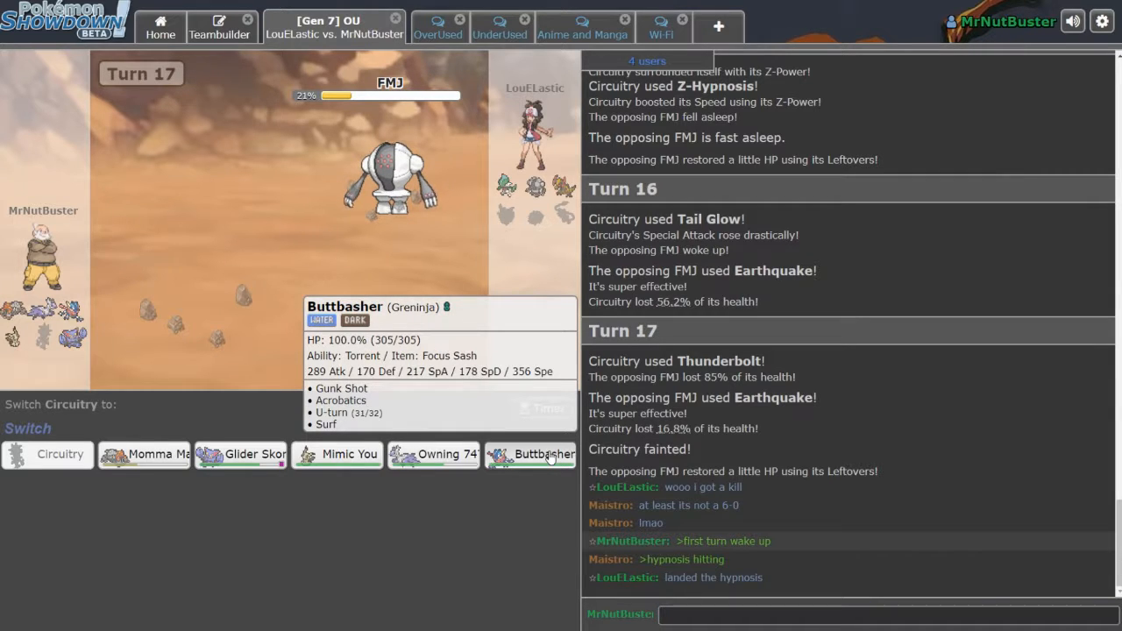
# Send Buttbasher in for fainted Circuitry and Surf the weakened Registeel FMJ.
pyautogui.click(534, 456)
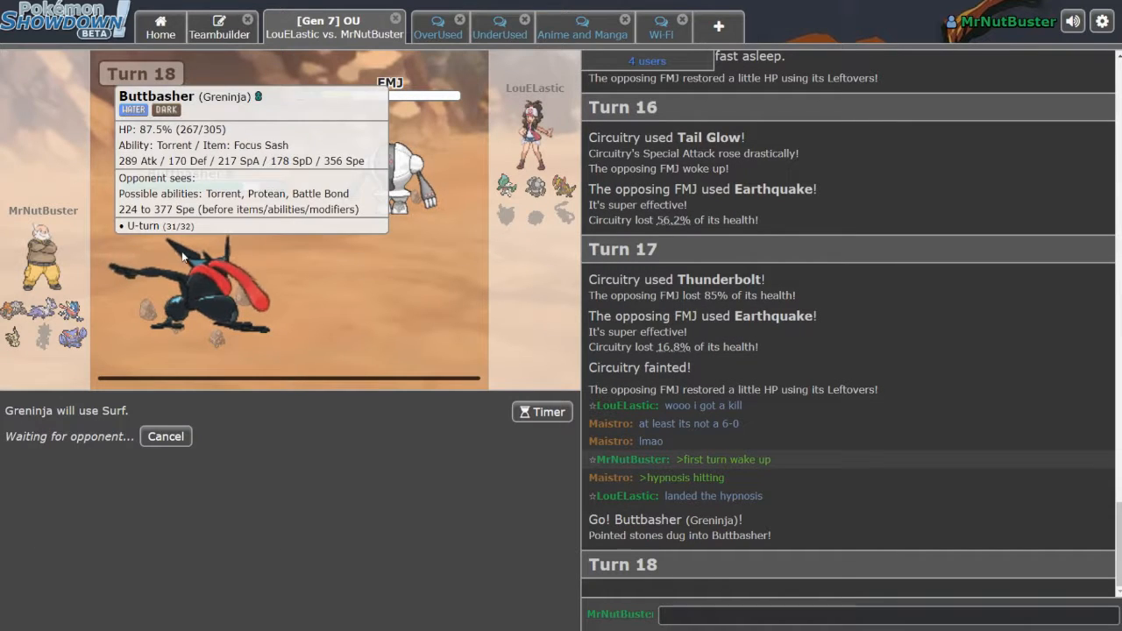
pyautogui.moveTo(367, 415)
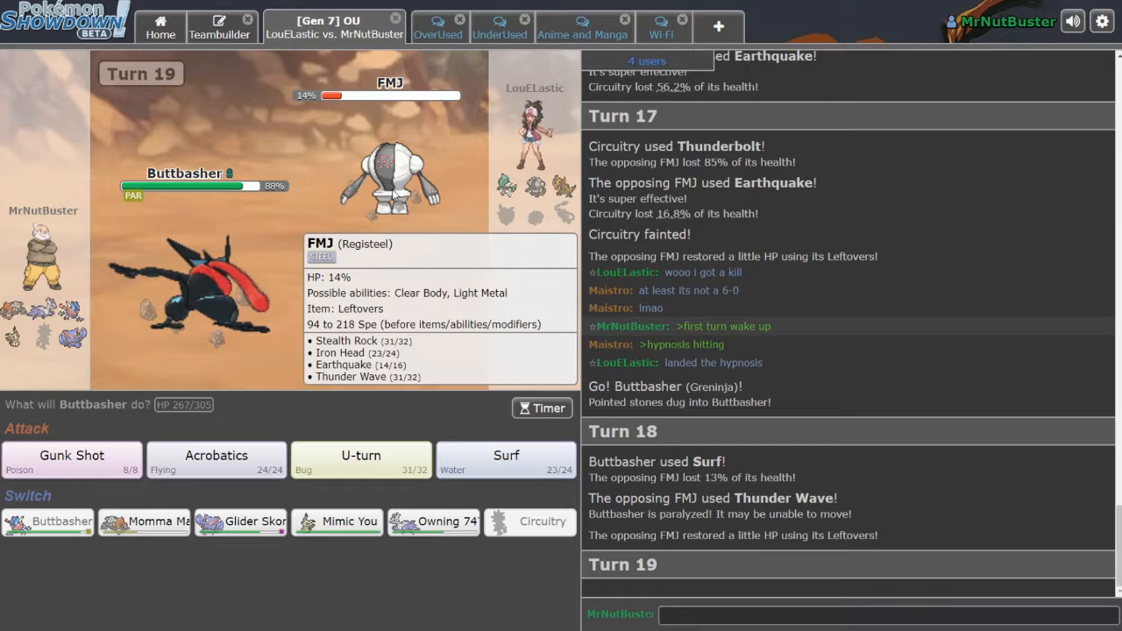
pyautogui.click(506, 456)
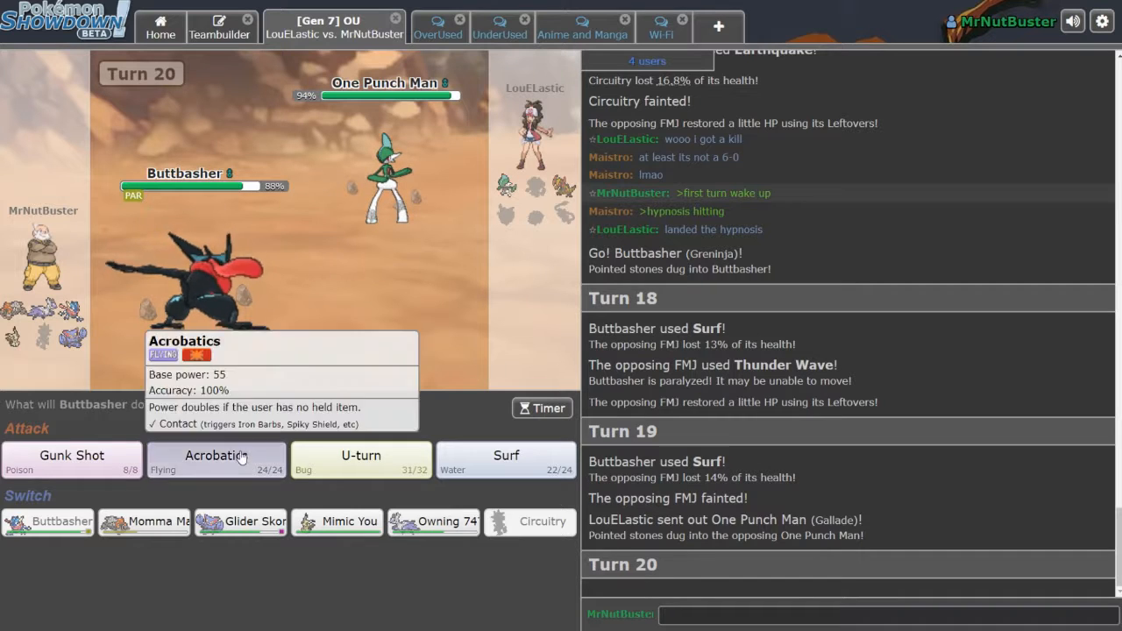
# Choose Buttbasher's Acrobatics against One Punch Man, repeating the choice for turn 21.
pyautogui.click(217, 460)
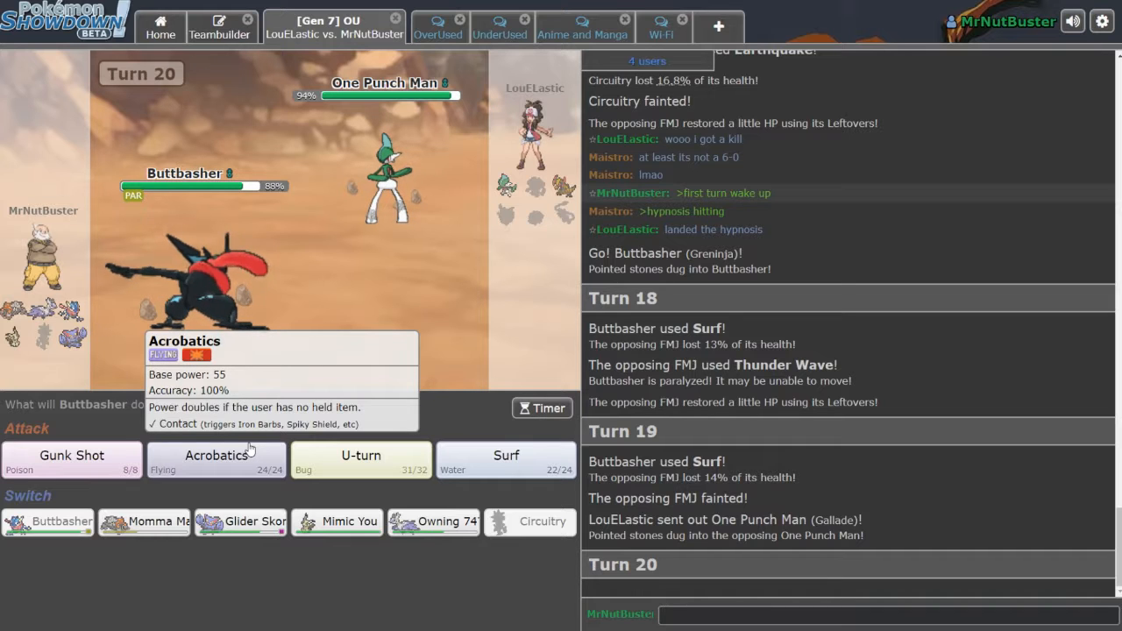
pyautogui.click(215, 460)
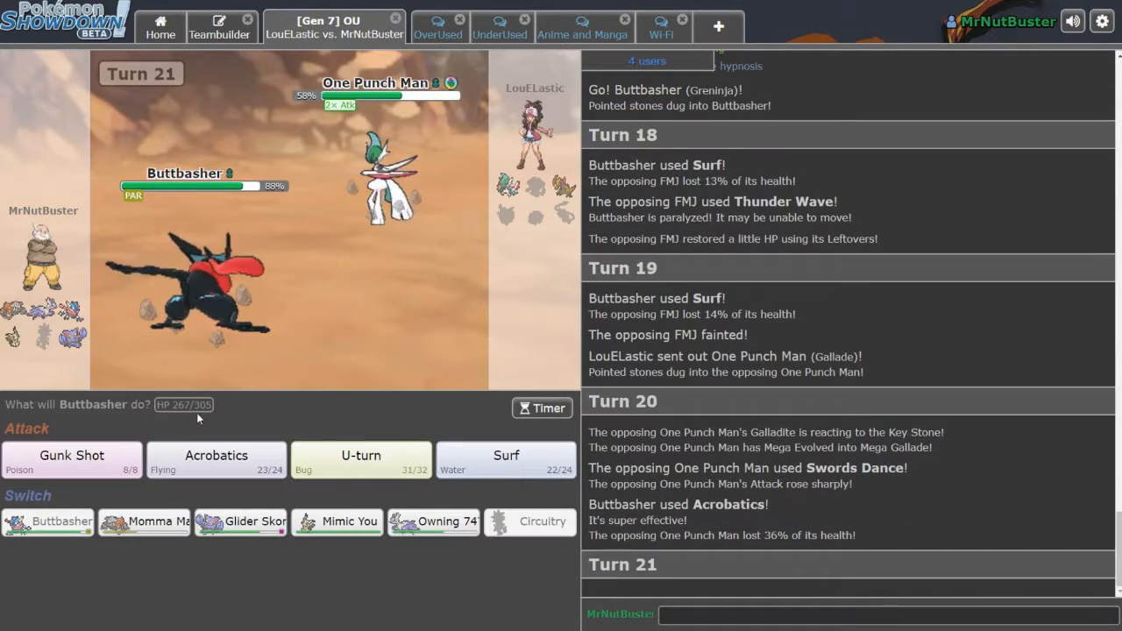
pyautogui.click(215, 460)
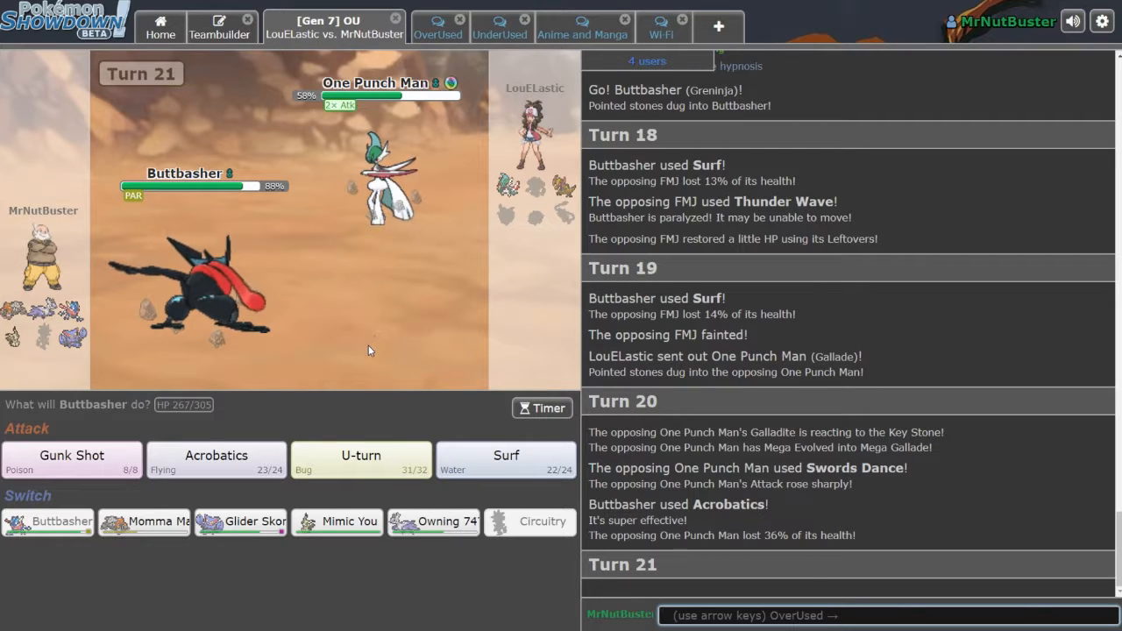
pyautogui.moveTo(216, 470)
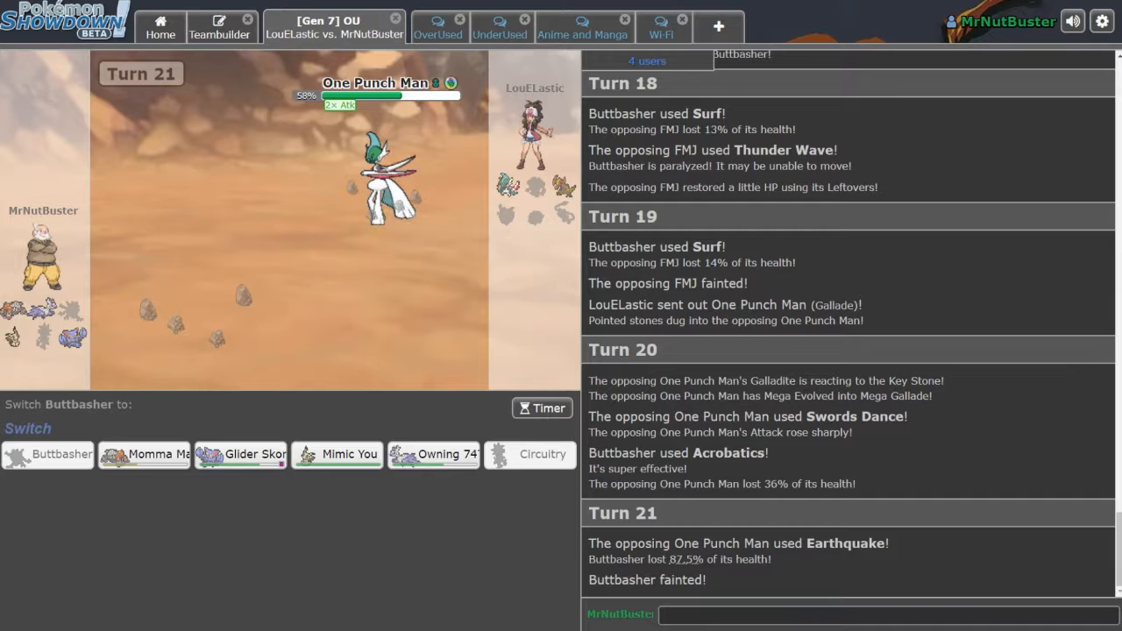
pyautogui.moveTo(337, 462)
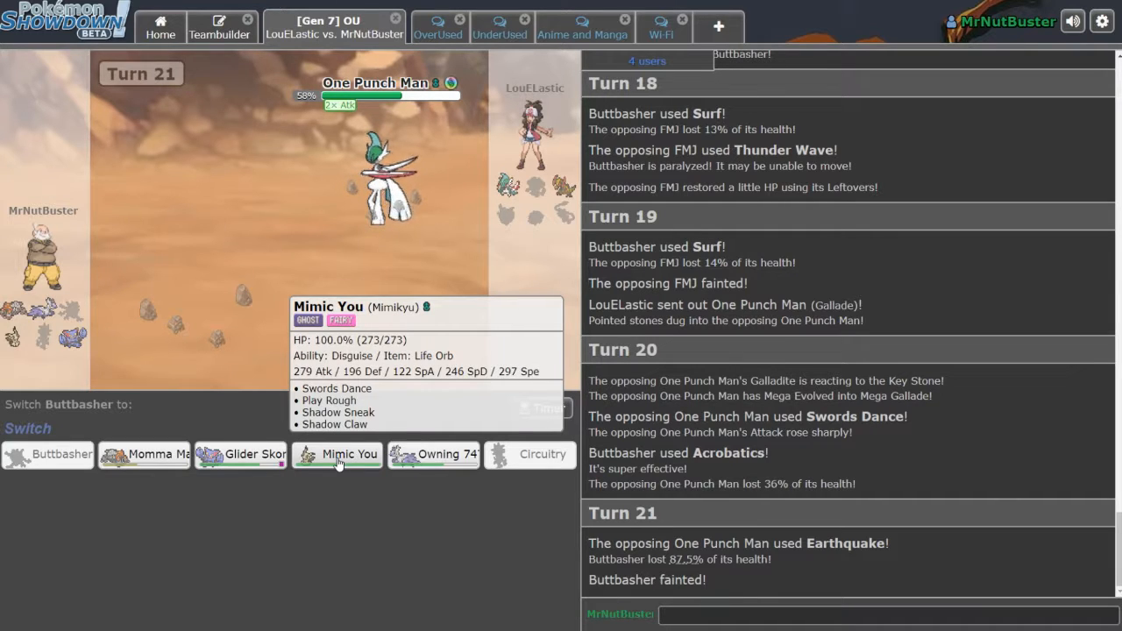
# Send Mimic You in for Buttbasher, Shadow Claw One Punch Man, then attack Haxx.
pyautogui.click(338, 455)
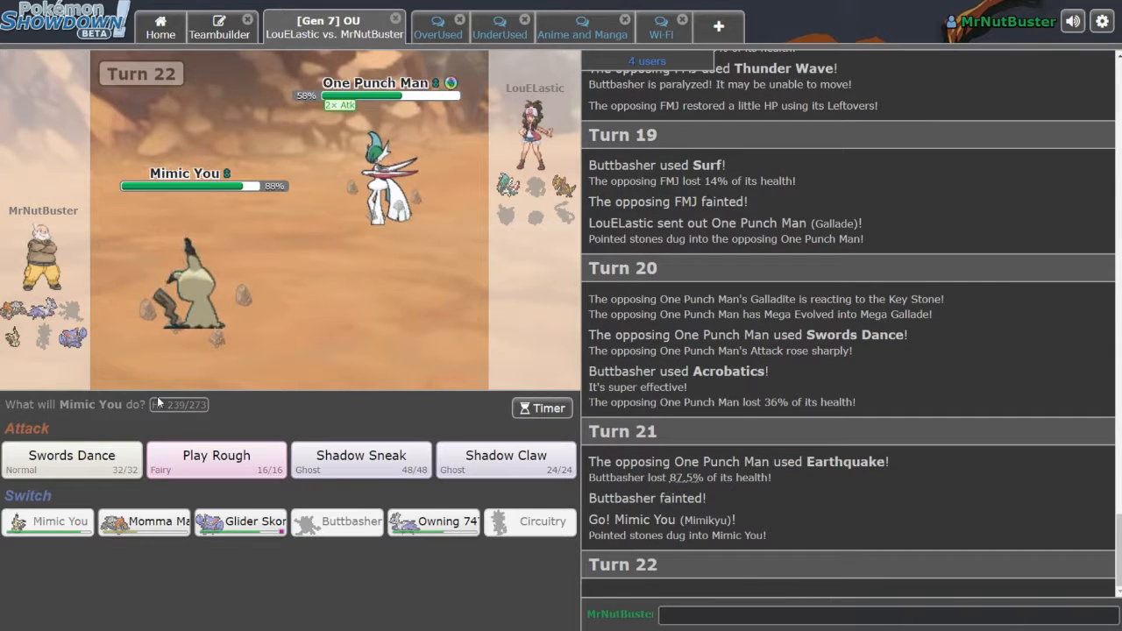
pyautogui.moveTo(72, 456)
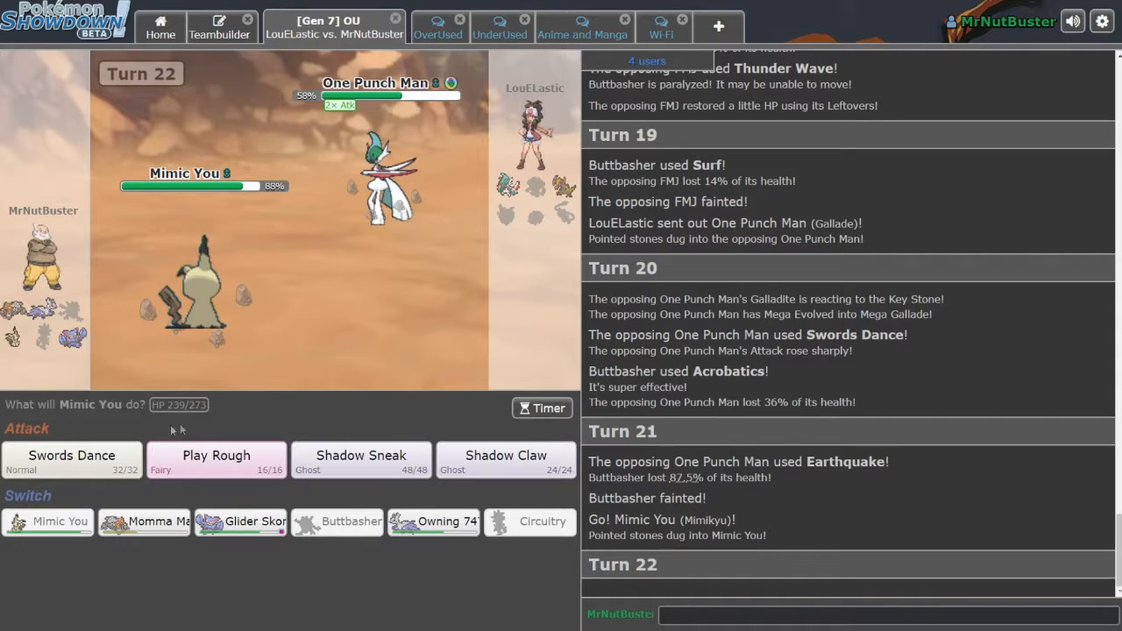
pyautogui.moveTo(527, 472)
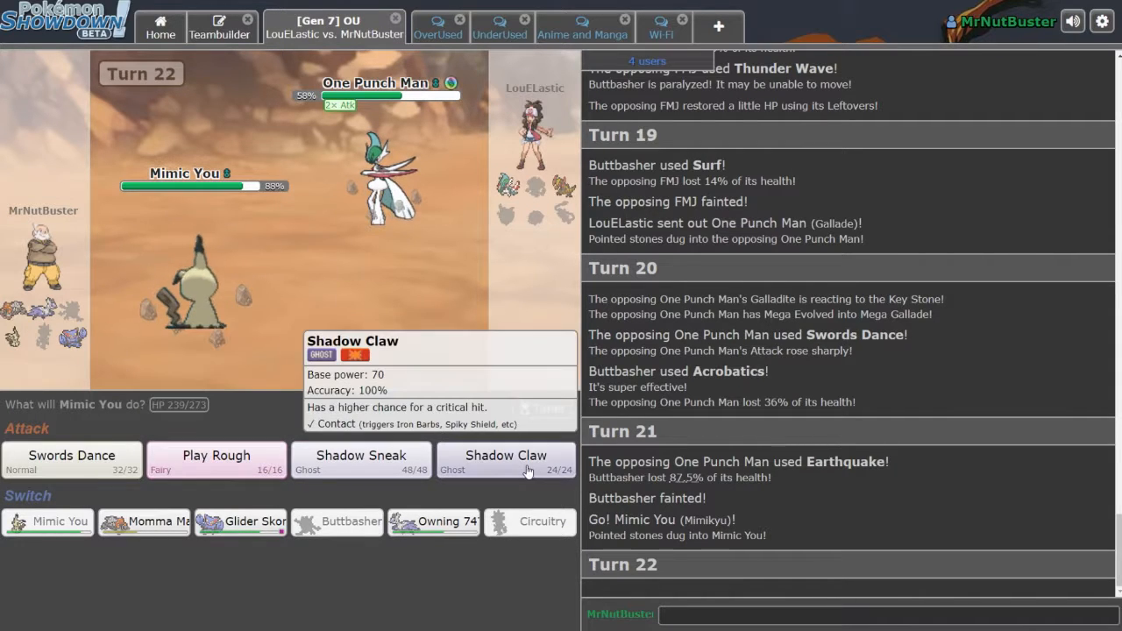
pyautogui.moveTo(377, 175)
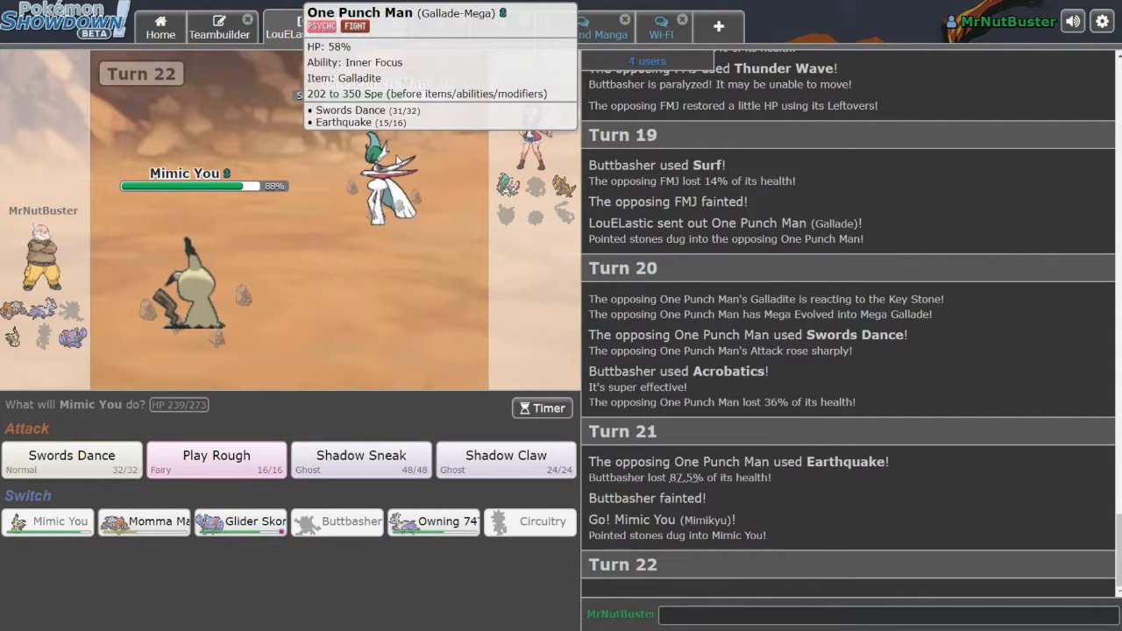
pyautogui.moveTo(471, 421)
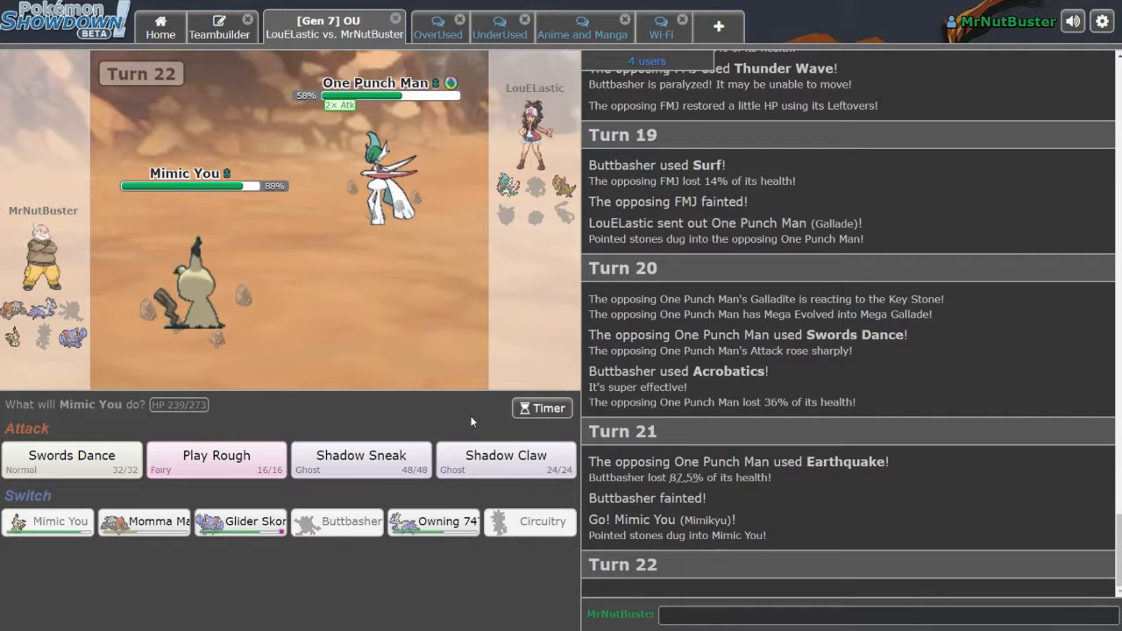
pyautogui.moveTo(500, 456)
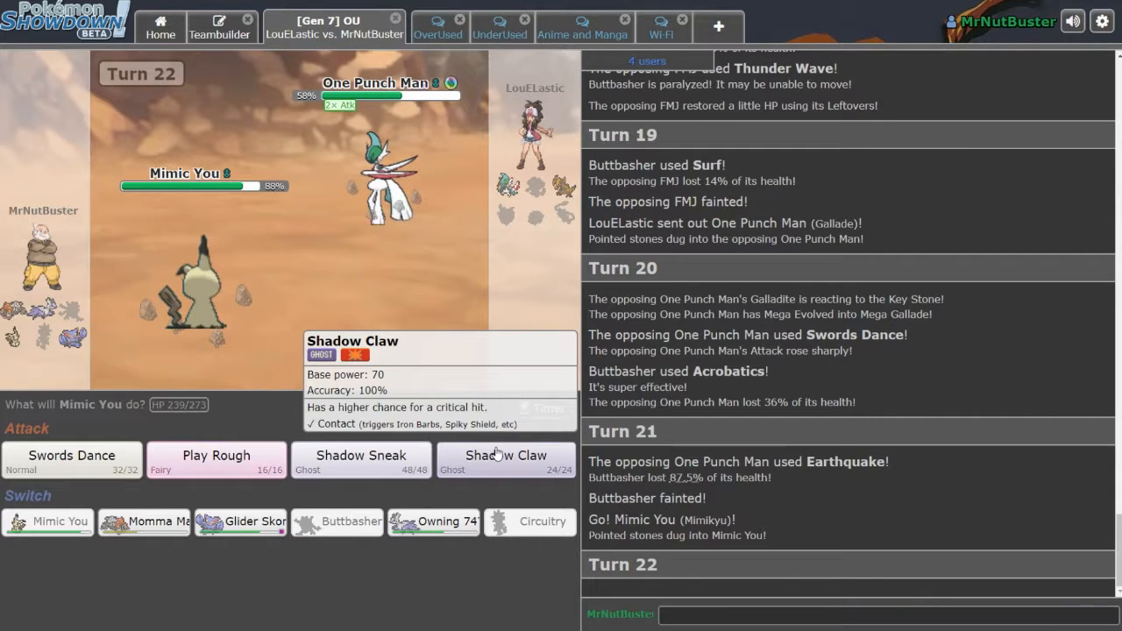
pyautogui.click(506, 457)
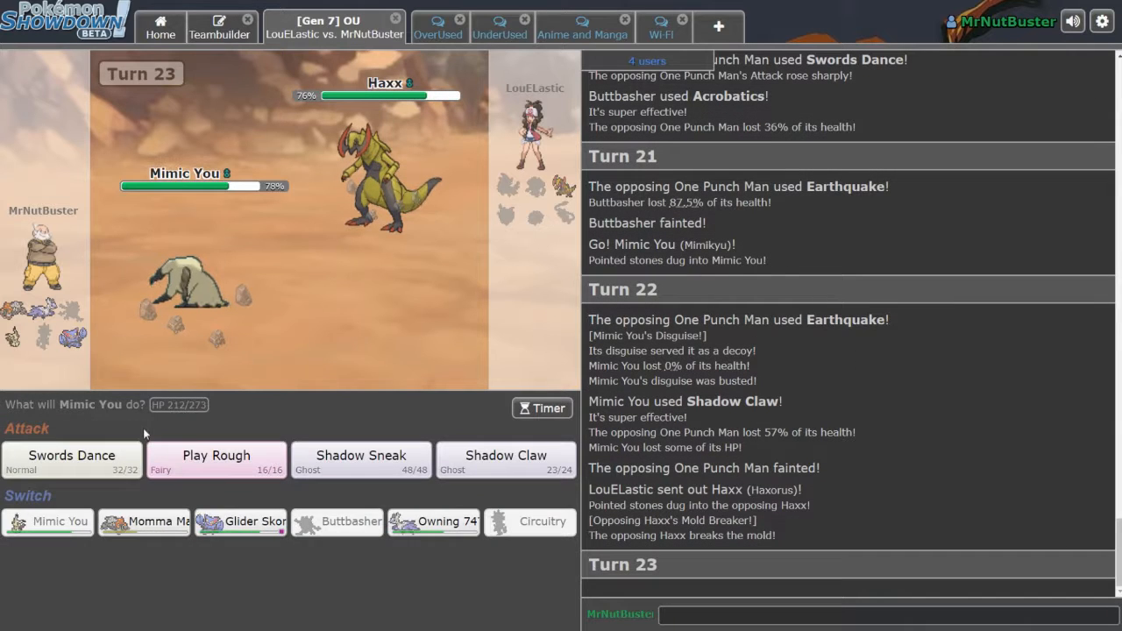
pyautogui.click(216, 460)
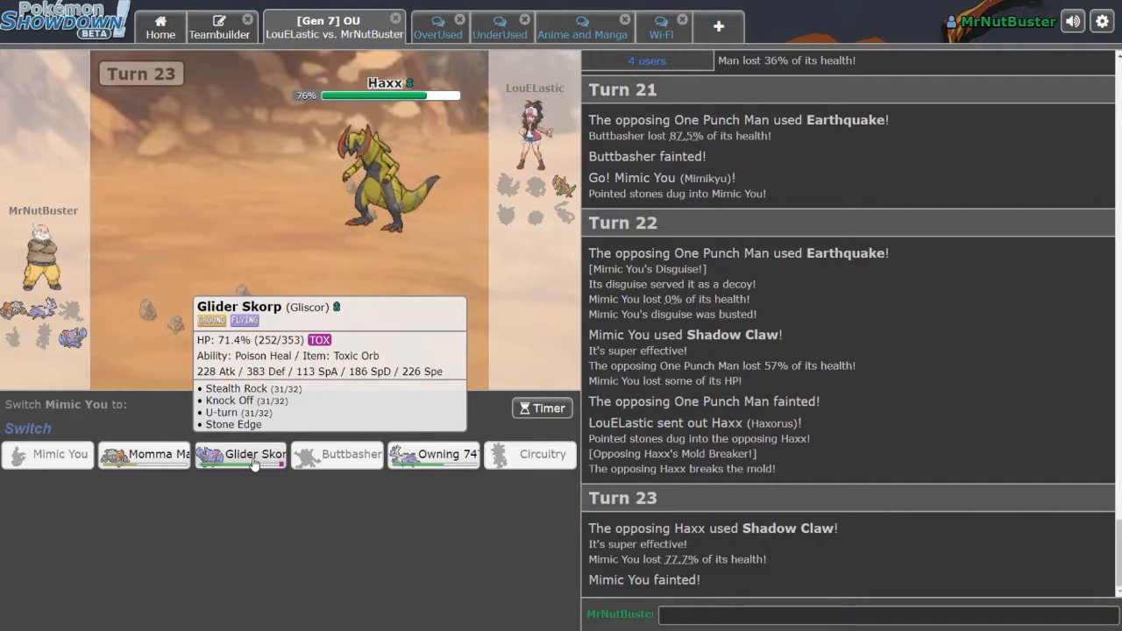
# Send in Glider Skorp, then Owning 747, post a chat reply, then send Momma Magma.
pyautogui.click(254, 454)
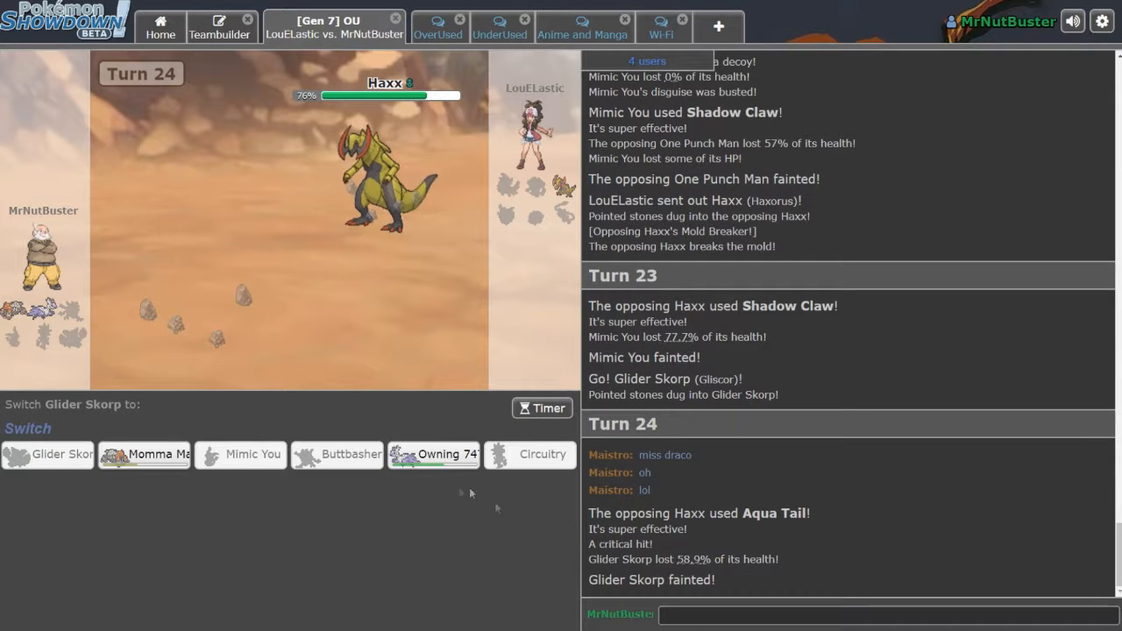
pyautogui.click(434, 454)
pyautogui.write("that'")
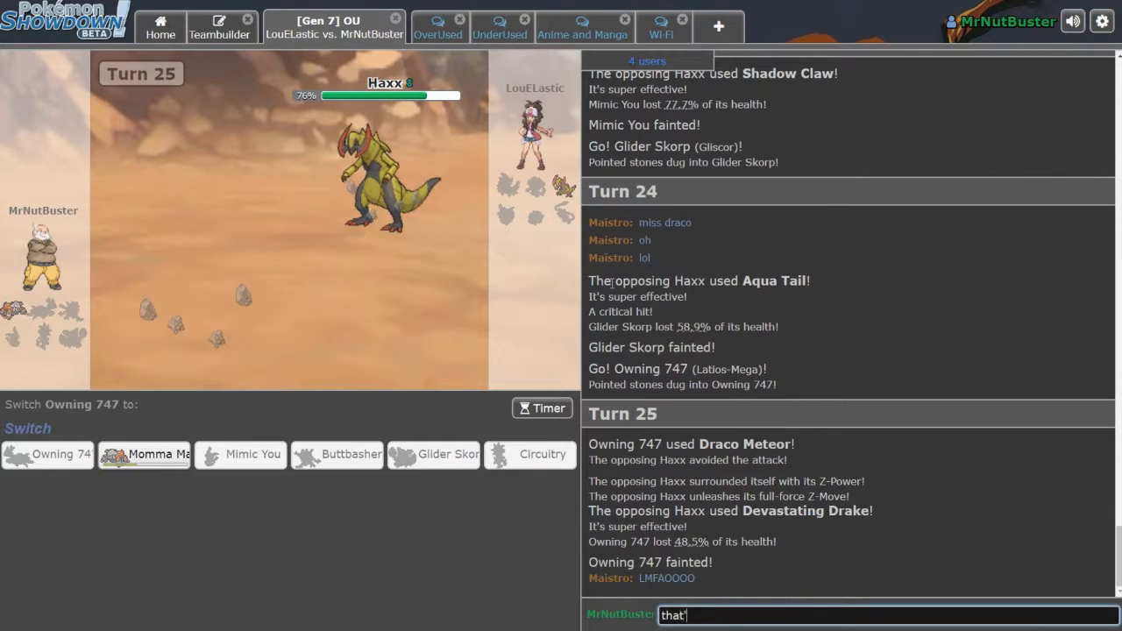
pyautogui.press('enter')
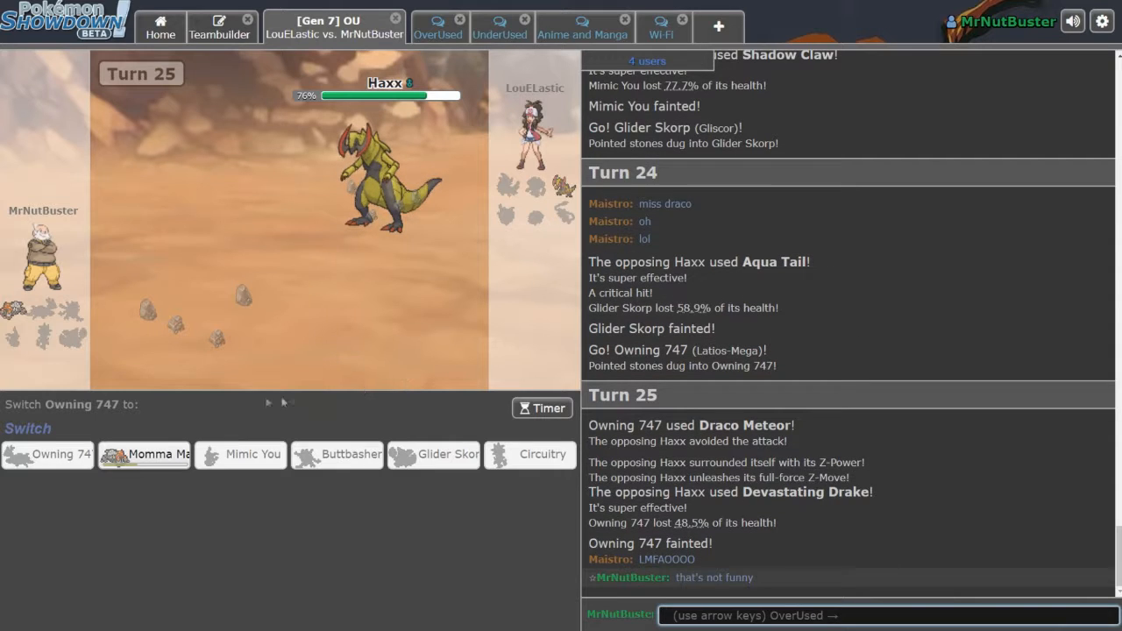
pyautogui.click(145, 454)
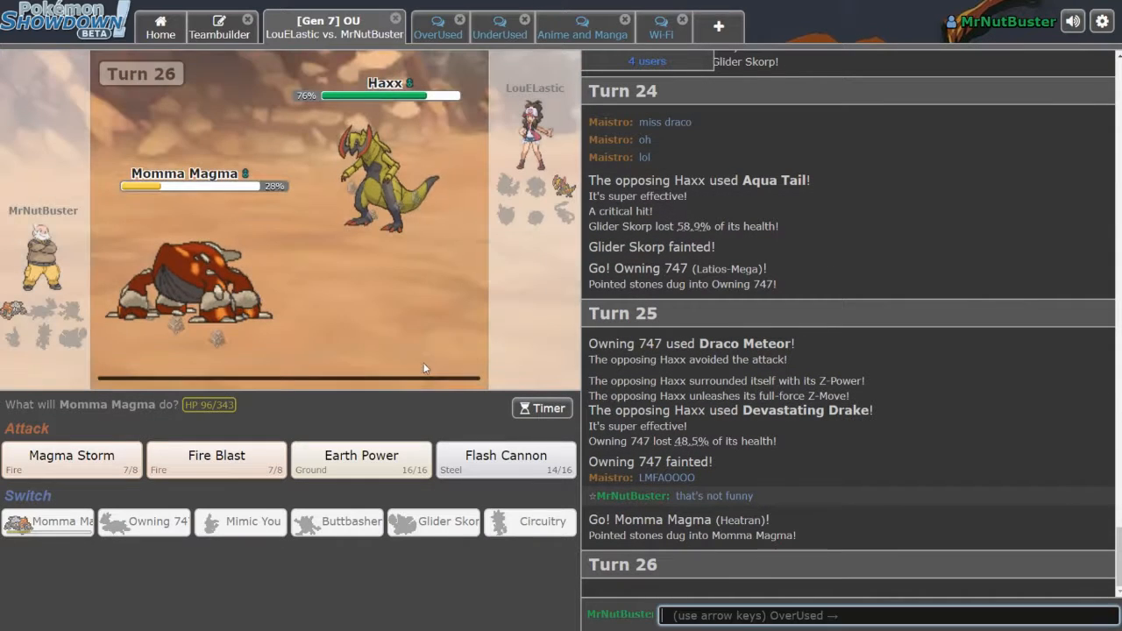
# Select Draco Meteor for Mega Latios vs Haxorus: guaranteed OHKO, 225.9–266.2%.
pyautogui.click(506, 458)
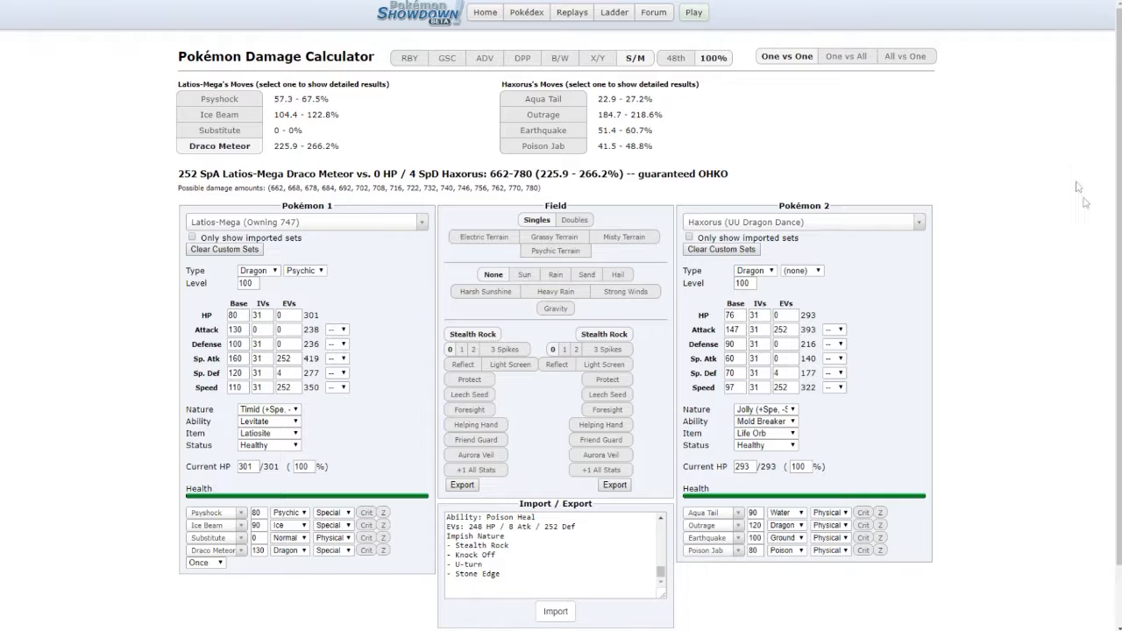
pyautogui.moveTo(1086, 204)
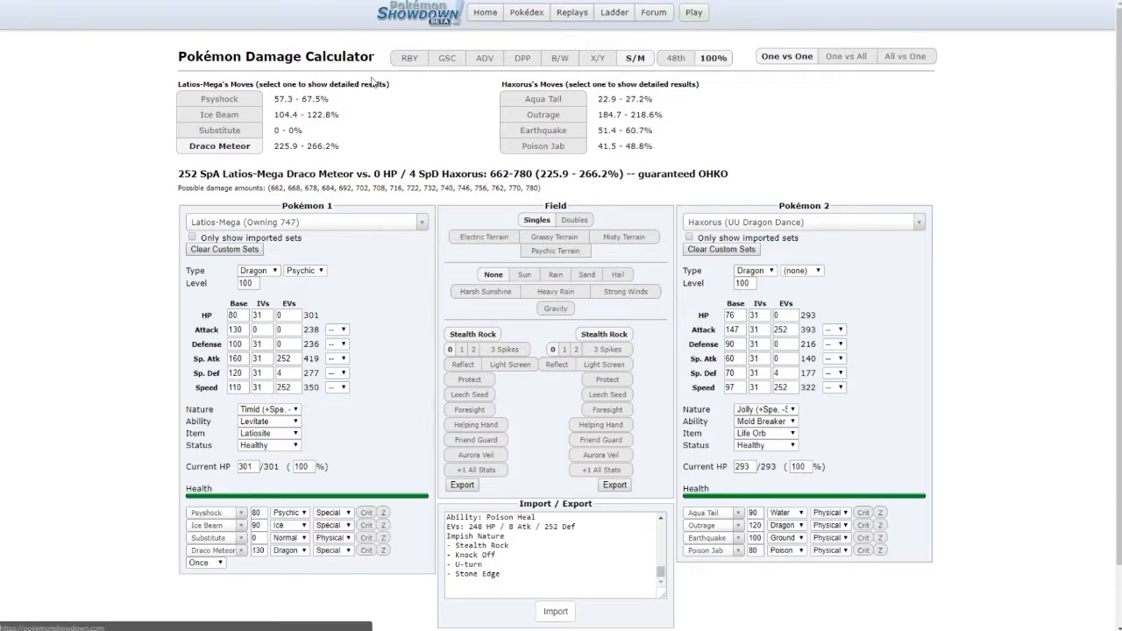
# Compare Mega Latios's Ice Beam and Draco Meteor on Haxorus, ending on Ice Beam's 104.4–122.8% OHKO.
pyautogui.click(219, 114)
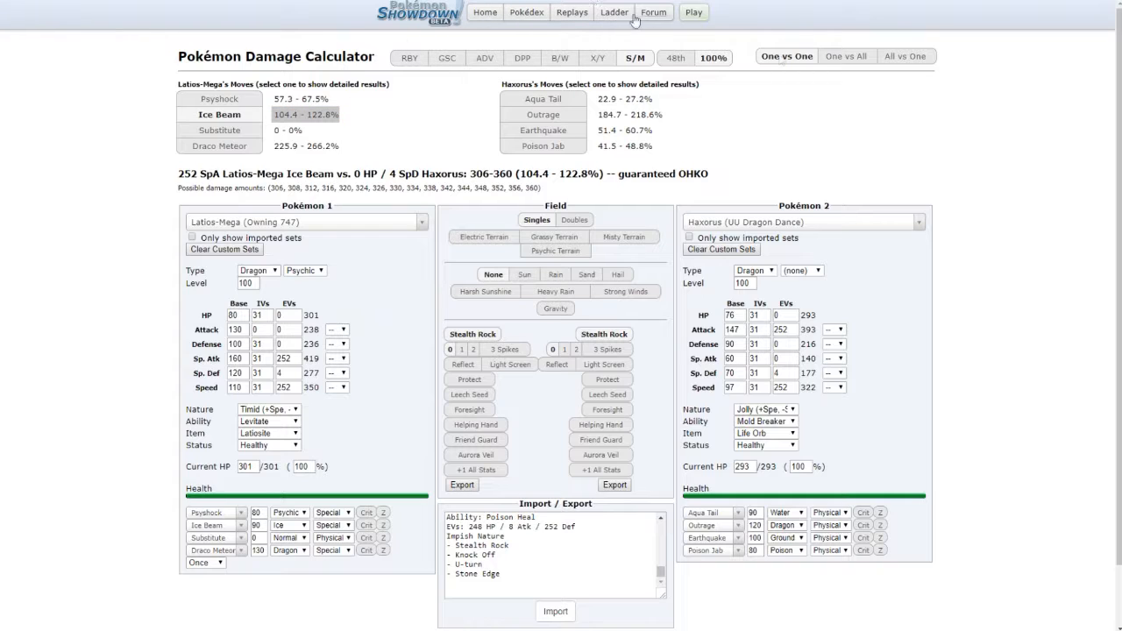
pyautogui.moveTo(845, 78)
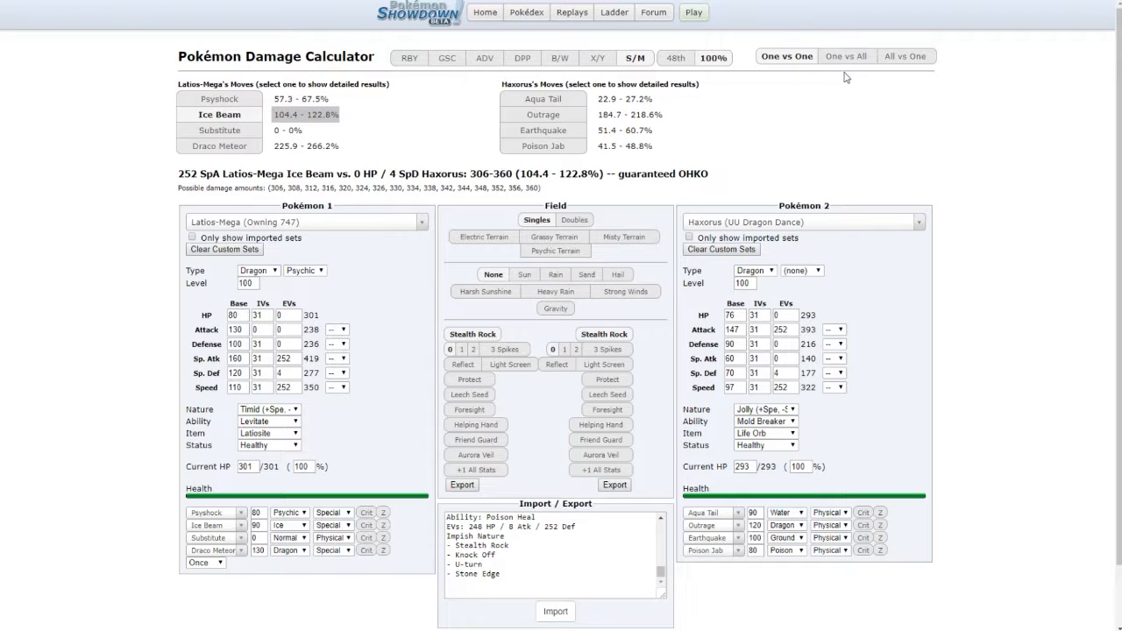
pyautogui.moveTo(398, 344)
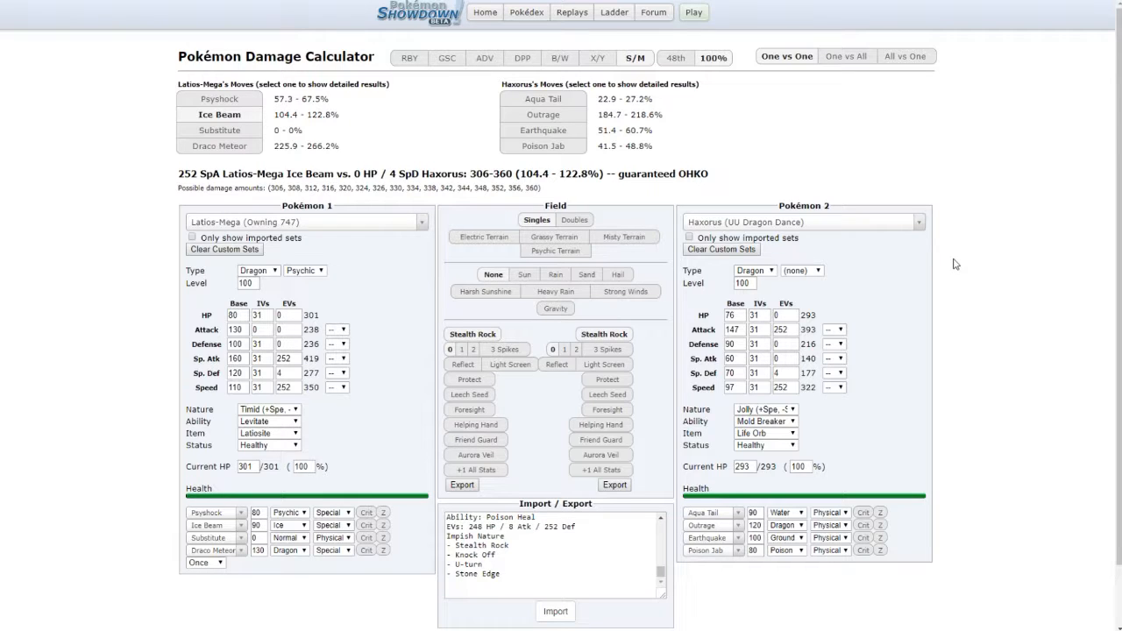
pyautogui.moveTo(219, 145)
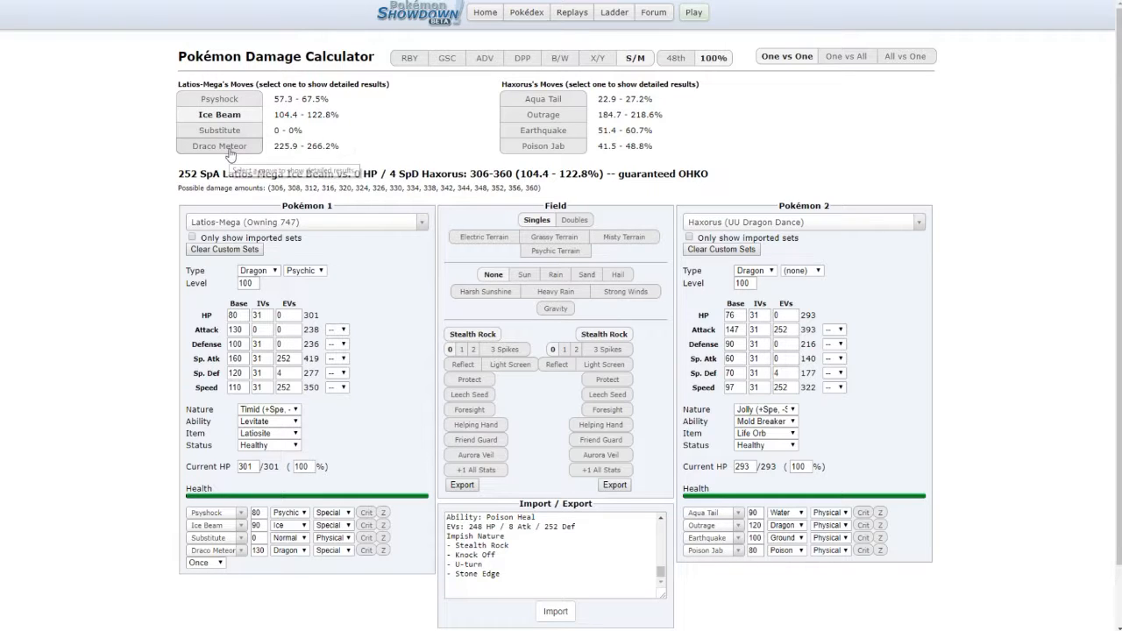
pyautogui.click(219, 146)
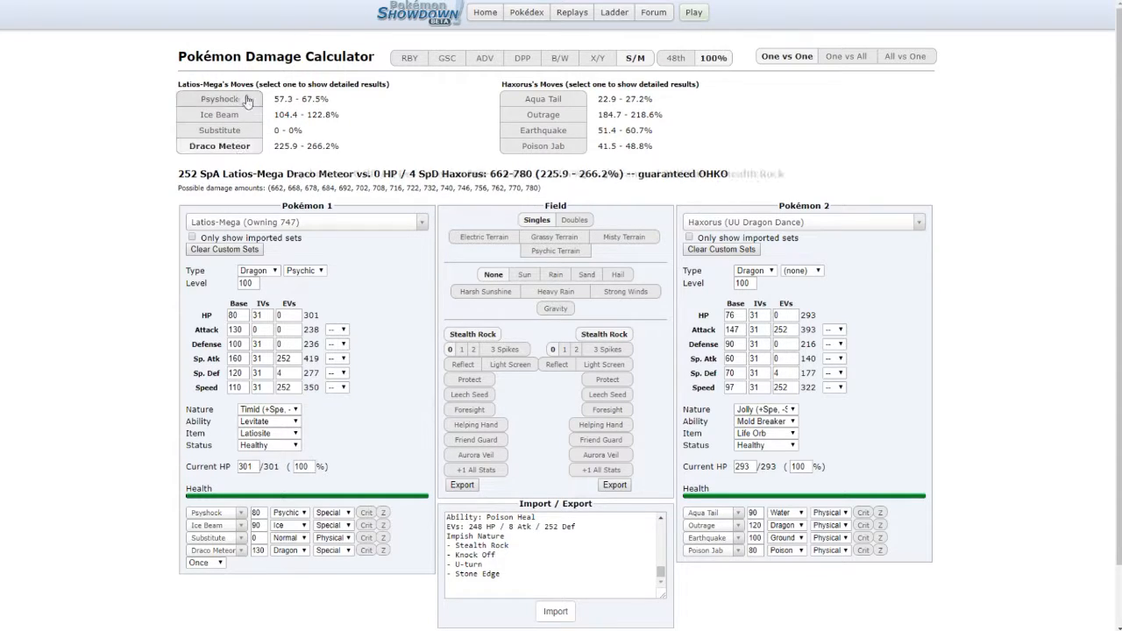
pyautogui.moveTo(380, 127)
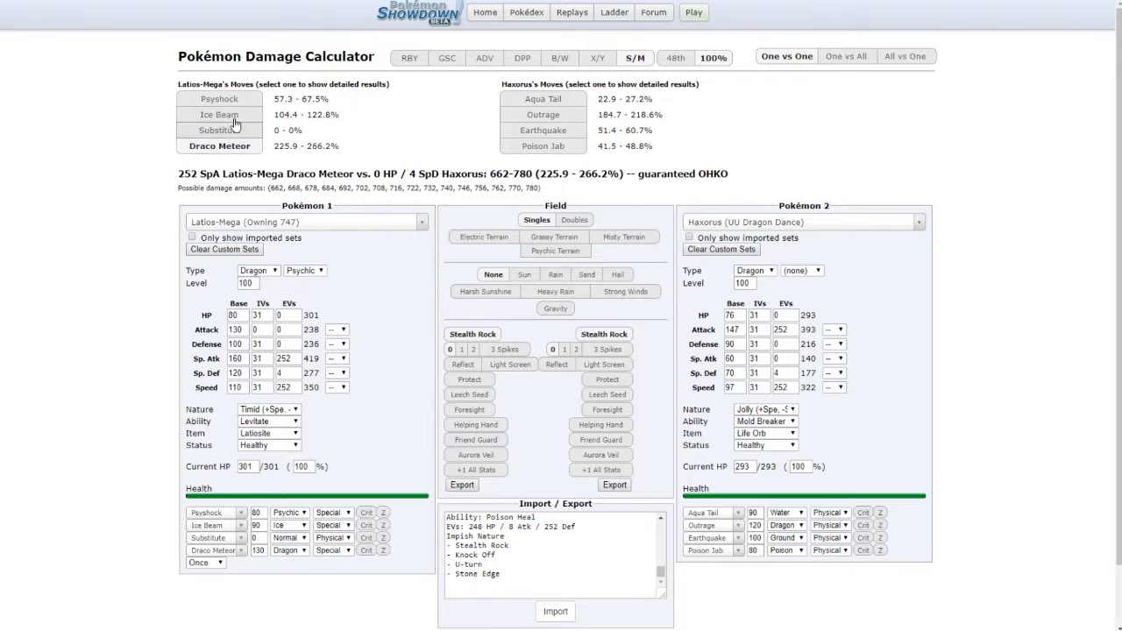
pyautogui.click(219, 114)
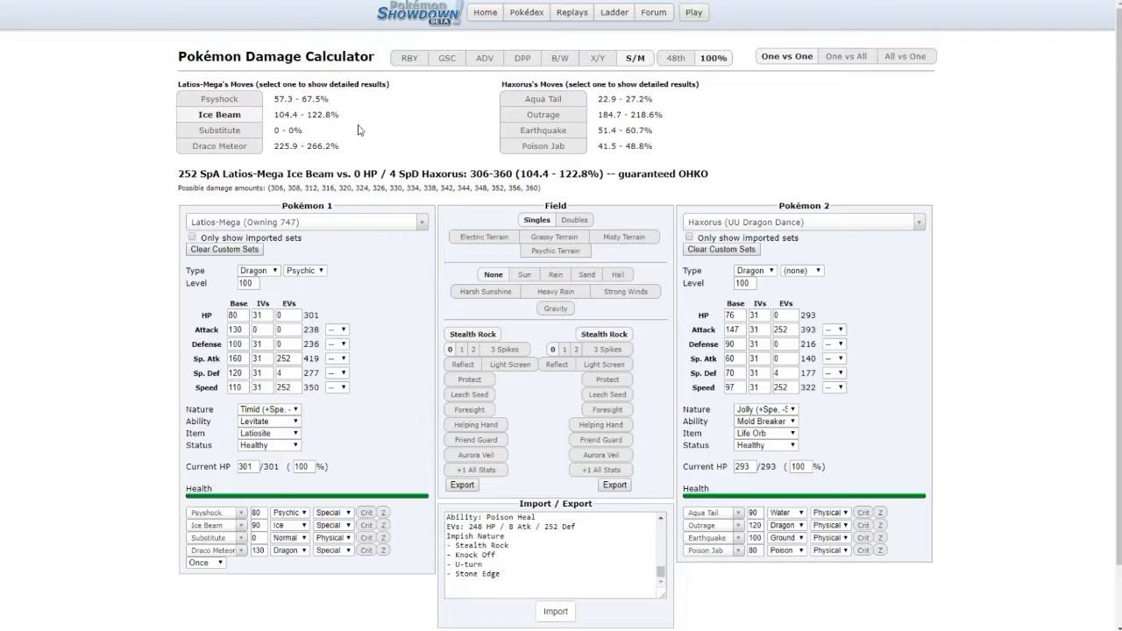